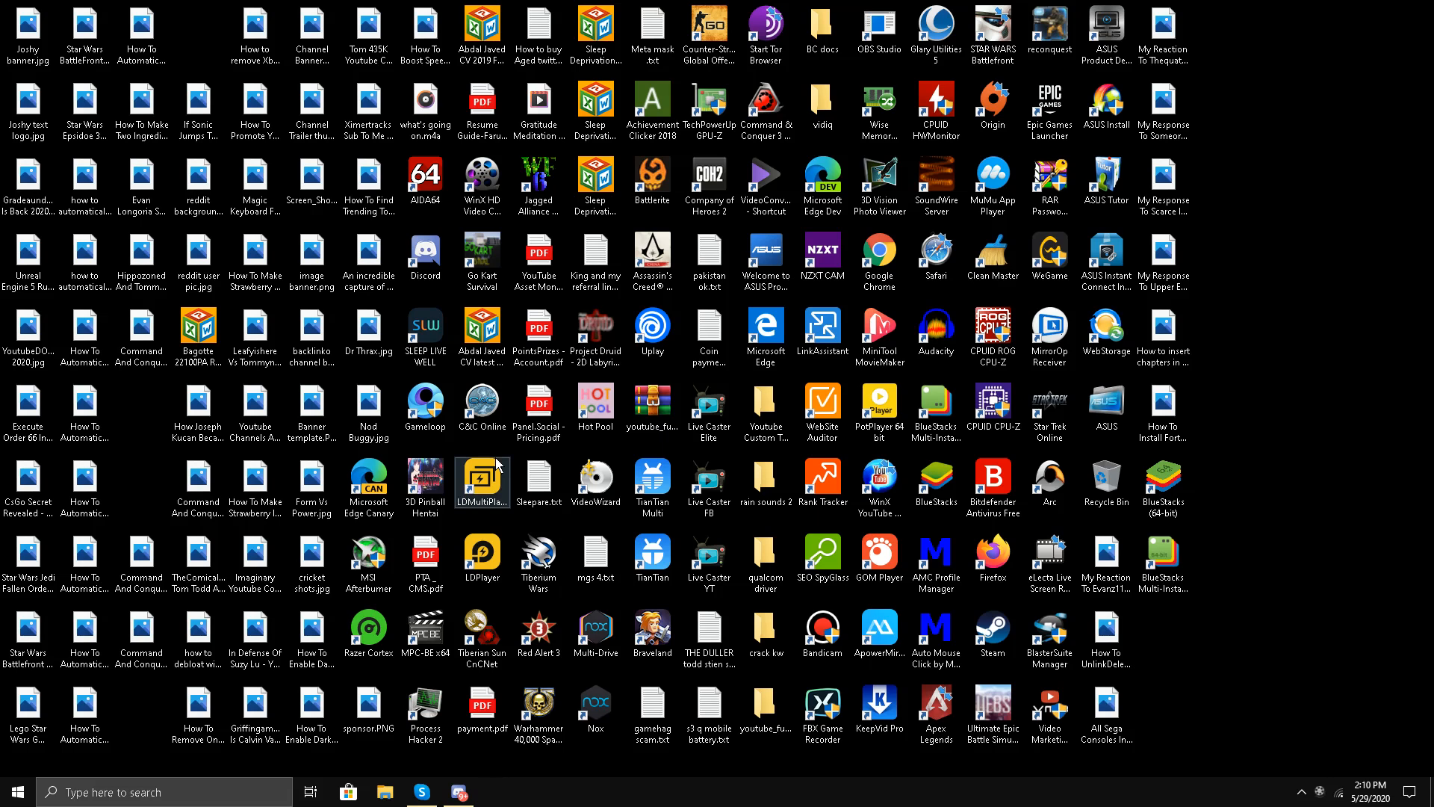
pyautogui.moveTo(1364, 301)
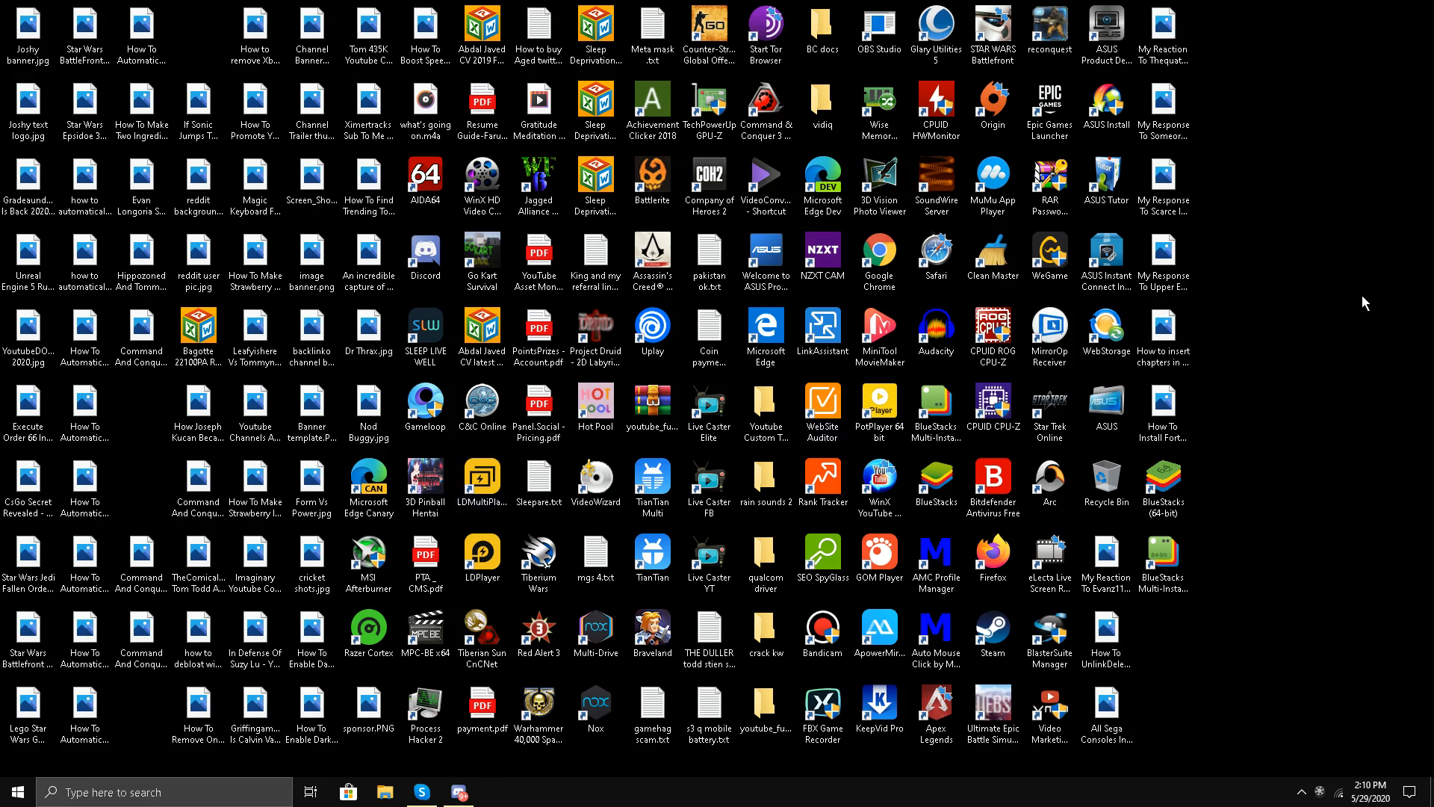
pyautogui.moveTo(1265, 258)
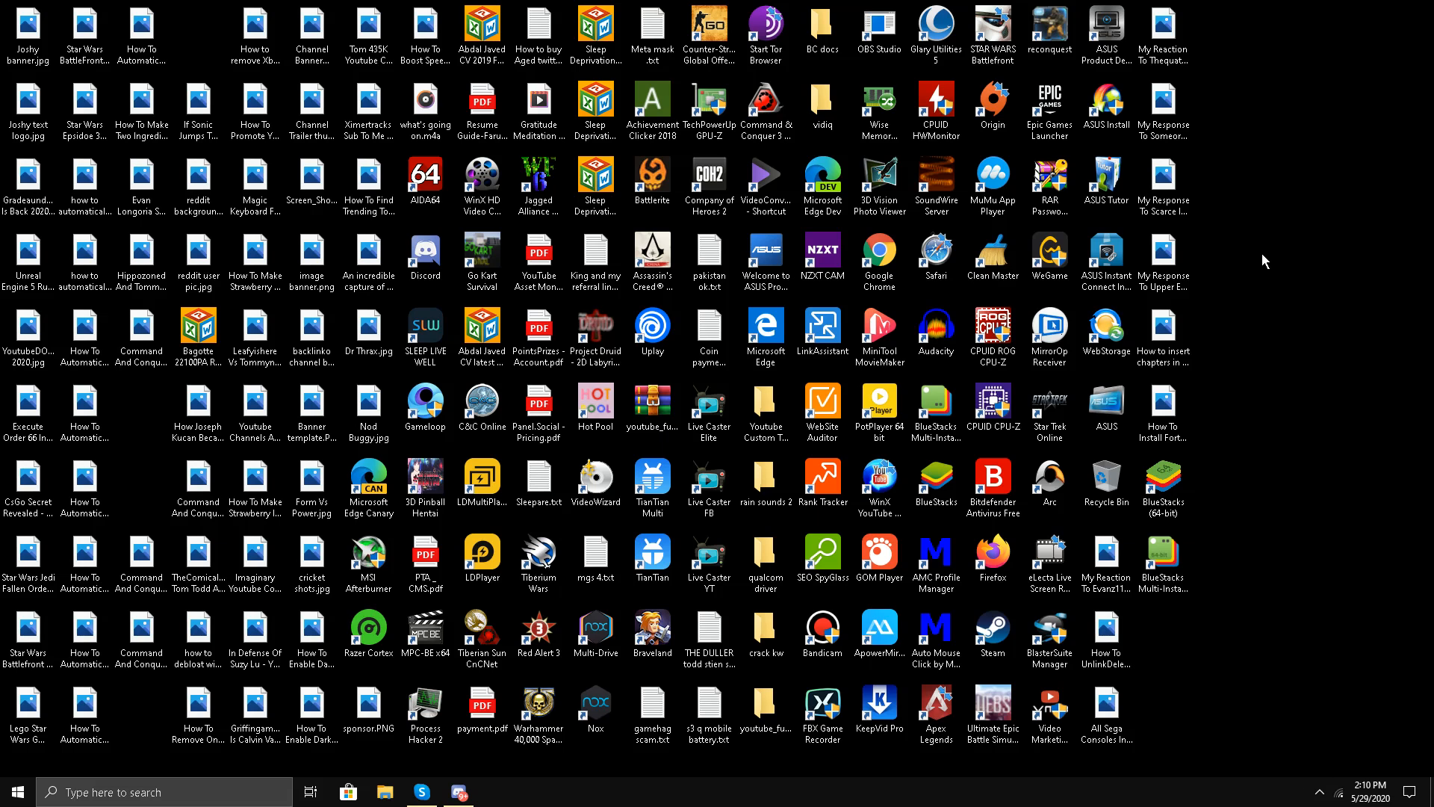
pyautogui.moveTo(1236, 403)
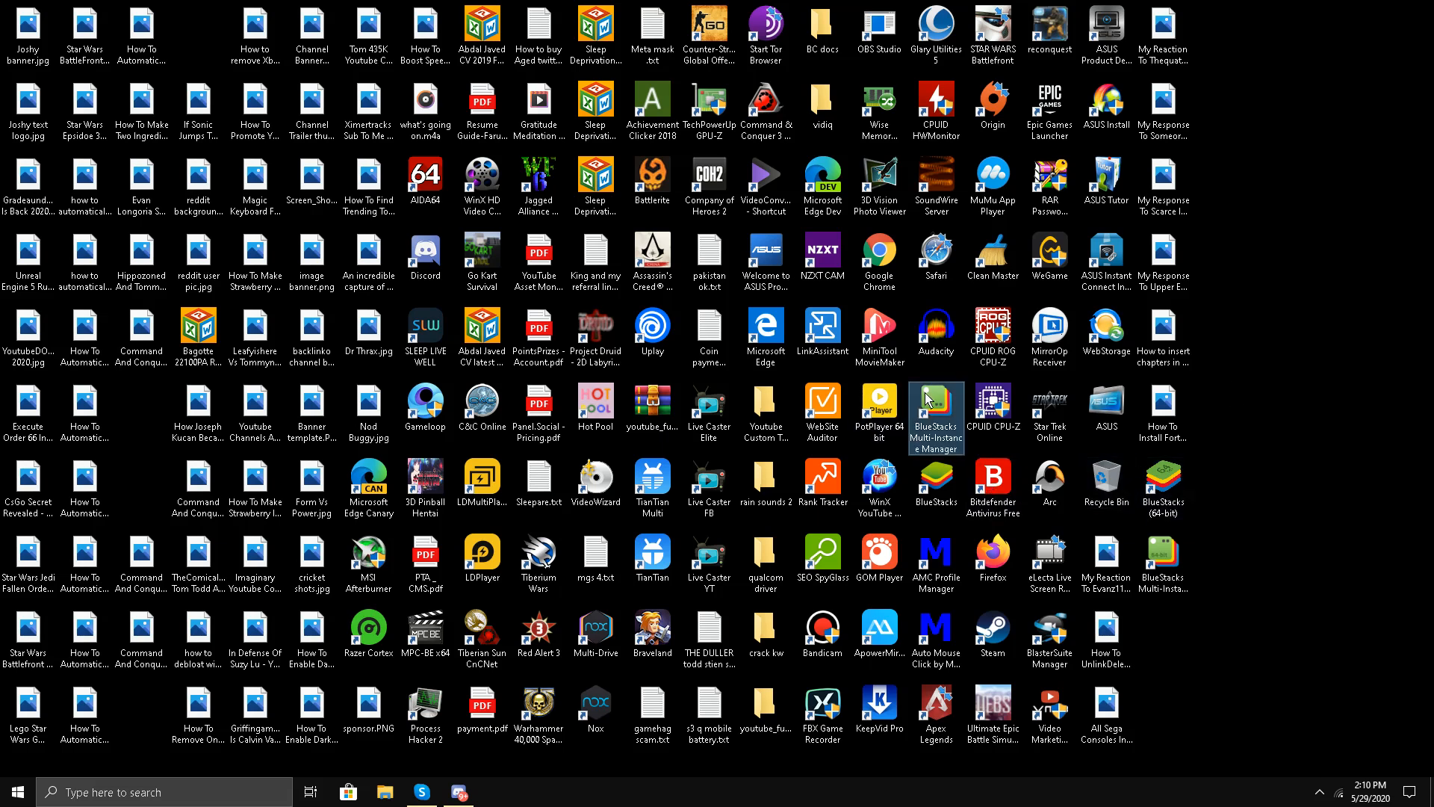
# Step: Launch the Multi-Instance Manager and start a Fresh instance with Android N-64 selected
pyautogui.doubleClick(934, 414)
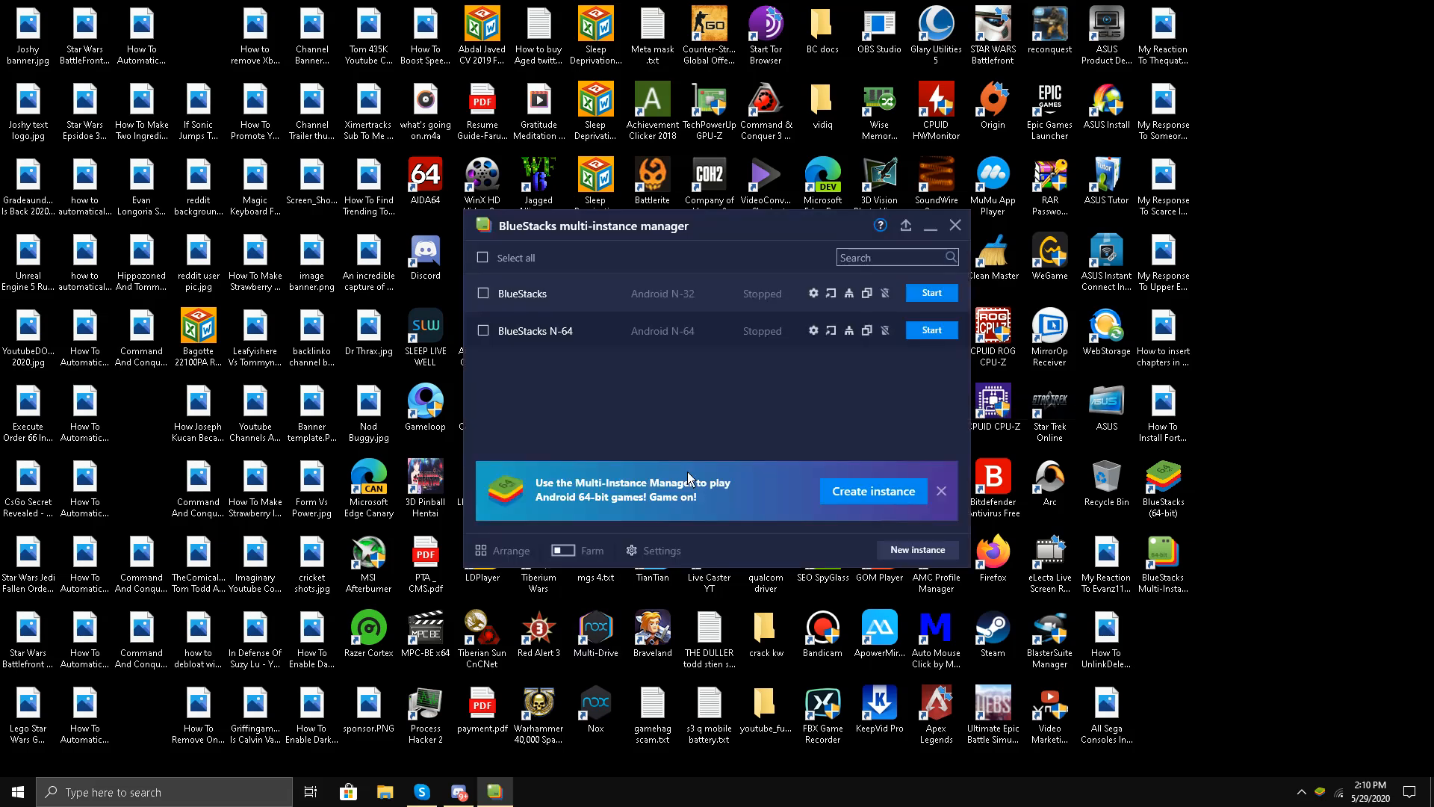
pyautogui.moveTo(602, 378)
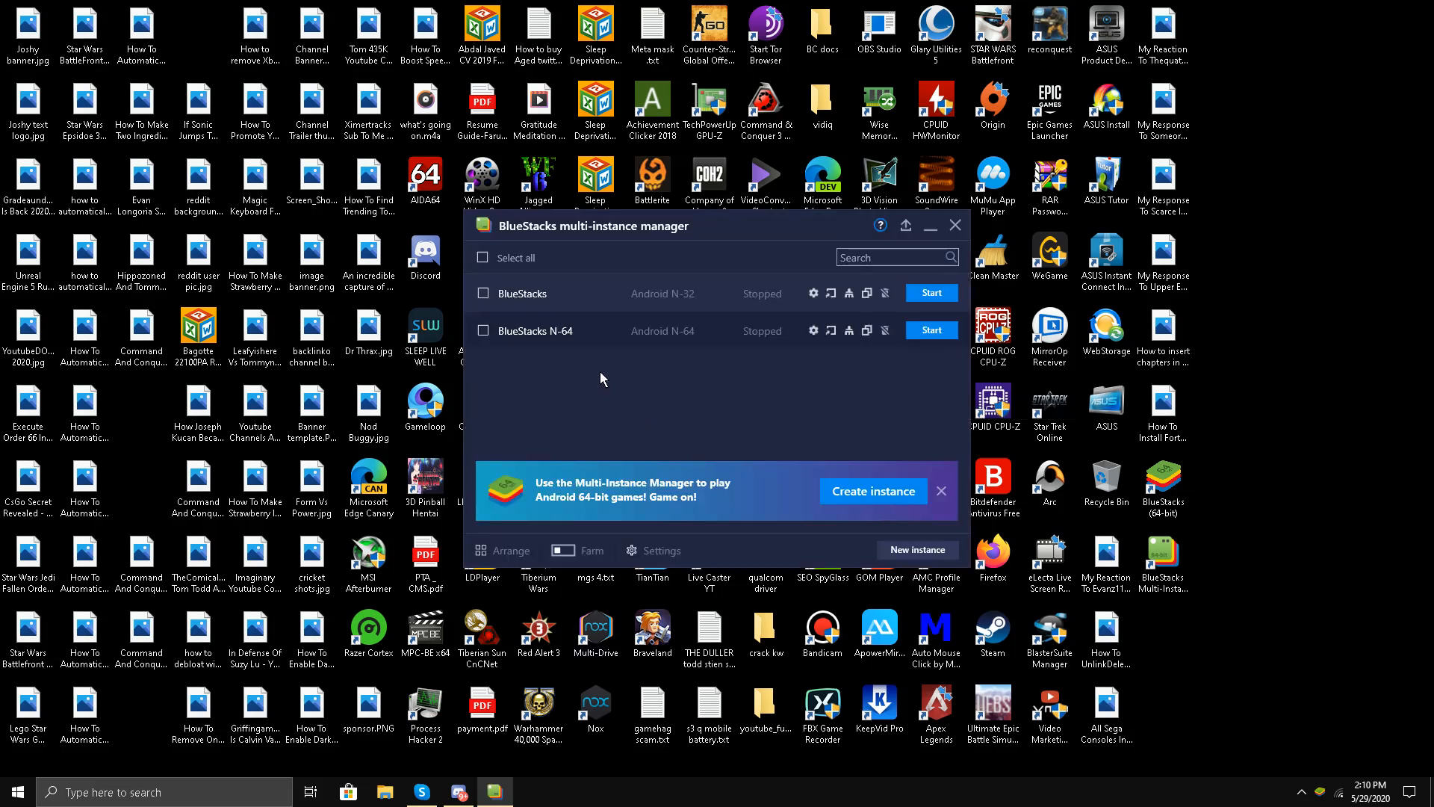
pyautogui.moveTo(568, 348)
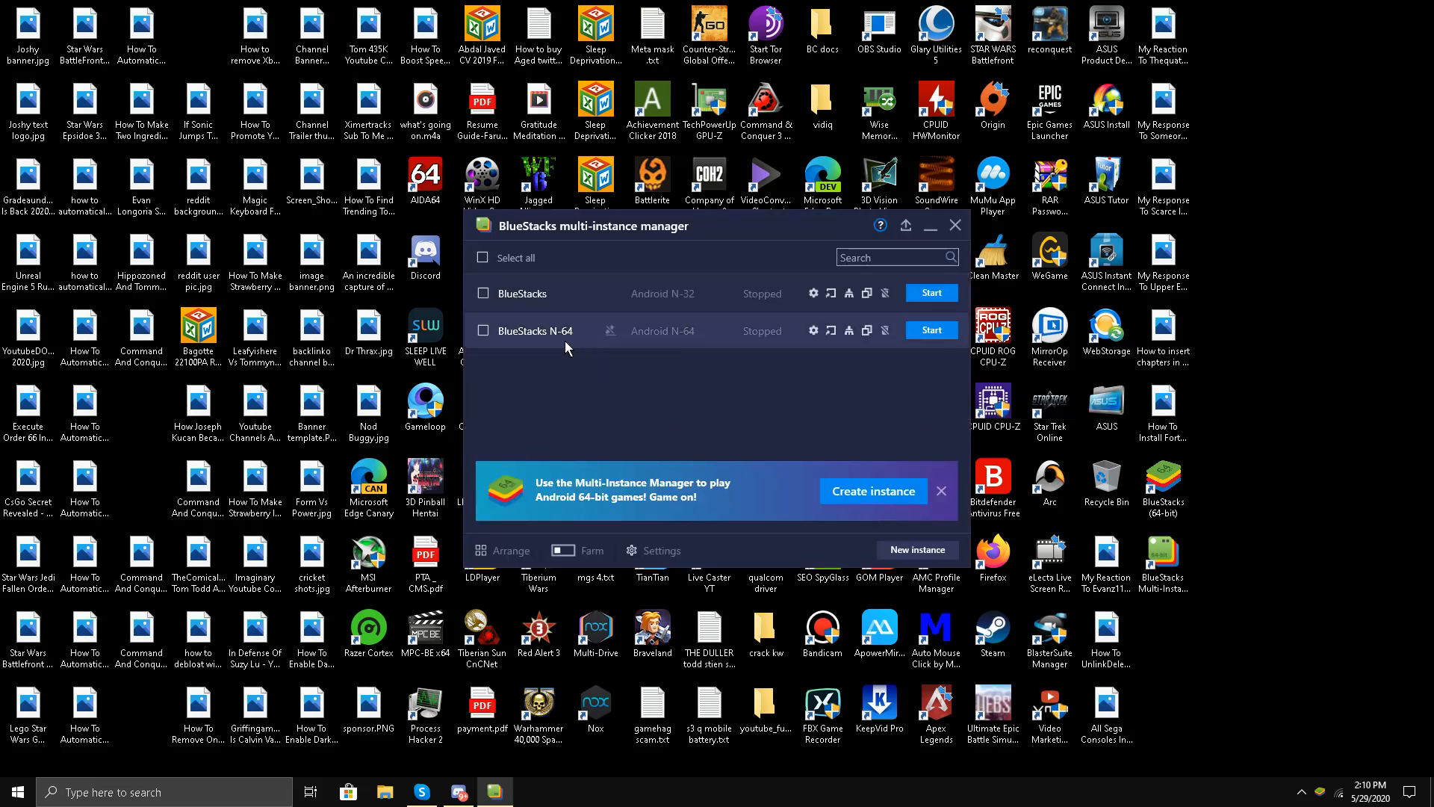
pyautogui.moveTo(640, 340)
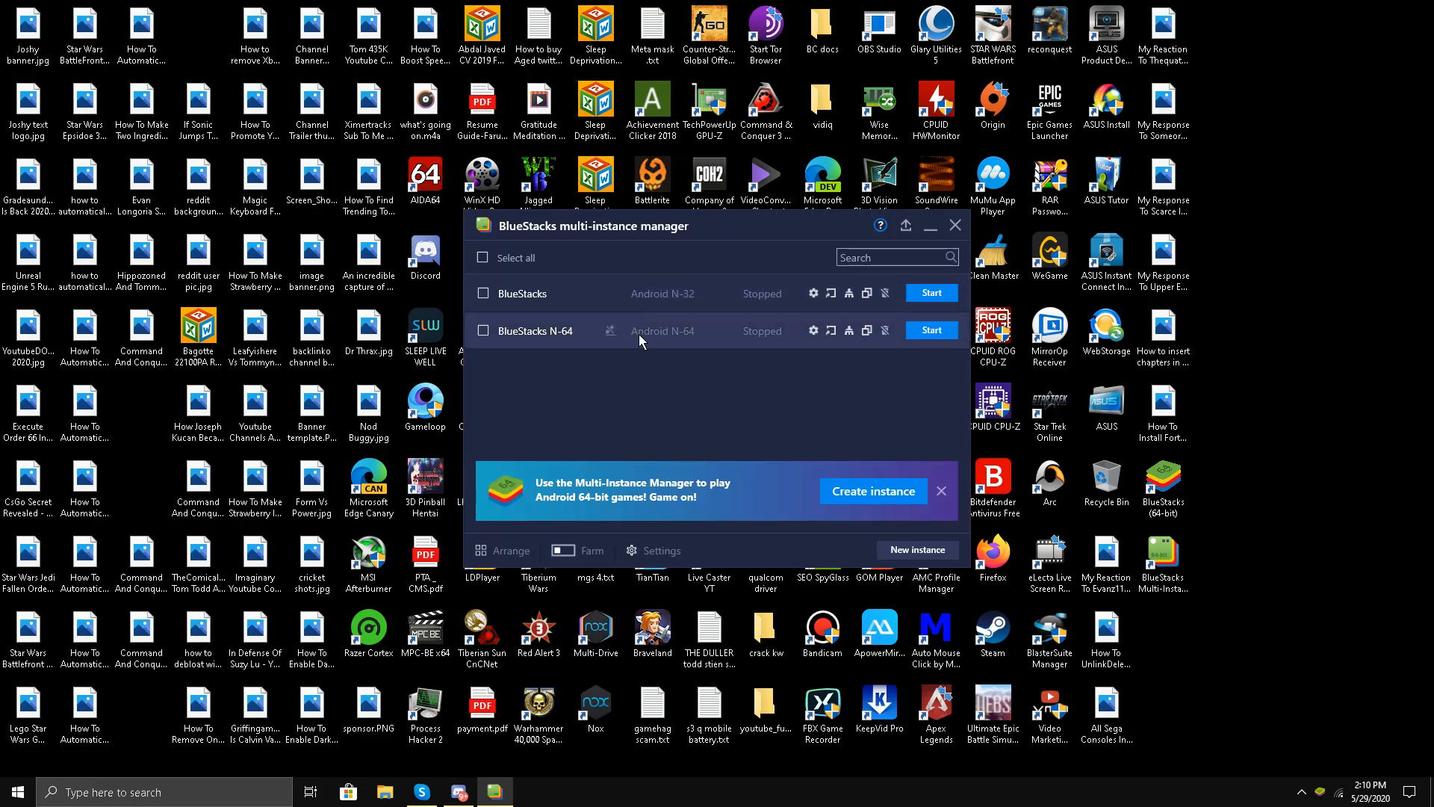
pyautogui.moveTo(753, 369)
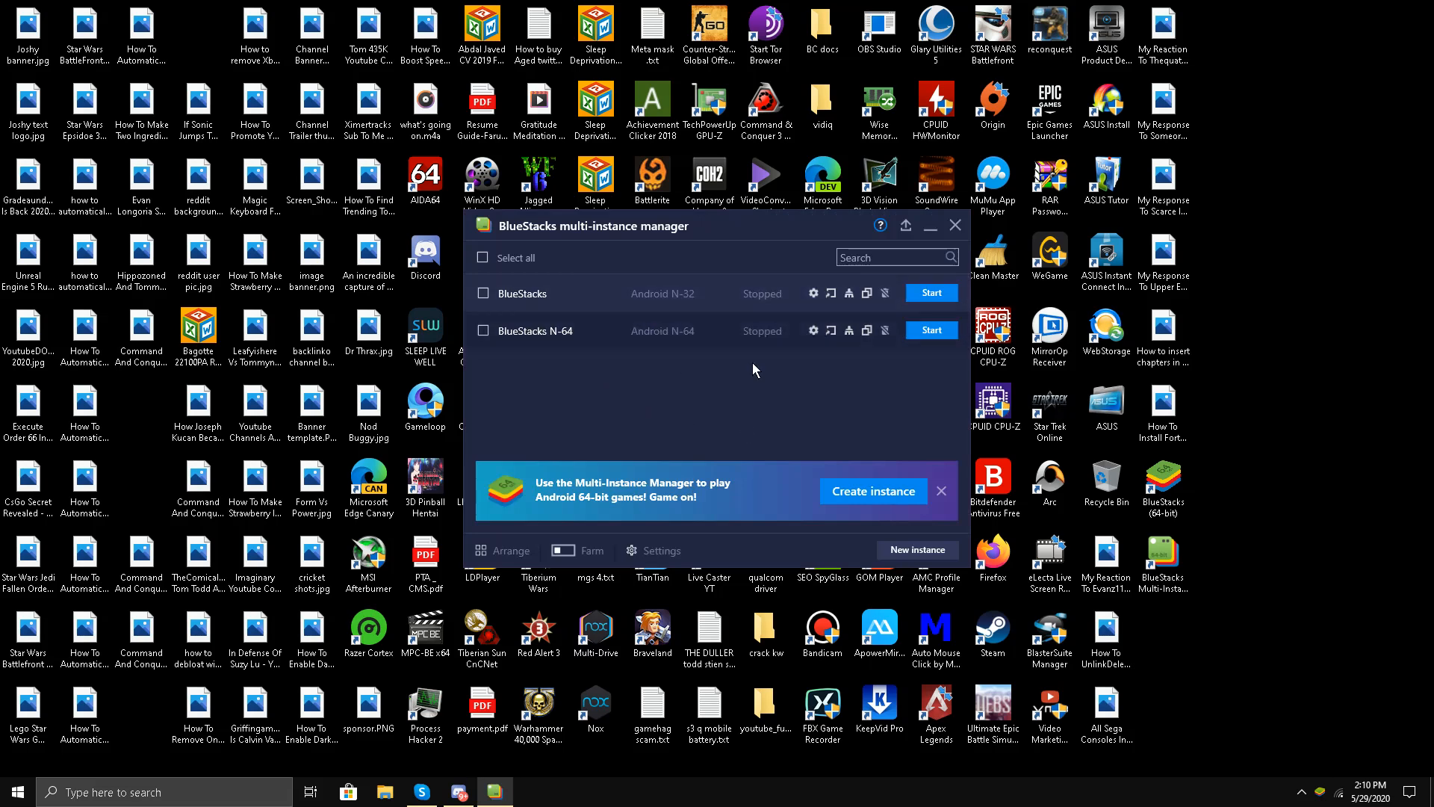
pyautogui.moveTo(869, 491)
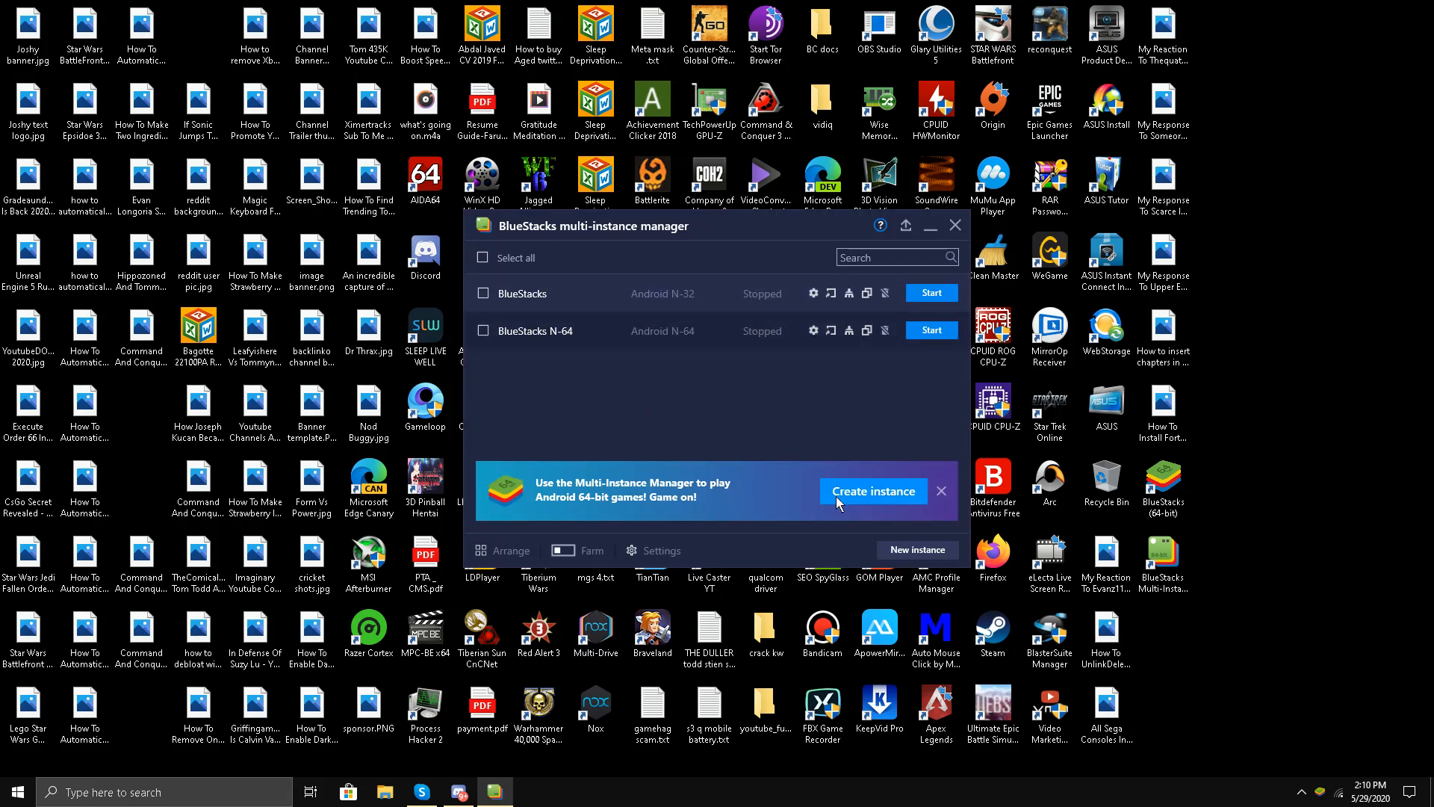
pyautogui.click(871, 491)
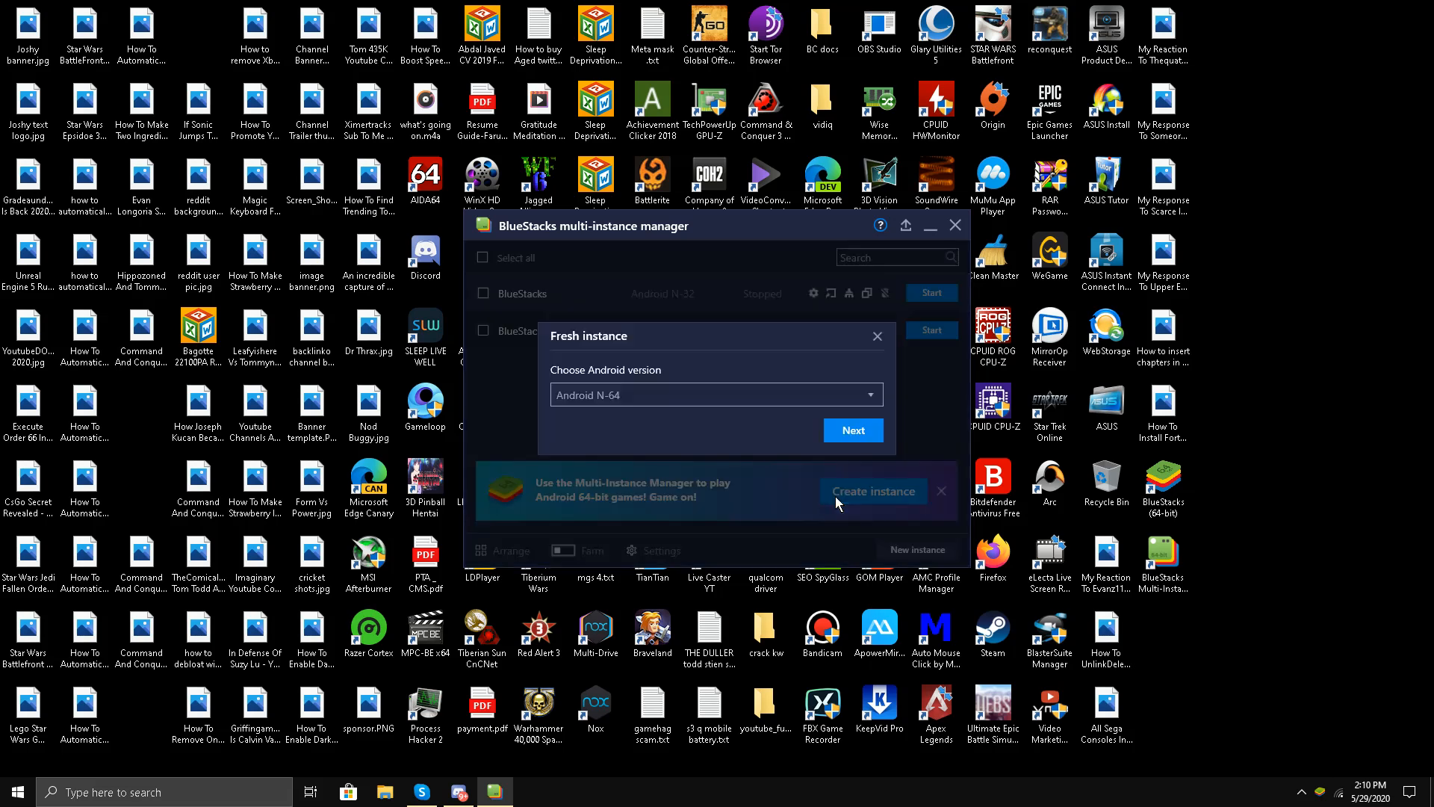
pyautogui.moveTo(905, 366)
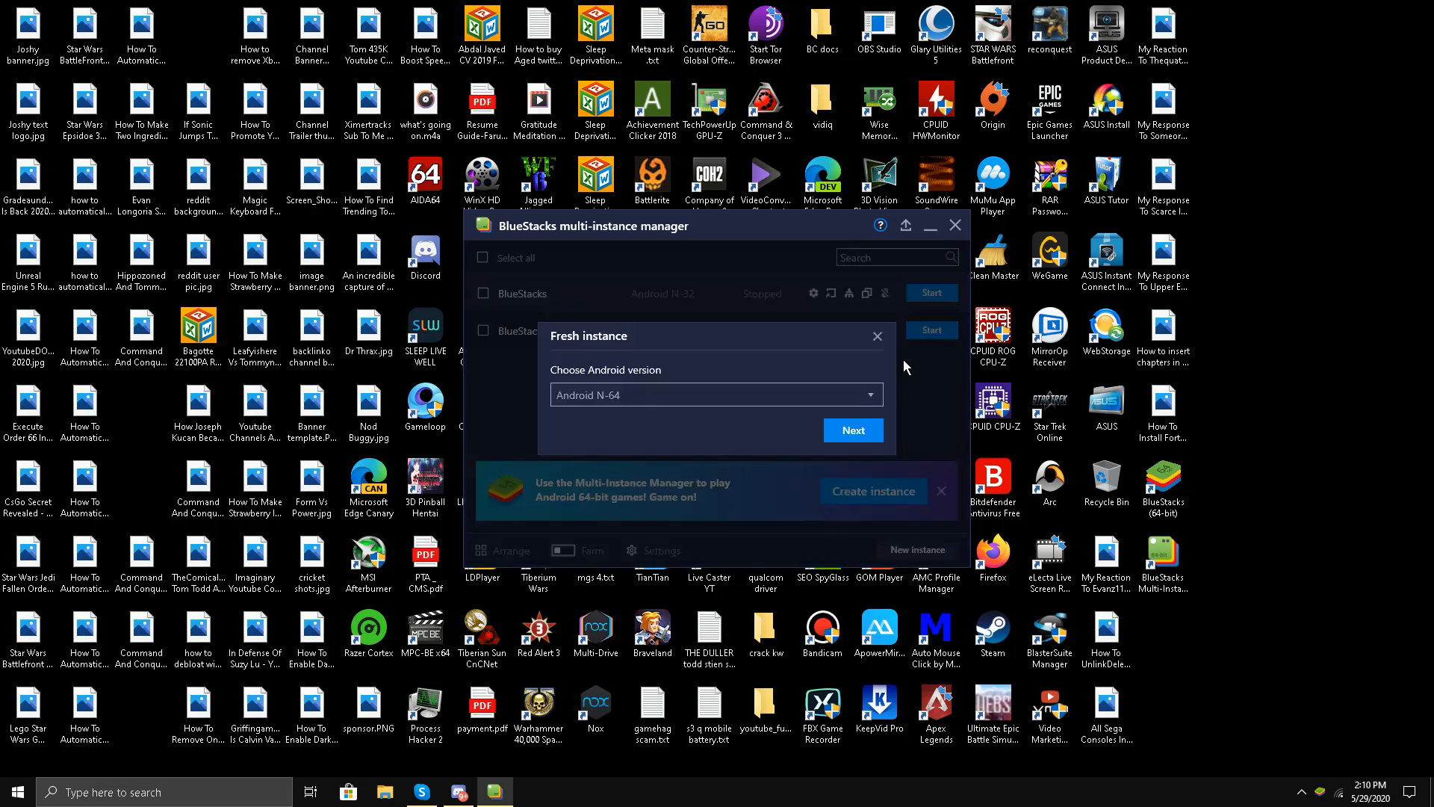
pyautogui.moveTo(877, 336)
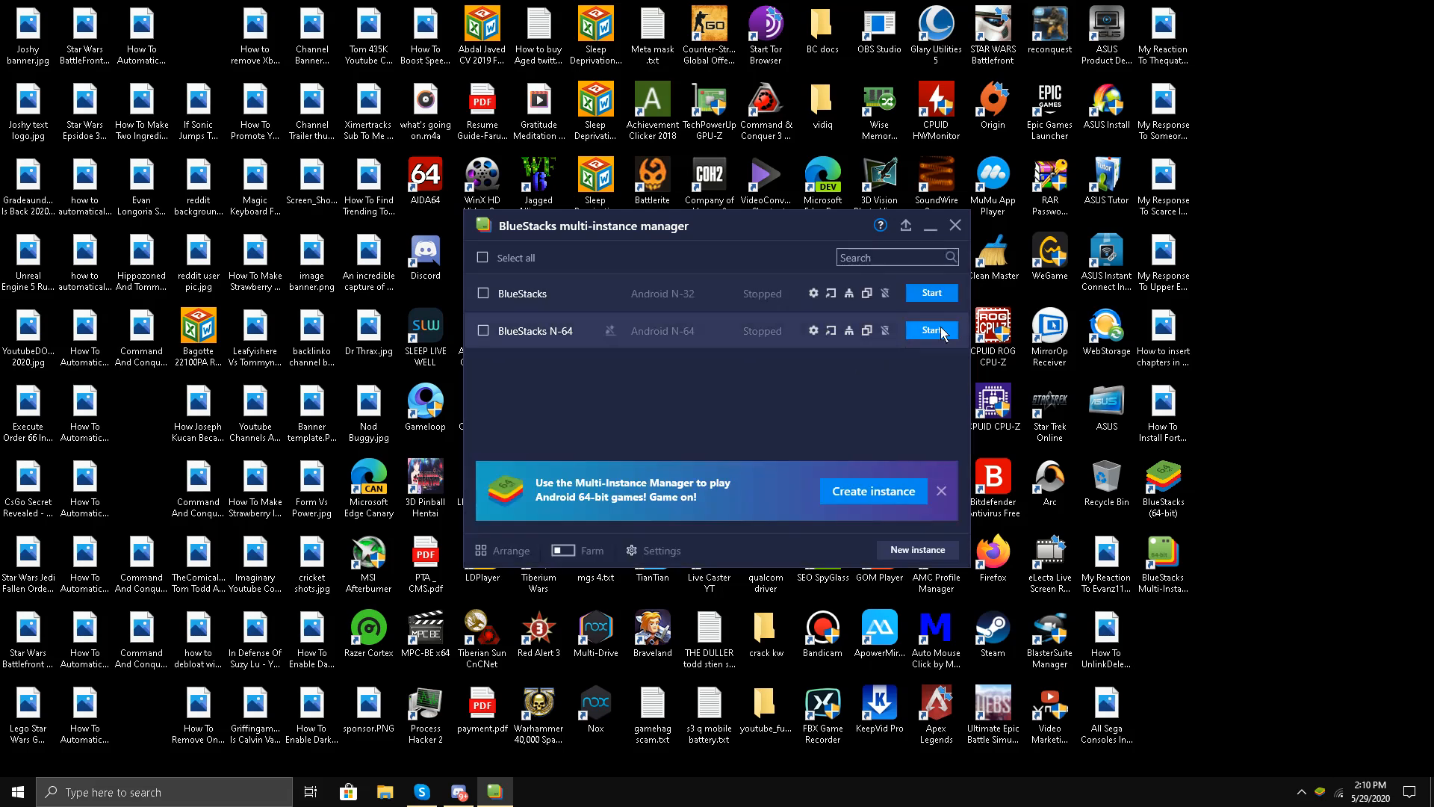
pyautogui.moveTo(789, 439)
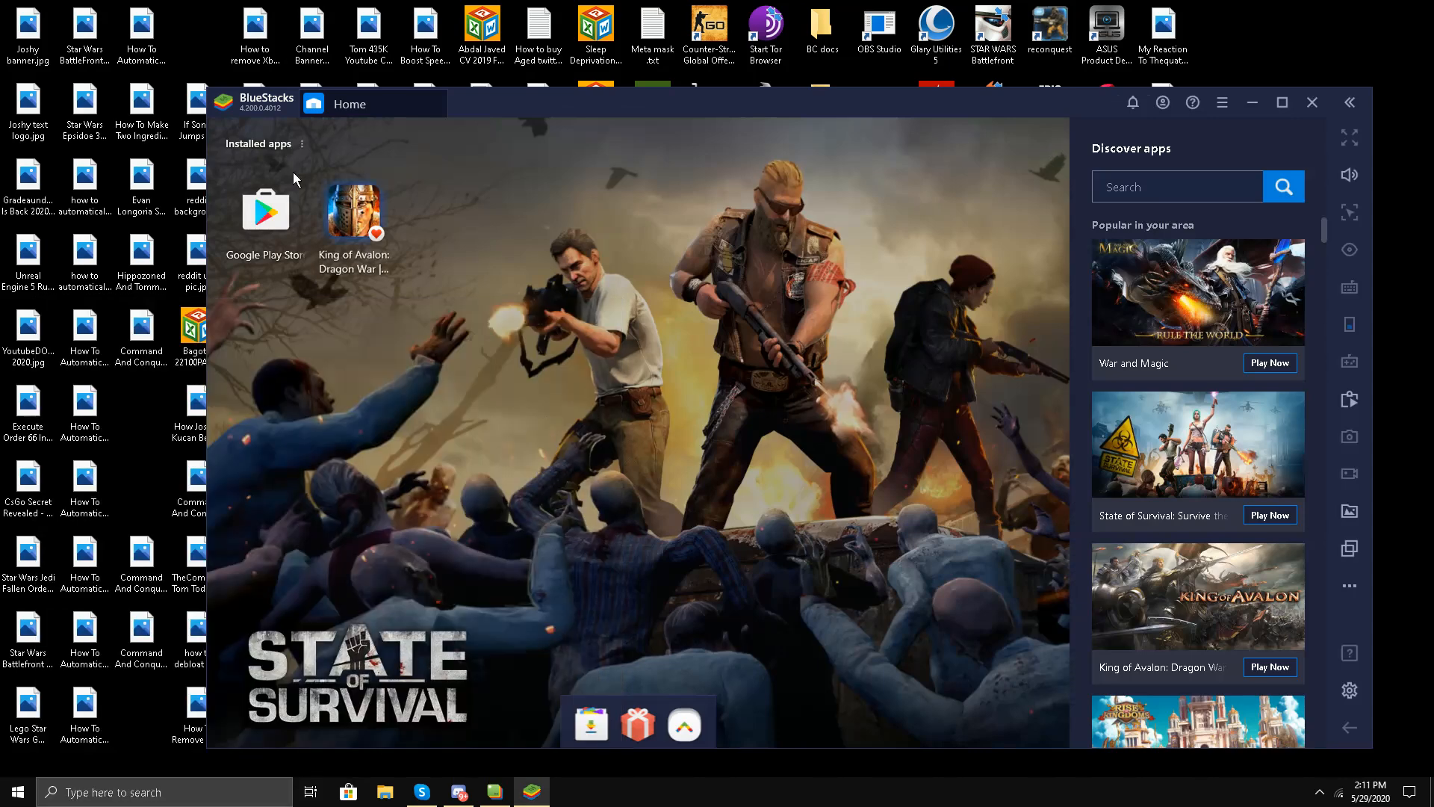
pyautogui.moveTo(265, 212)
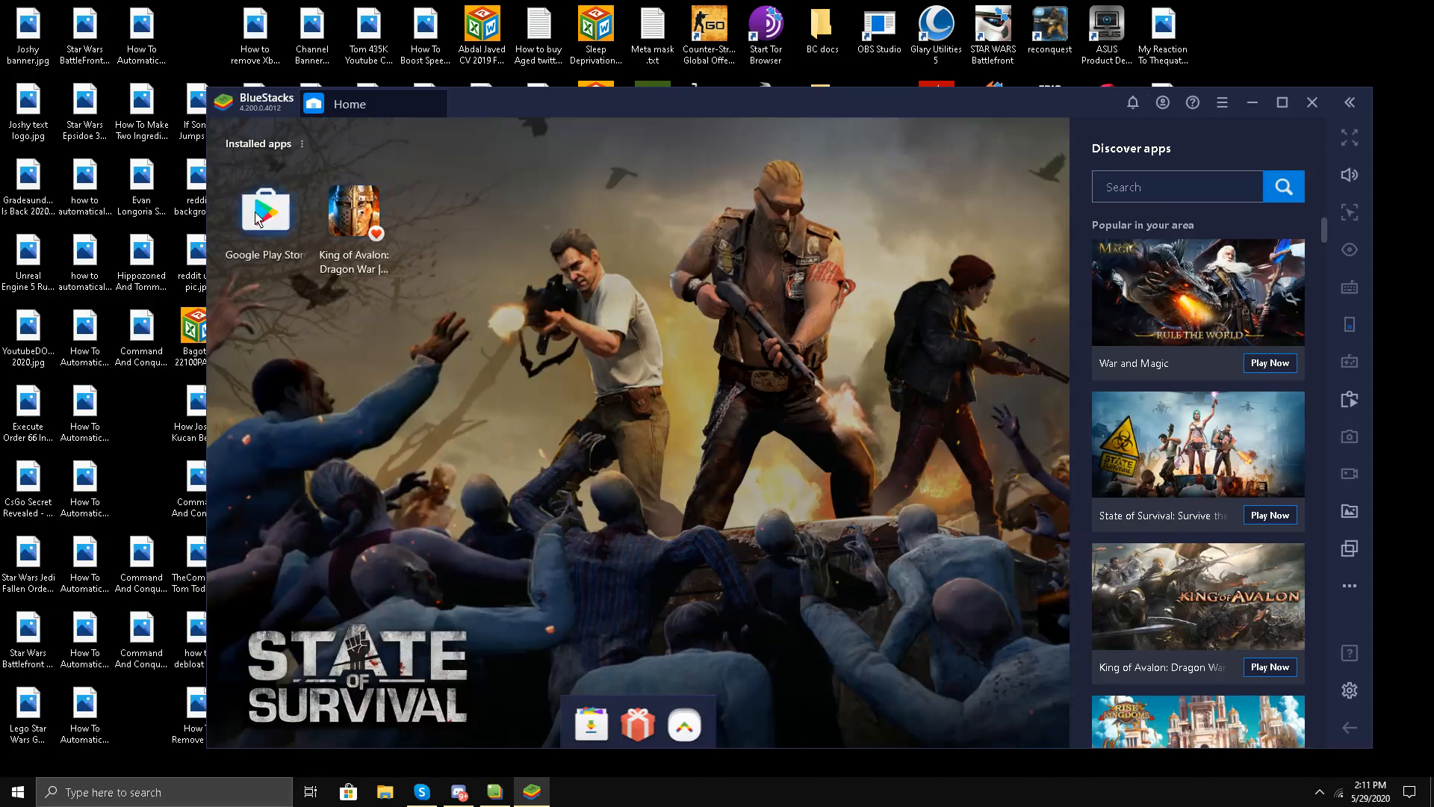
# Step: Search the Play Store for 'fortnite game' and go to Epic Games' Fortnite page
pyautogui.click(264, 213)
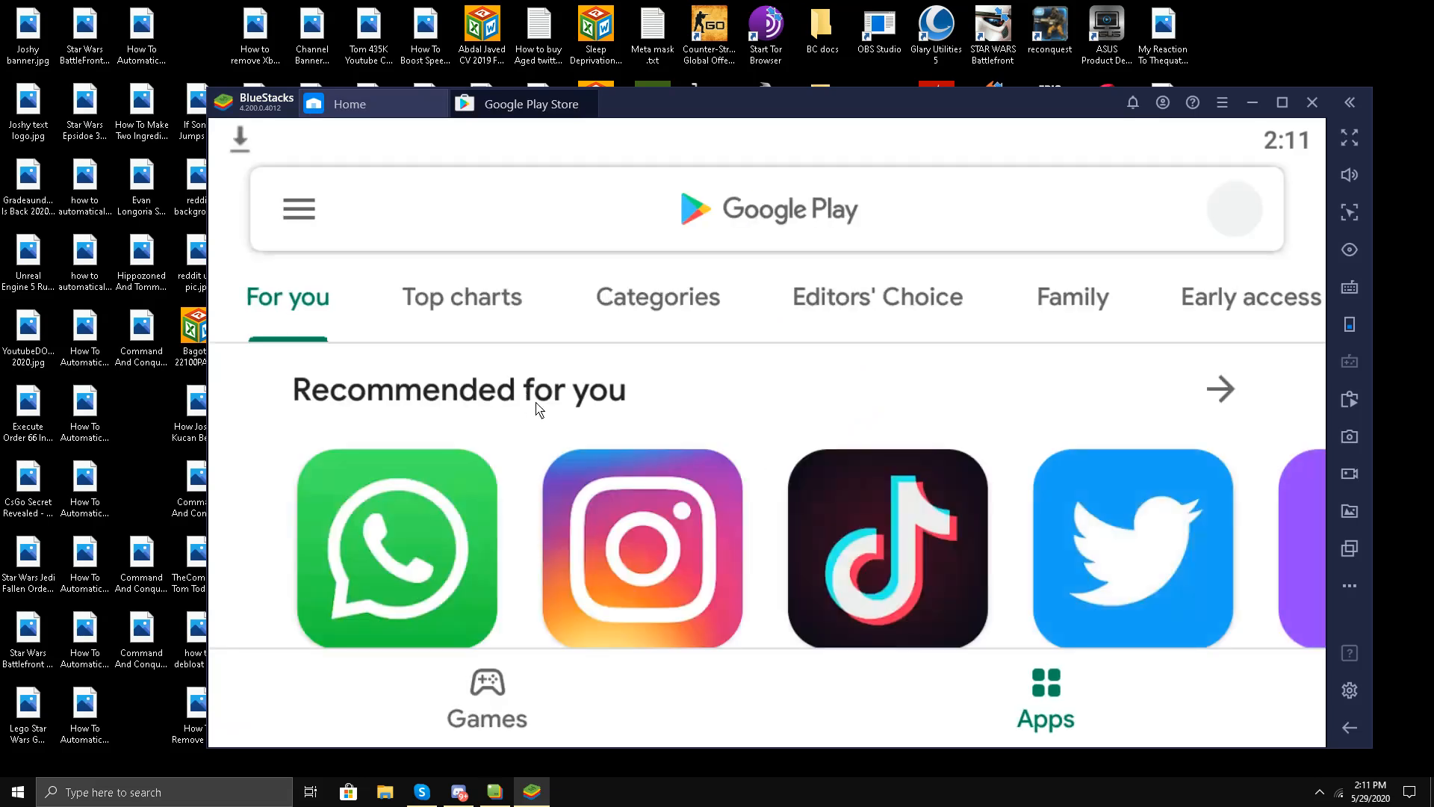
pyautogui.click(768, 209)
pyautogui.write('fortnite game')
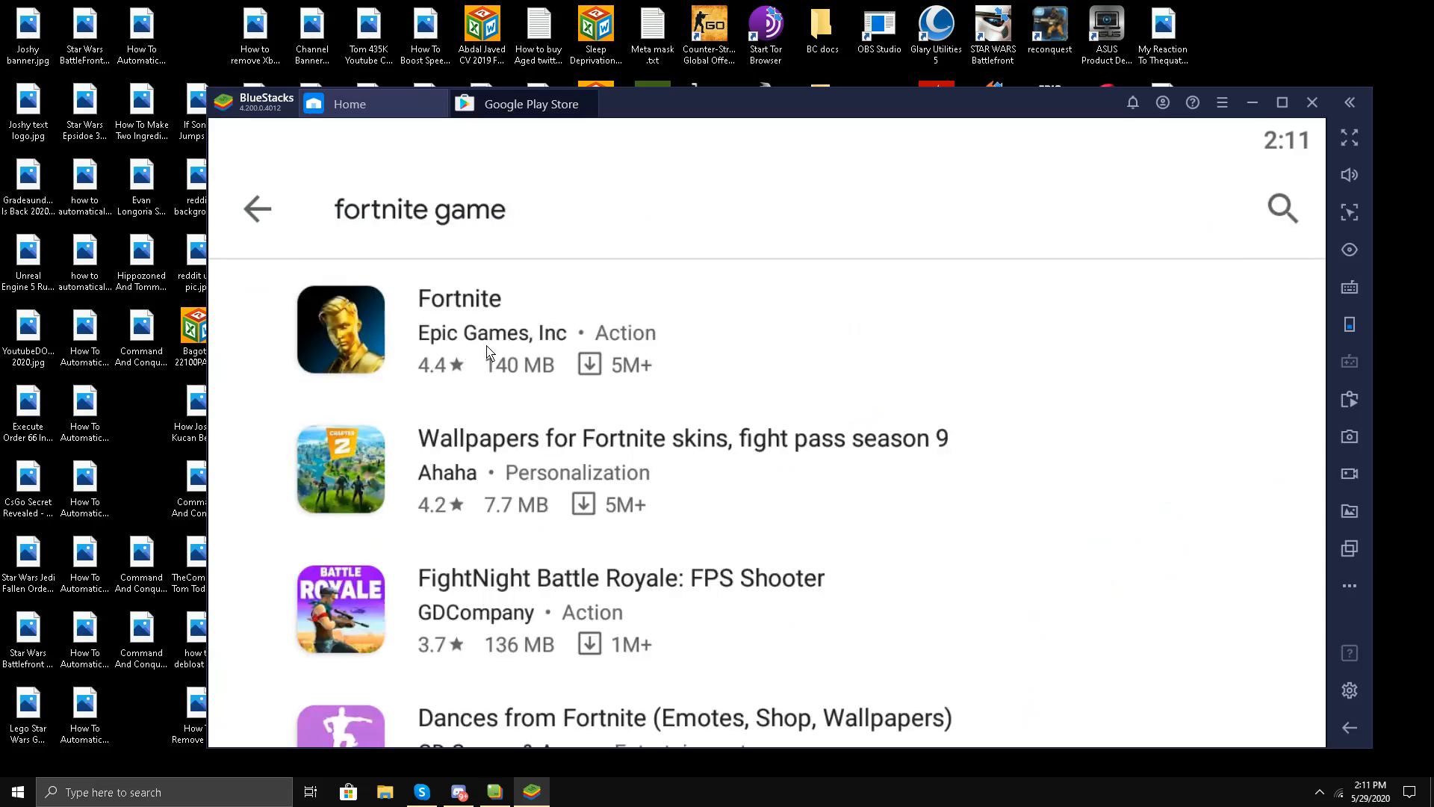
pyautogui.moveTo(437, 305)
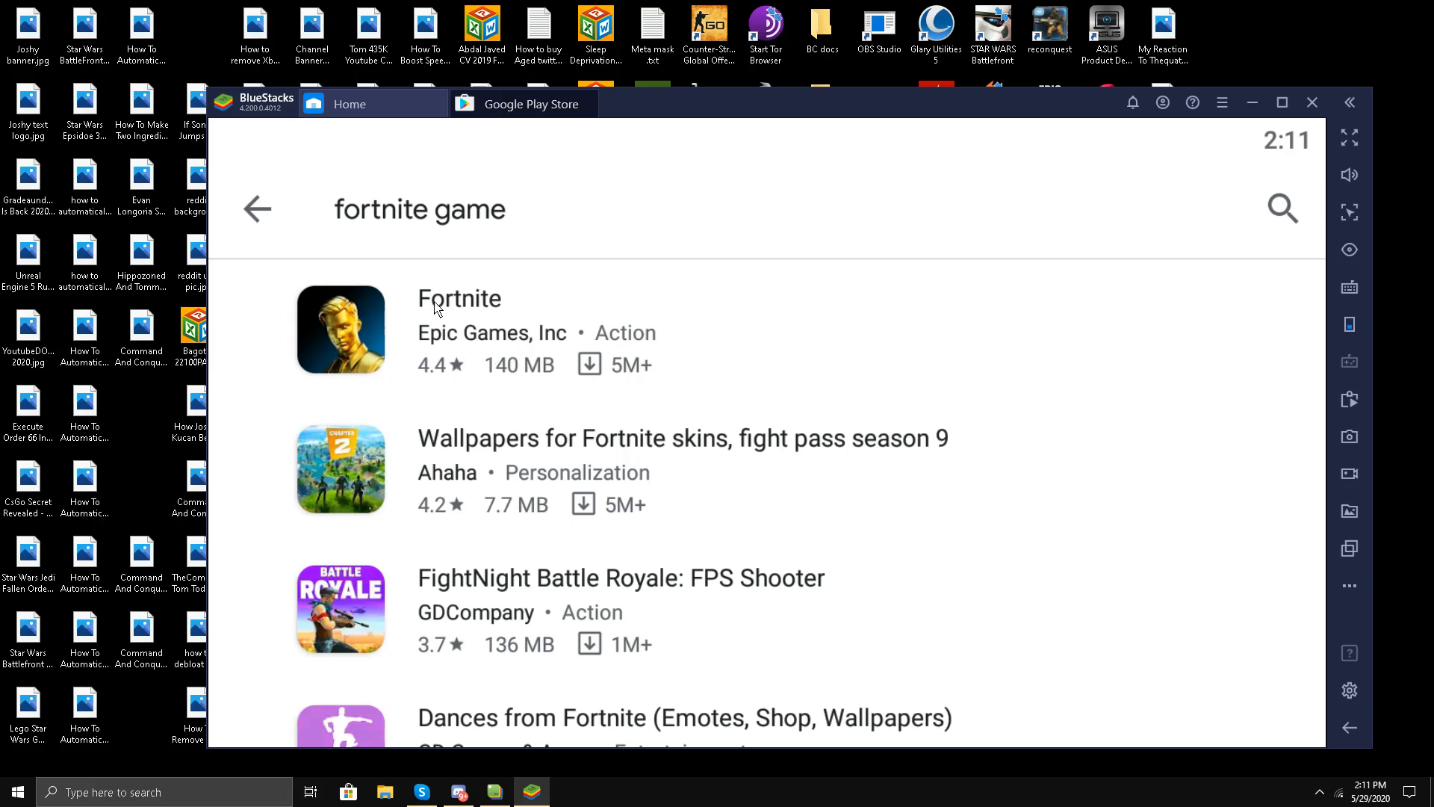
pyautogui.click(459, 299)
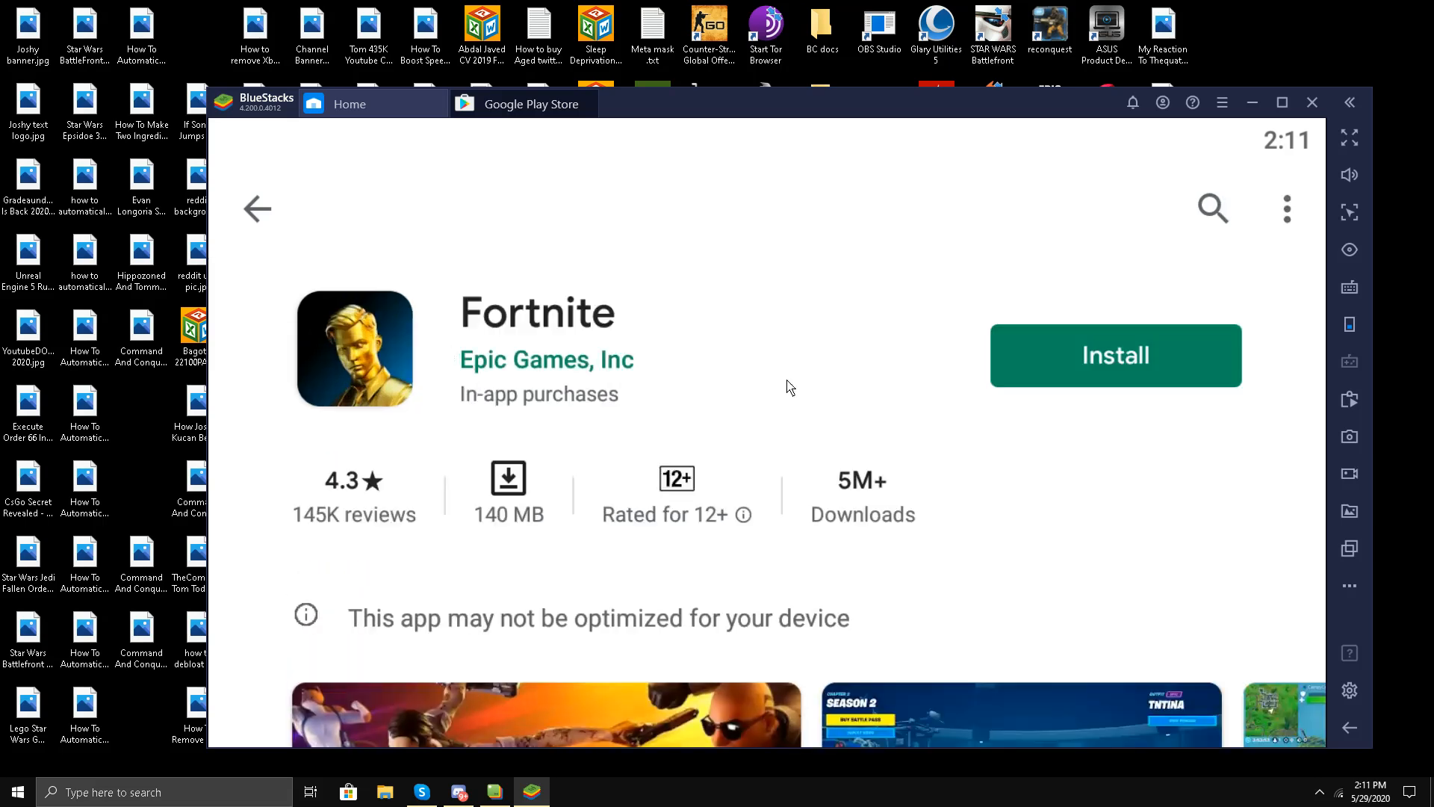
pyautogui.moveTo(659, 355)
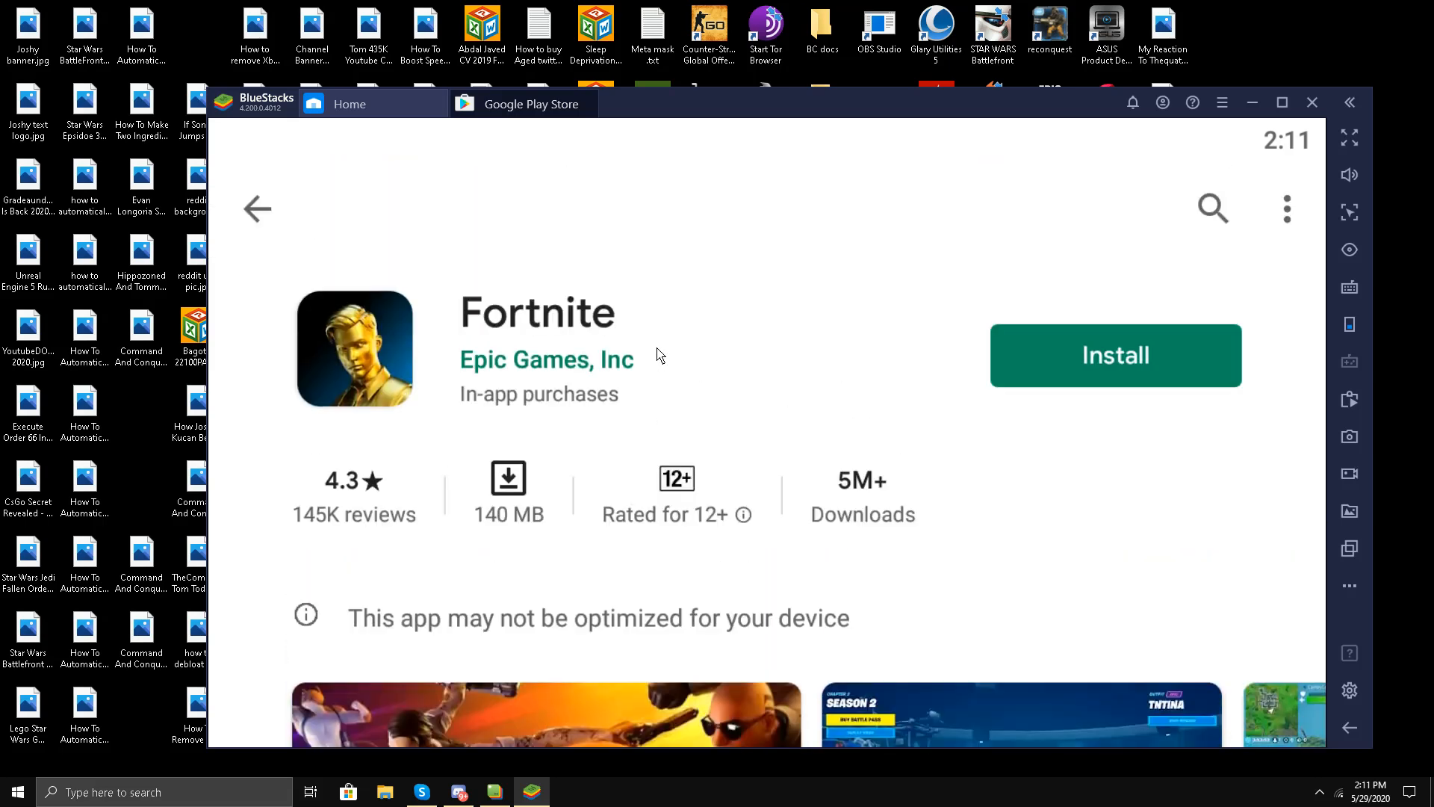
pyautogui.moveTo(534, 496)
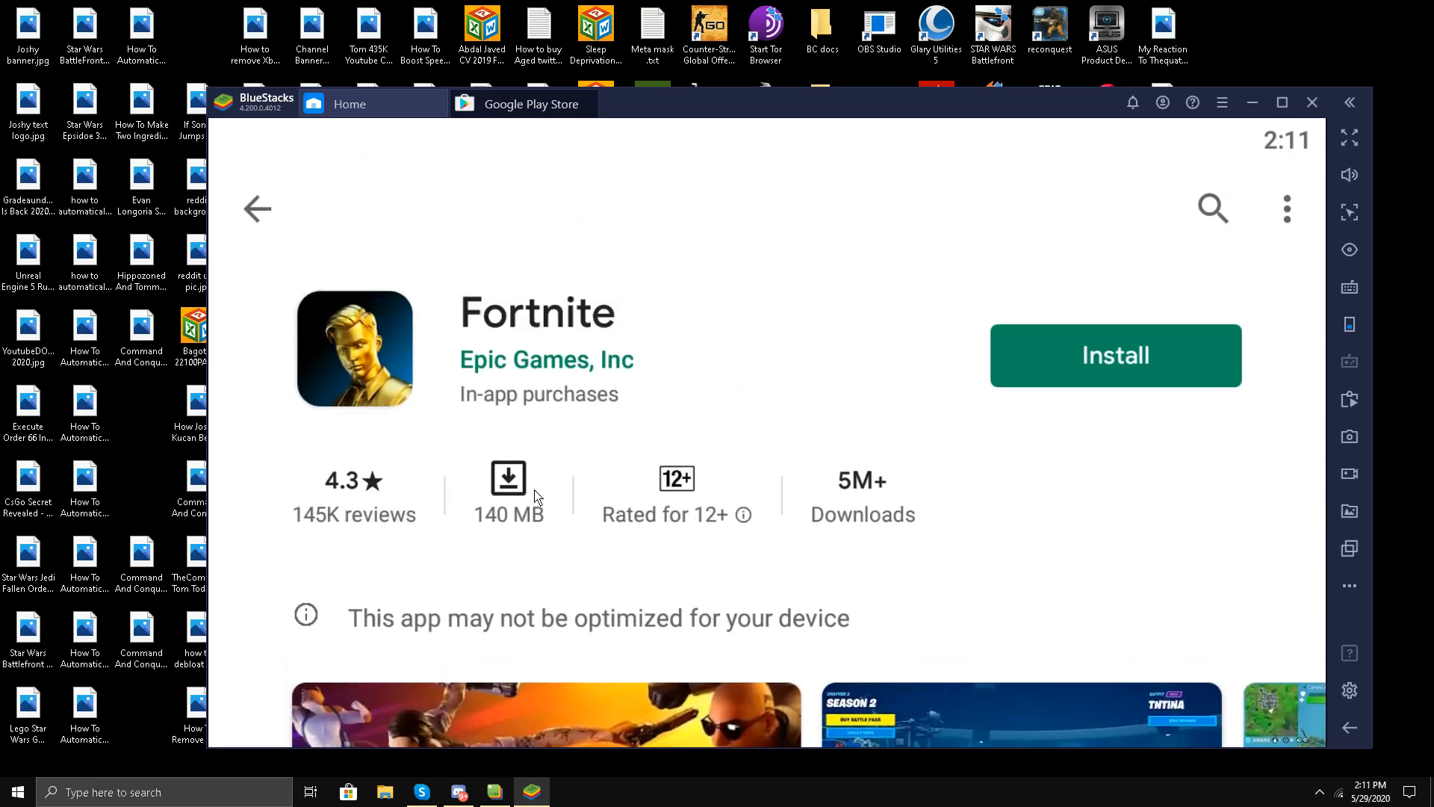
pyautogui.moveTo(801, 442)
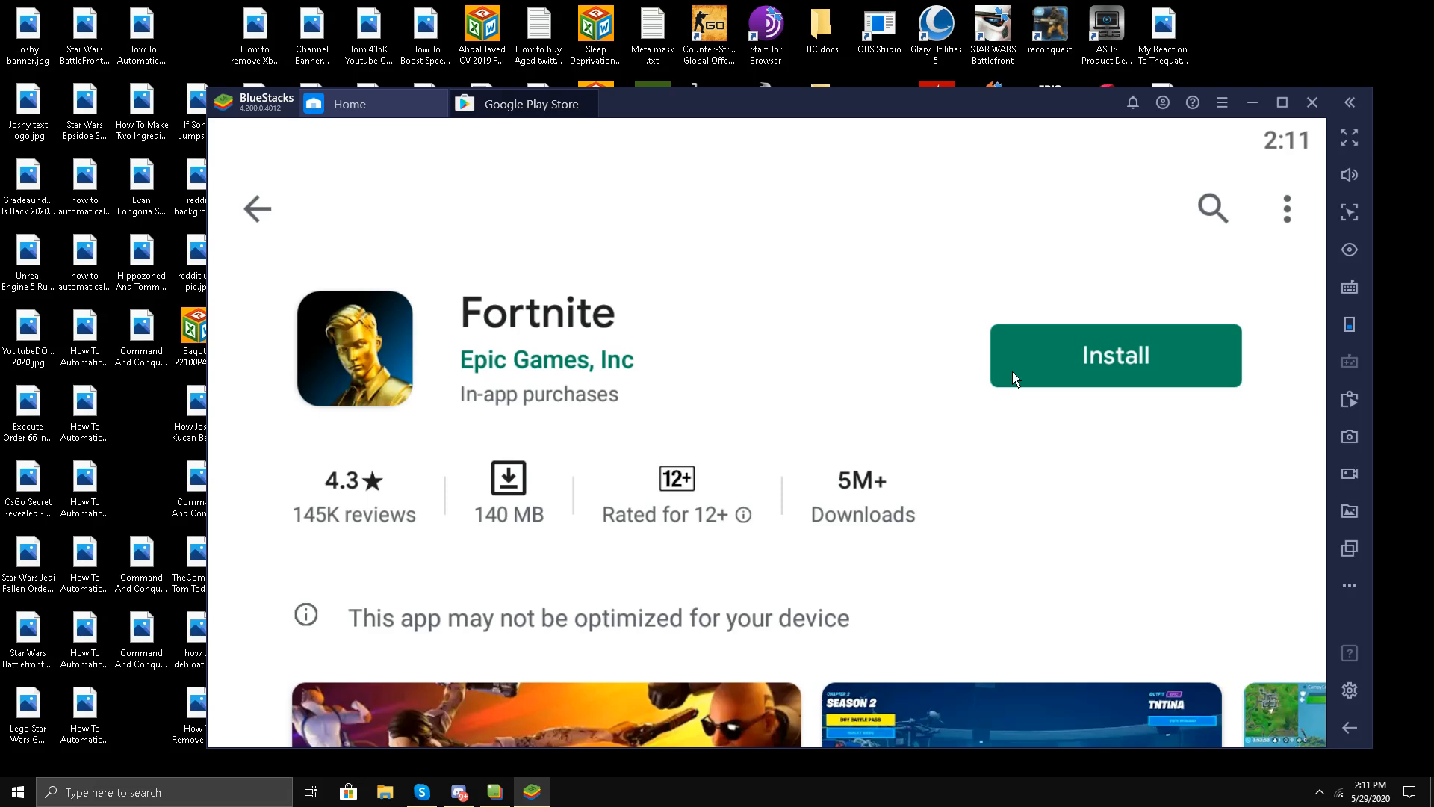
# Step: Install Fortnite from its store page, then head back to the BlueStacks home screen
pyautogui.click(1115, 356)
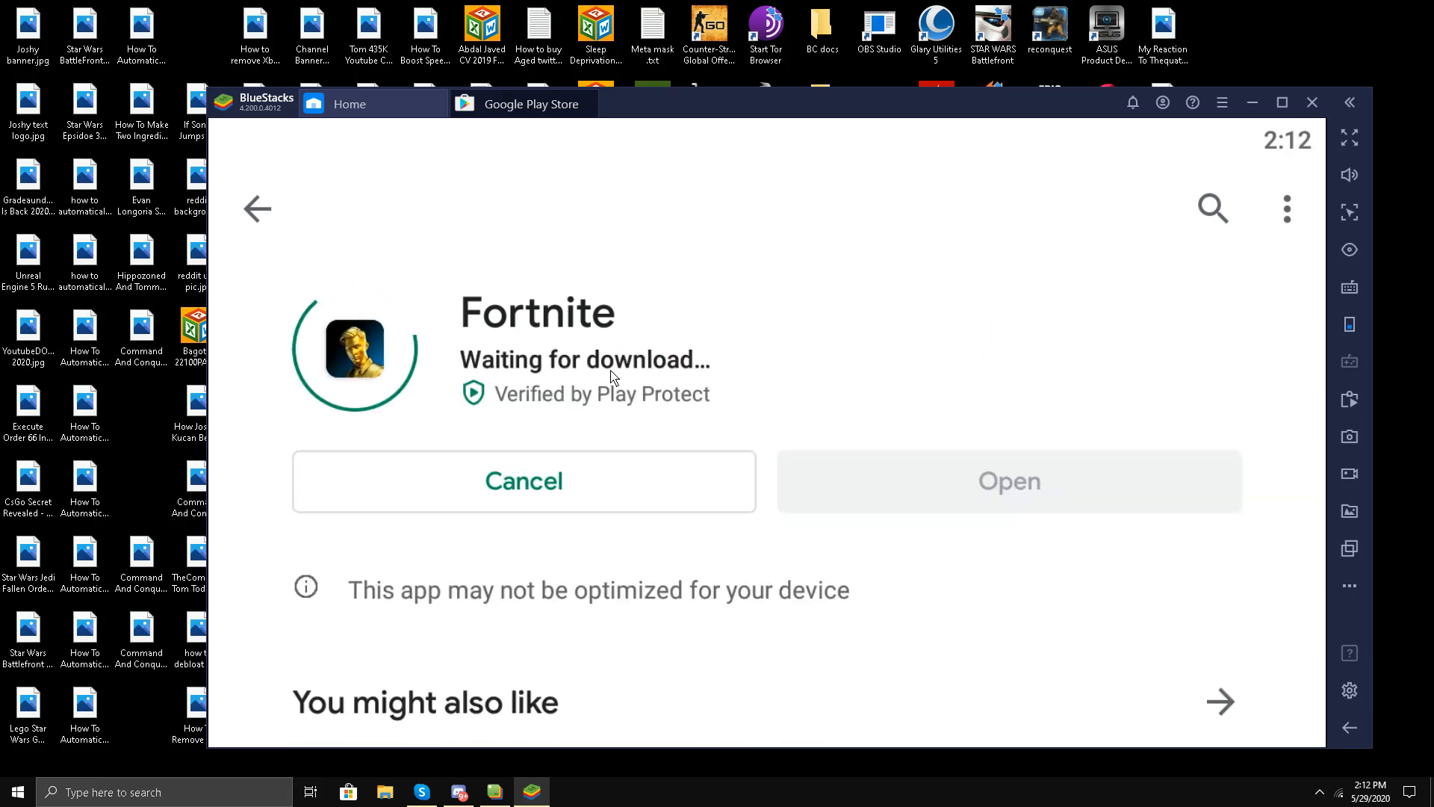
pyautogui.click(522, 481)
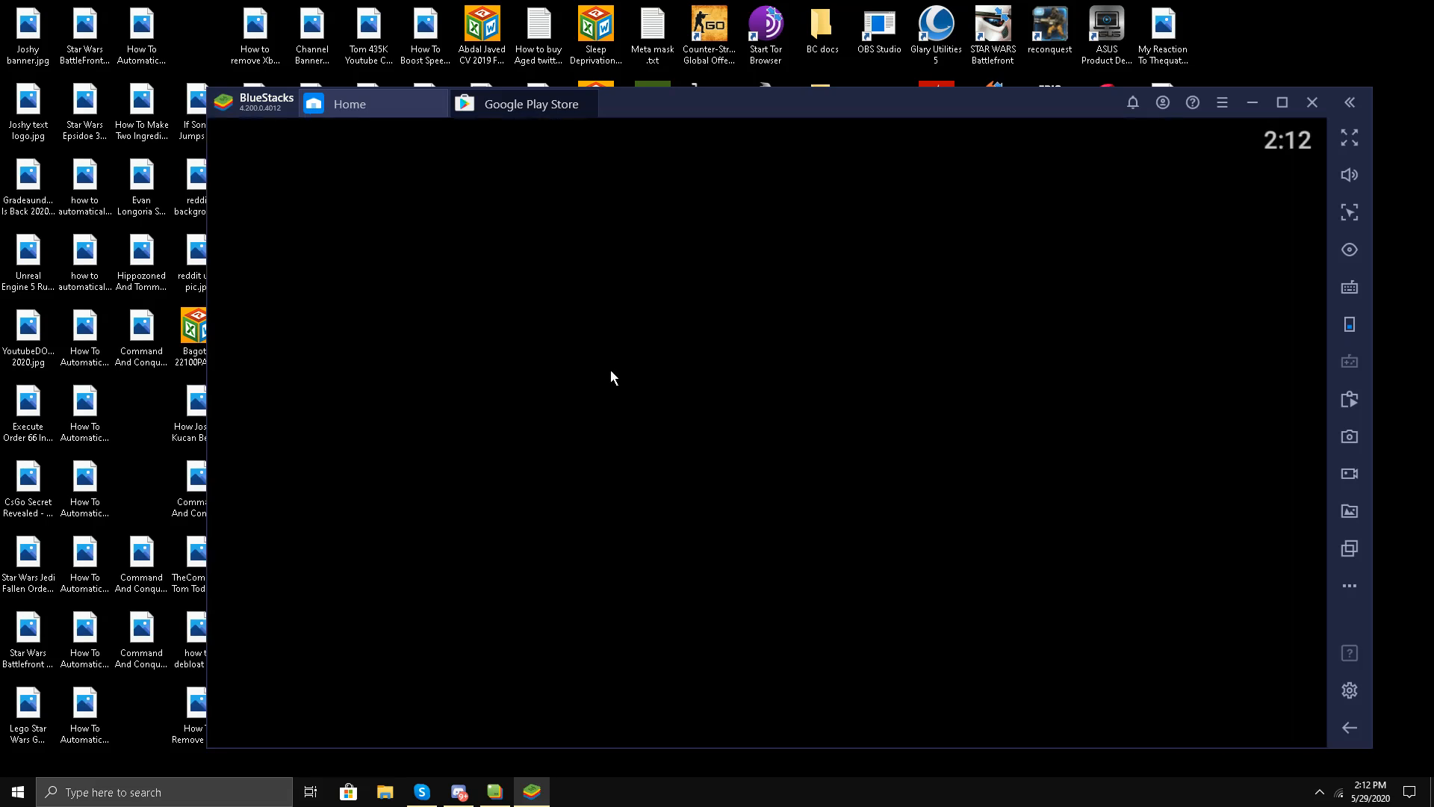
pyautogui.click(348, 103)
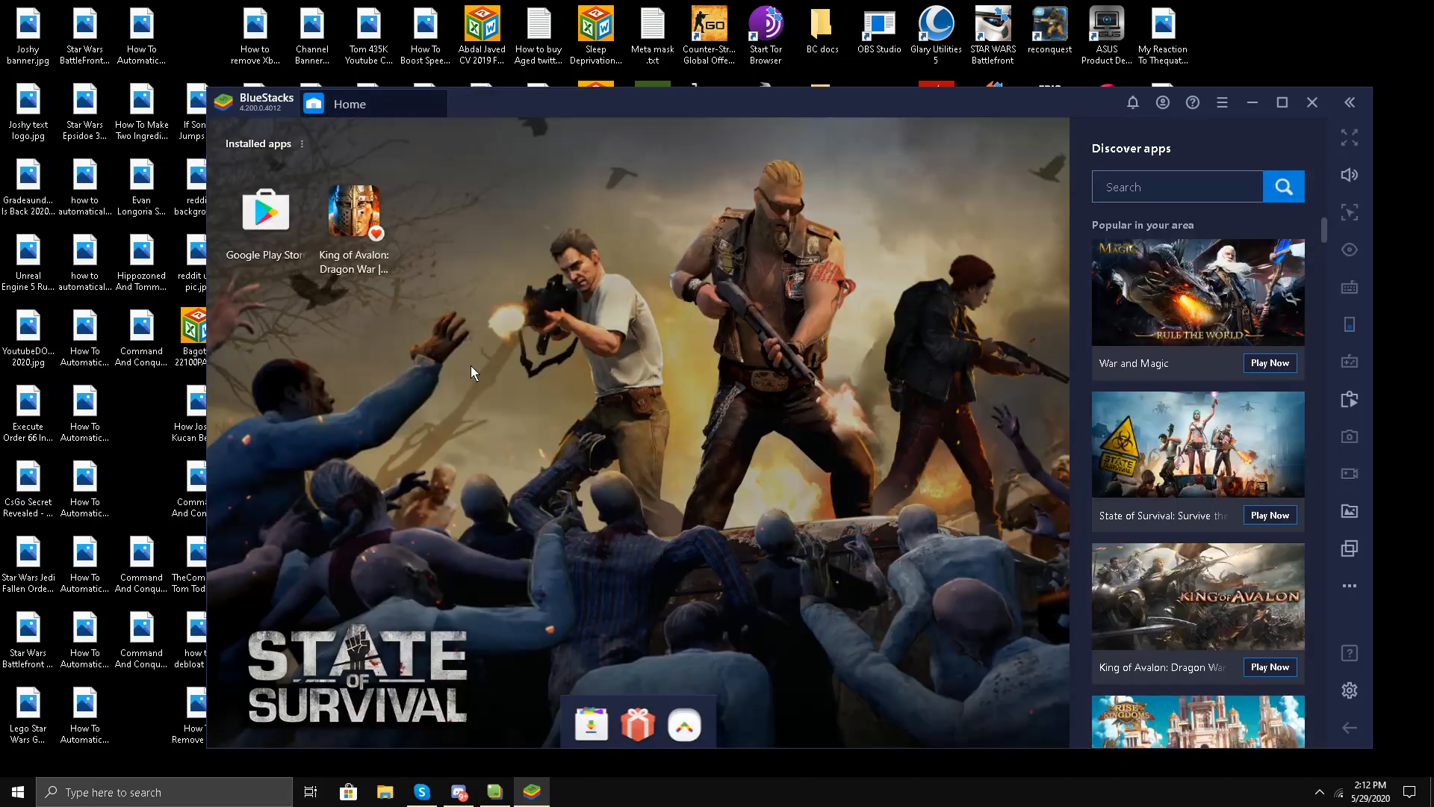
pyautogui.moveTo(285, 211)
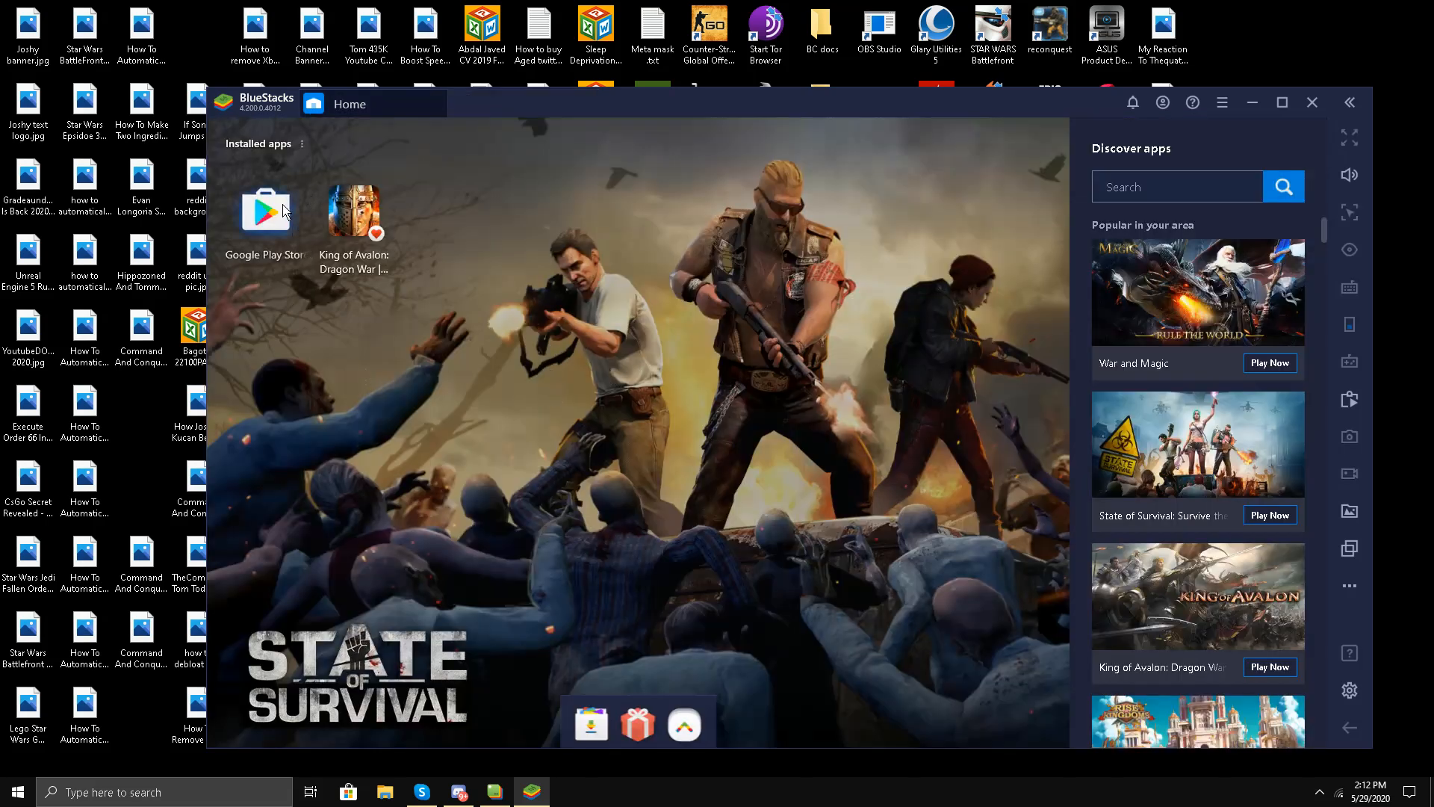
# Step: Reopen the Play Store, rerun the 'fortnite game' search and review Fortnite's waiting-for-download page
pyautogui.click(266, 212)
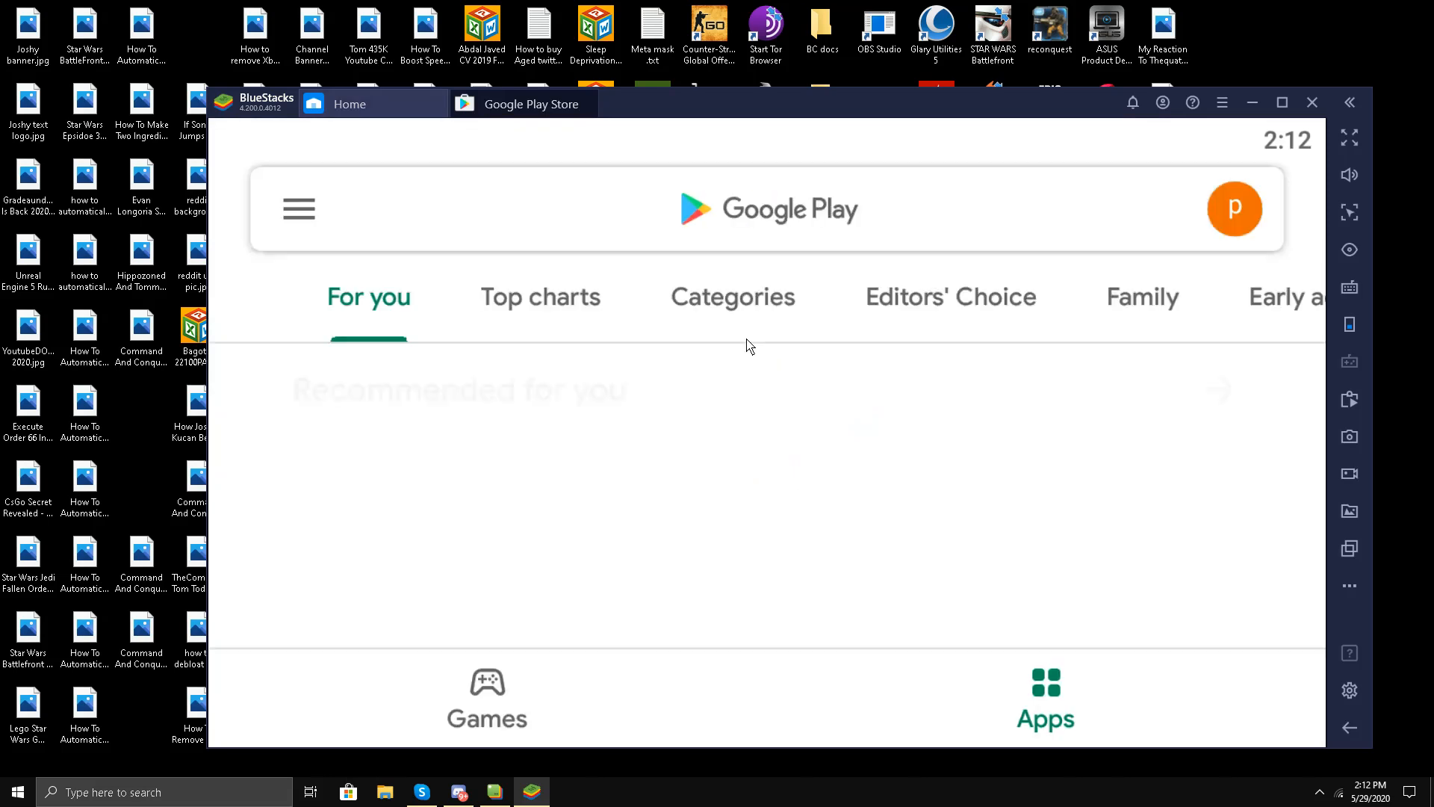
pyautogui.click(766, 209)
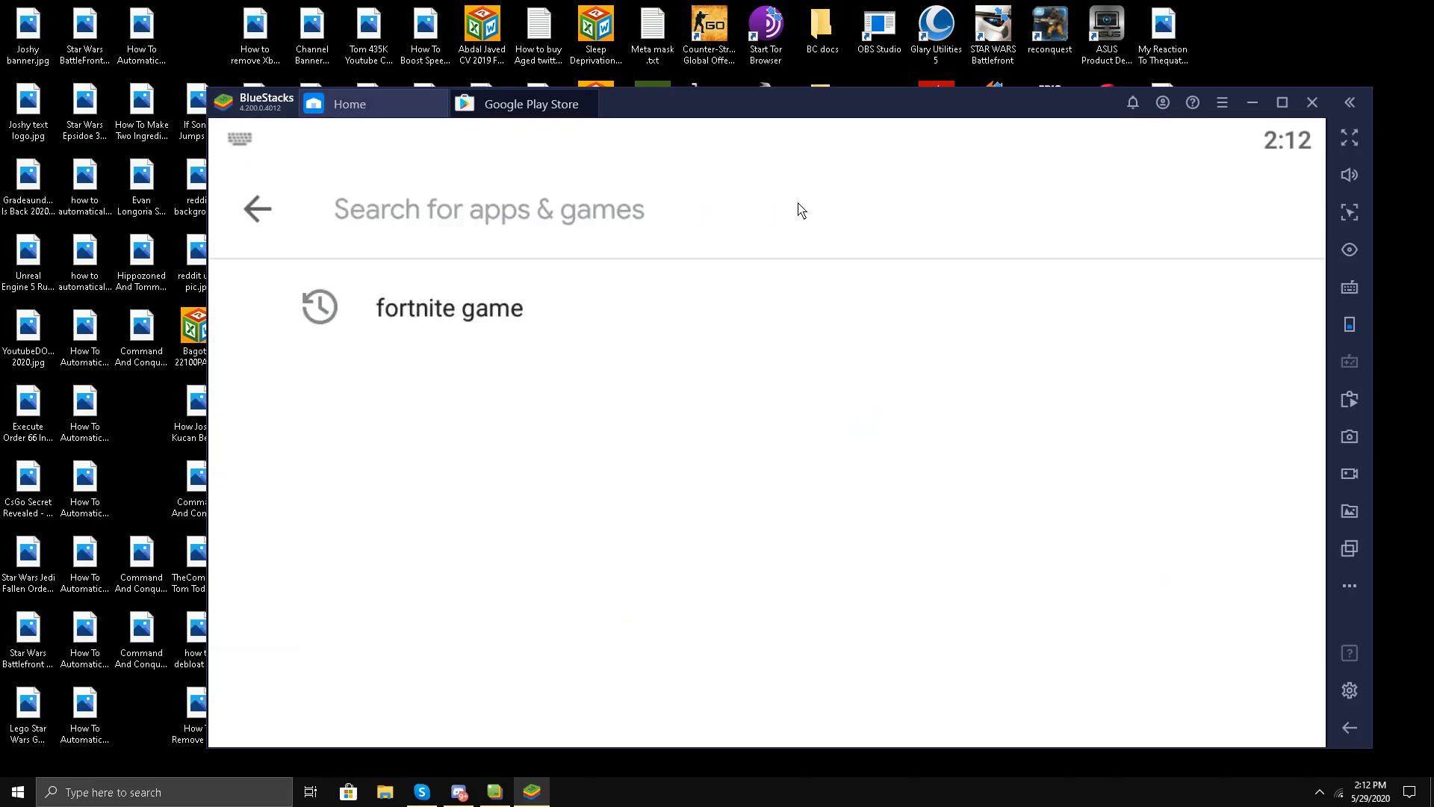
pyautogui.moveTo(491, 358)
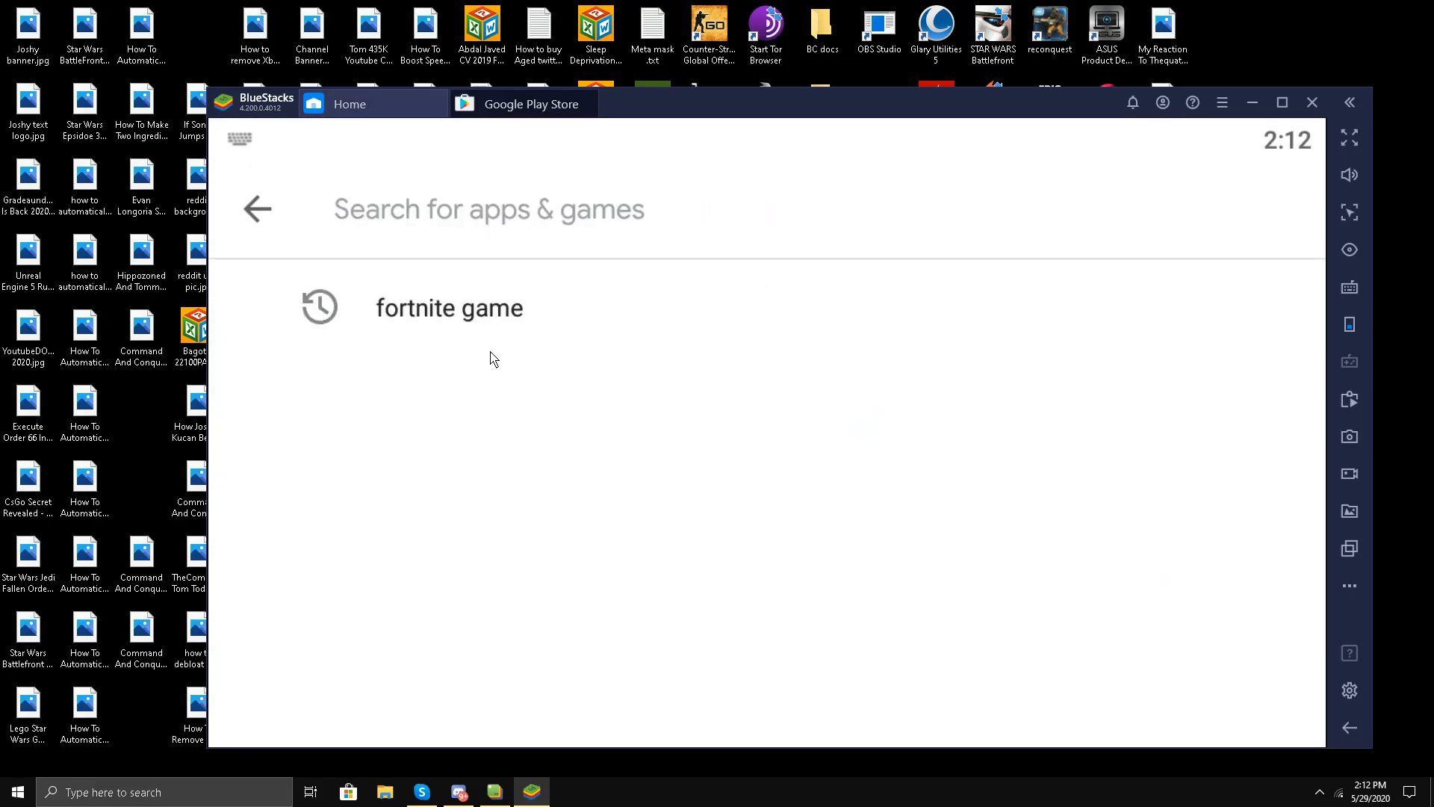
pyautogui.click(448, 308)
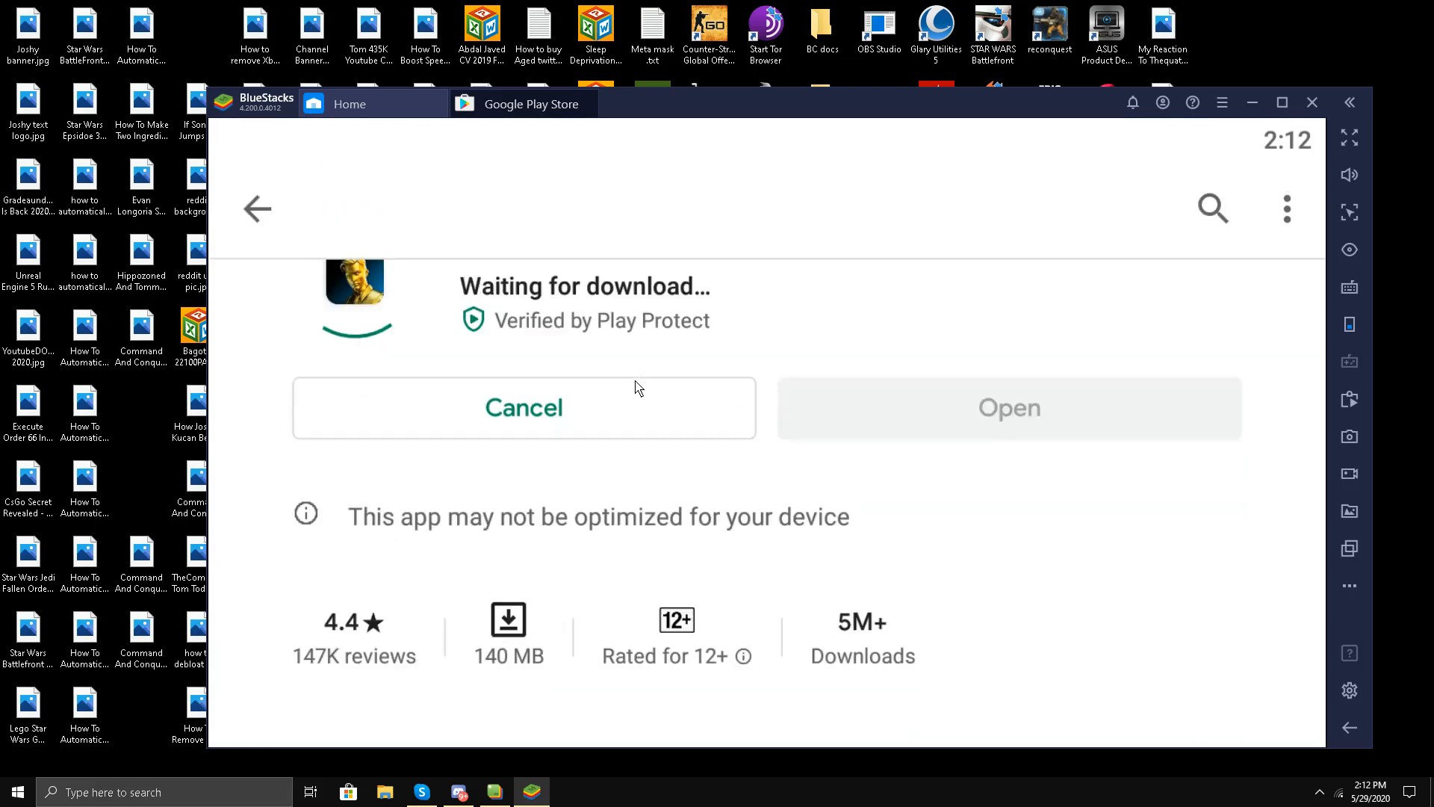
pyautogui.scroll(3)
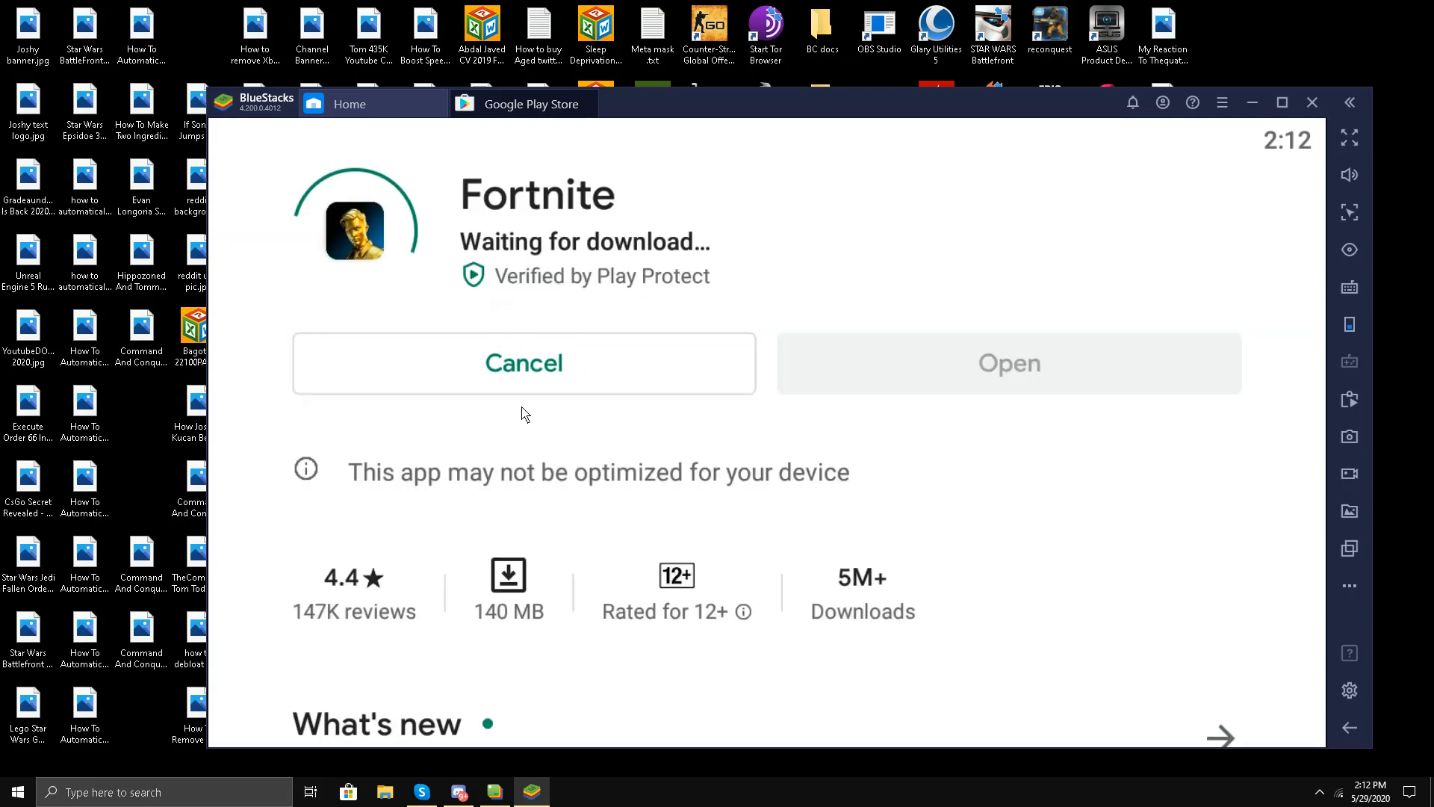
pyautogui.scroll(3)
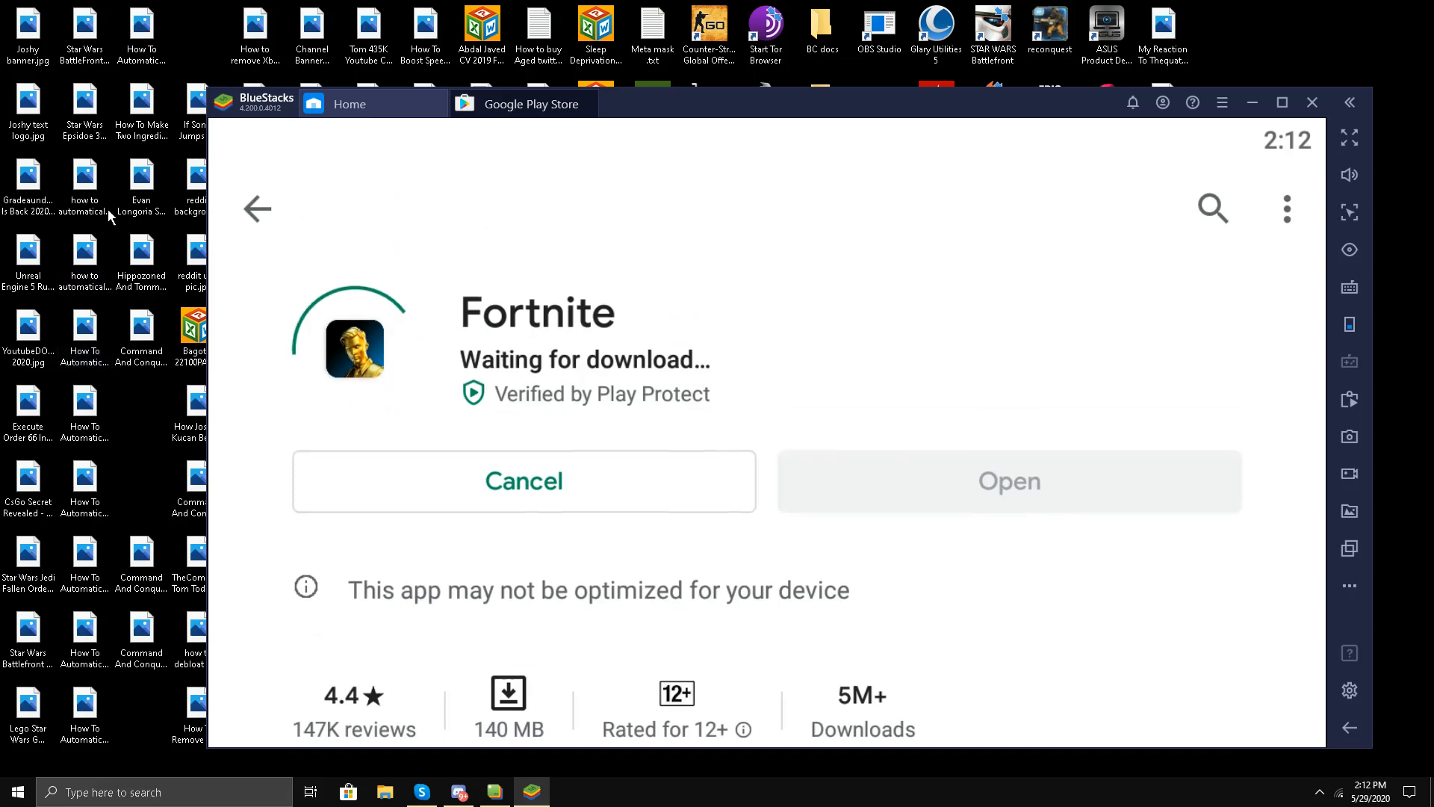
pyautogui.moveTo(254, 220)
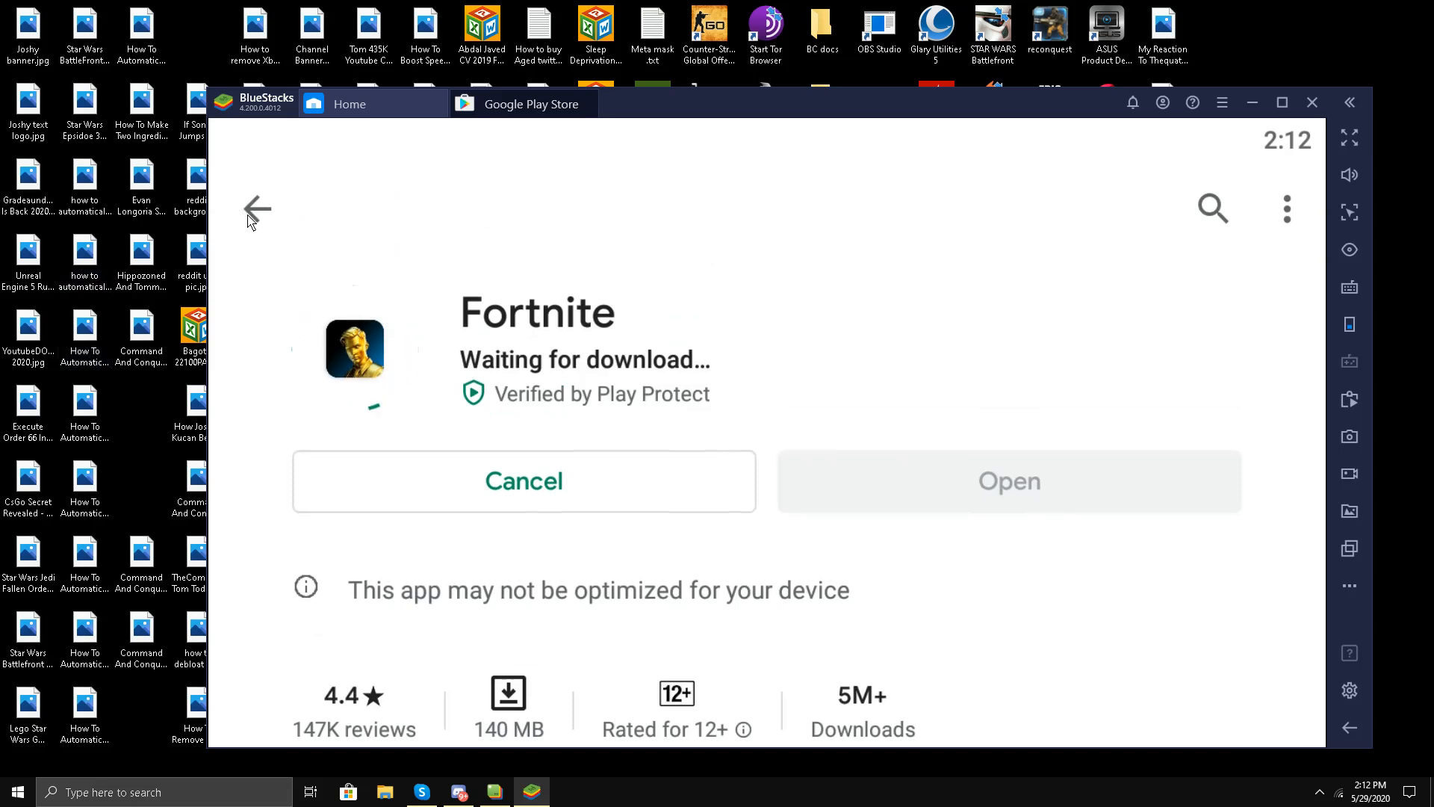
# Step: Go back through the search results to the Play Store's For you page
pyautogui.click(257, 209)
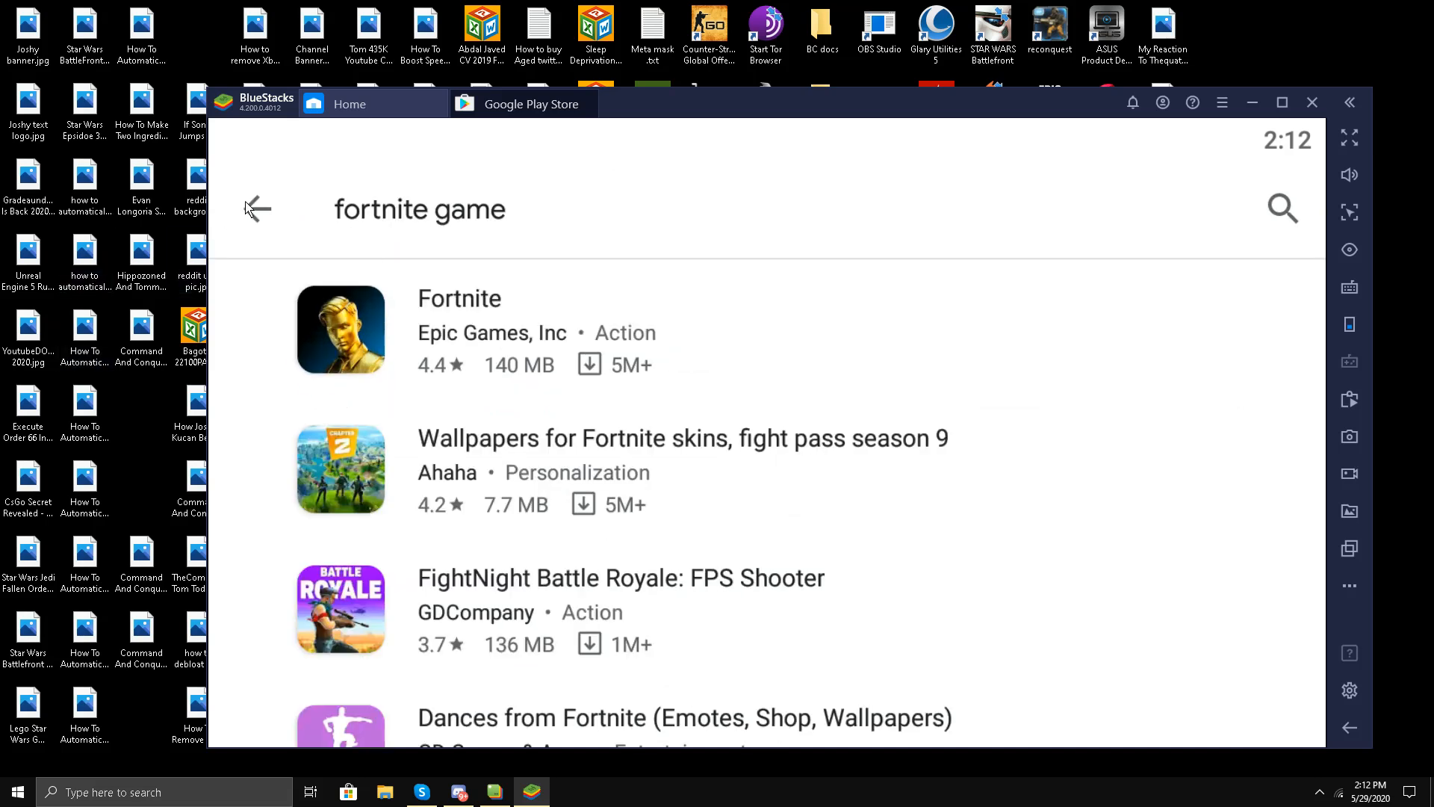
pyautogui.click(259, 209)
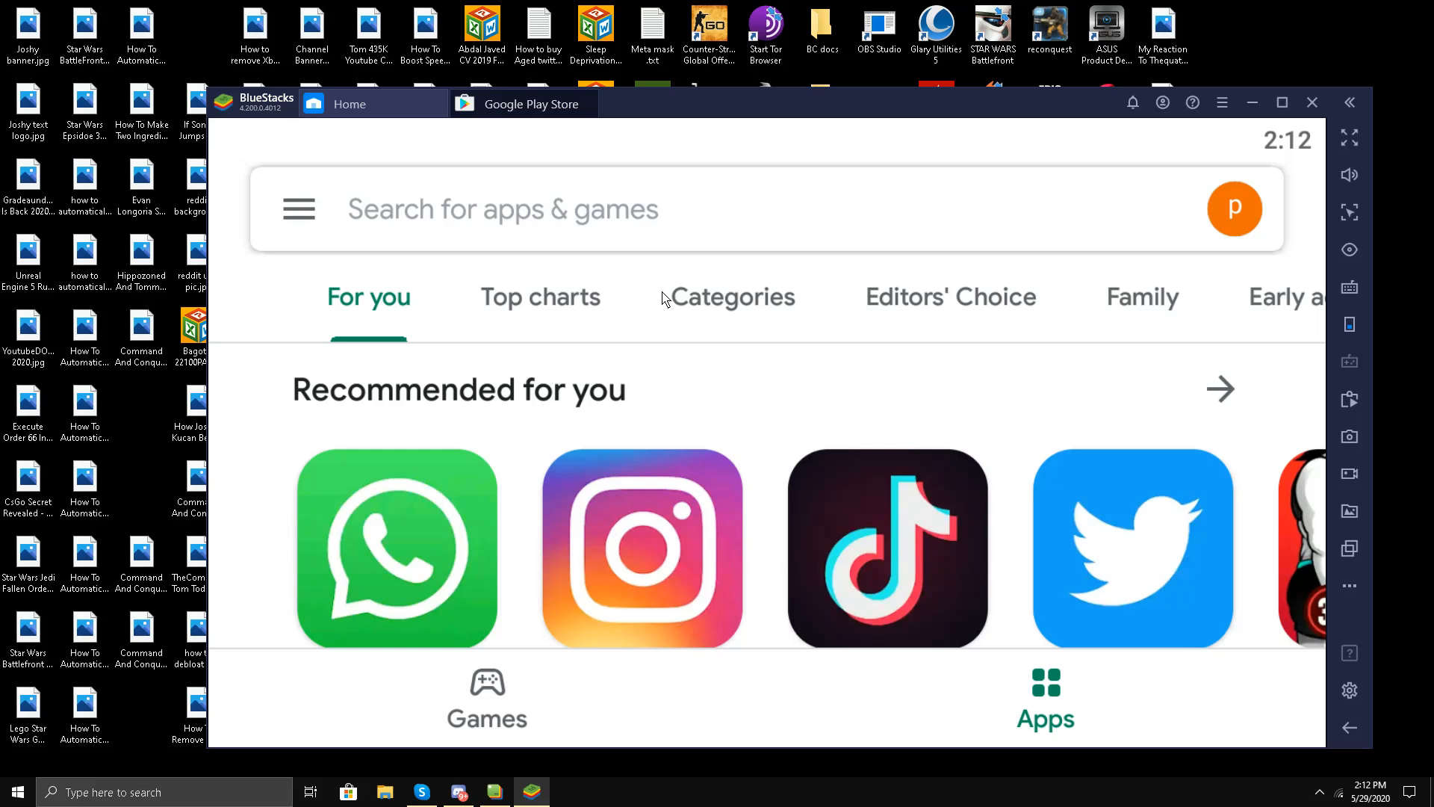
pyautogui.moveTo(1353, 759)
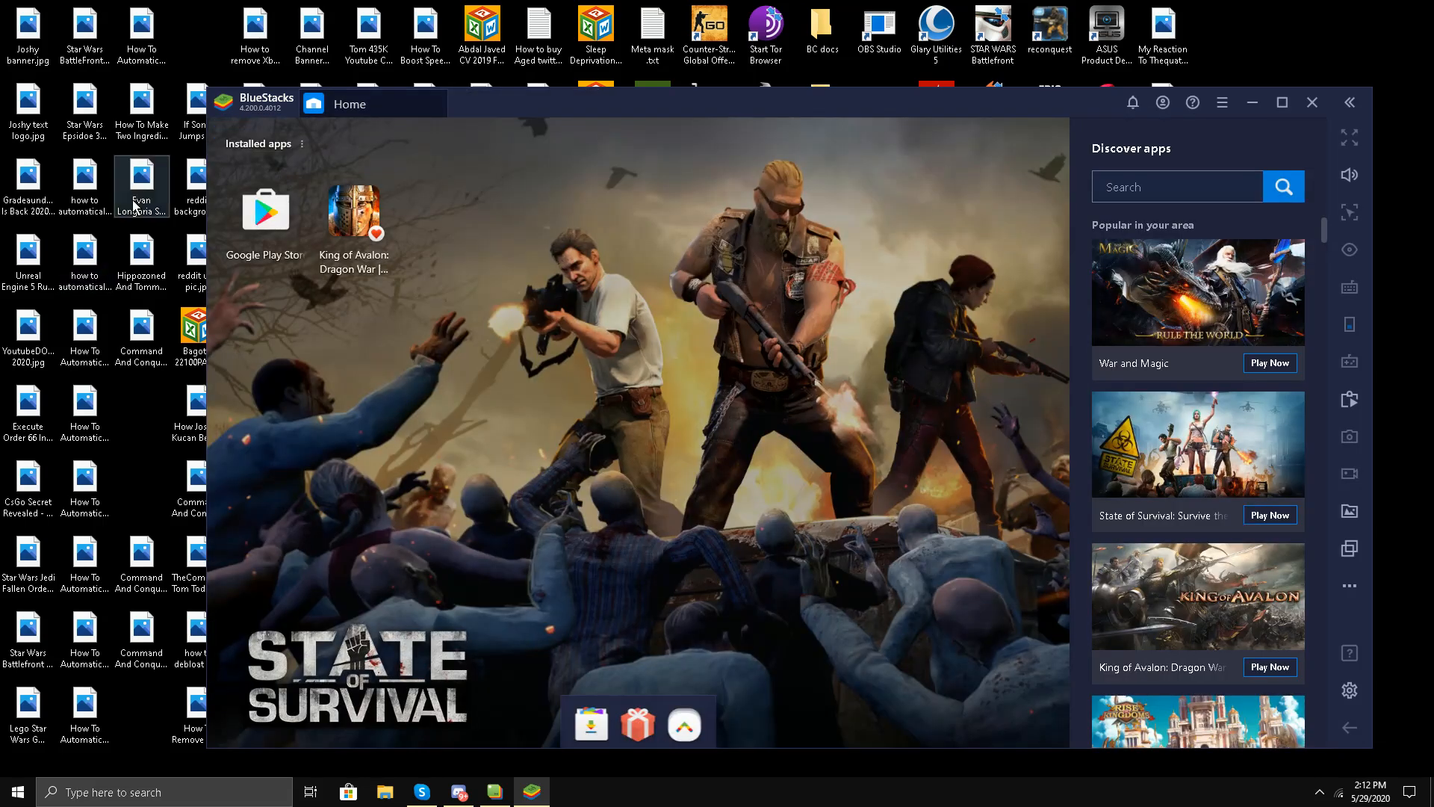
# Step: Reopen the Google Play Store from the home screen's installed apps
pyautogui.click(265, 210)
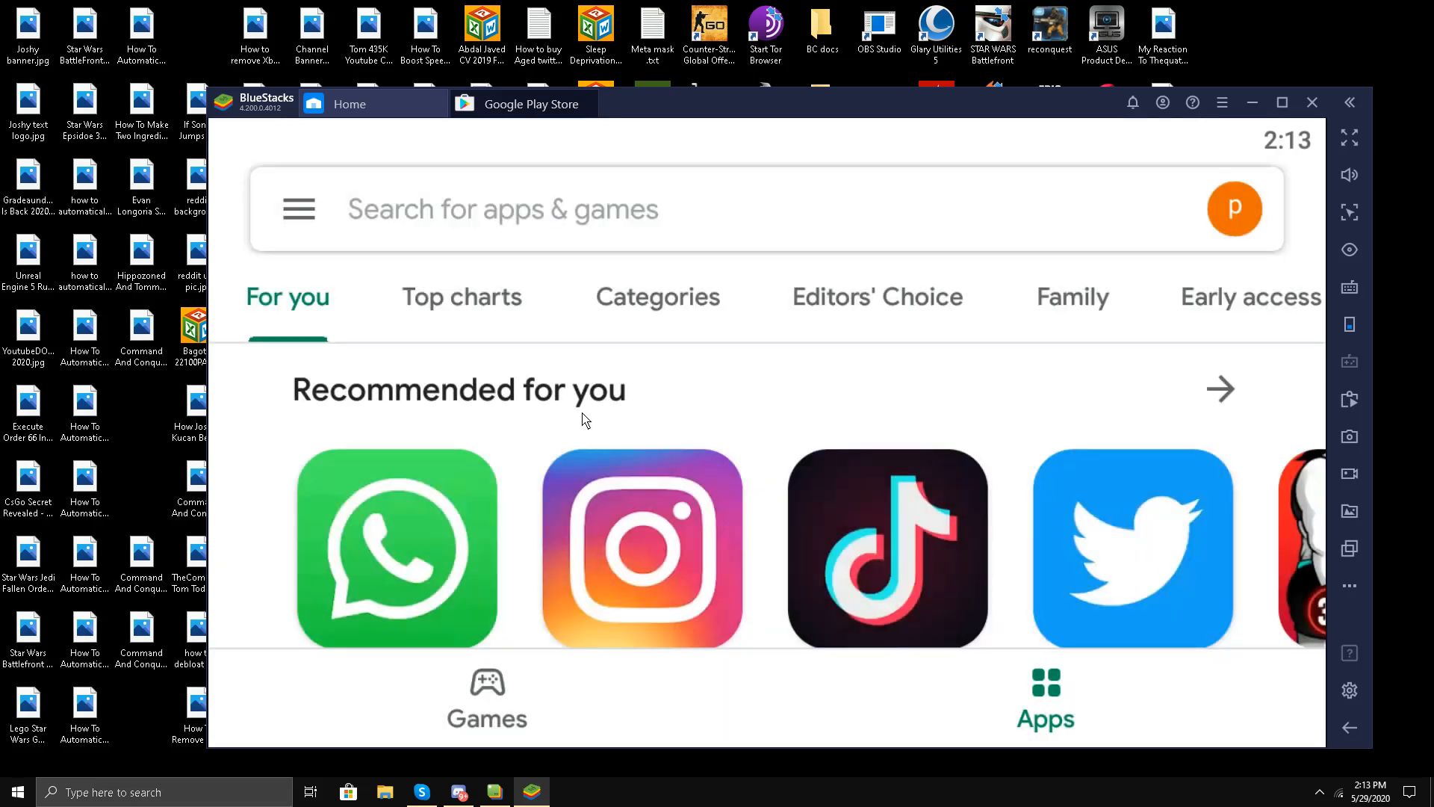
pyautogui.moveTo(1350, 728)
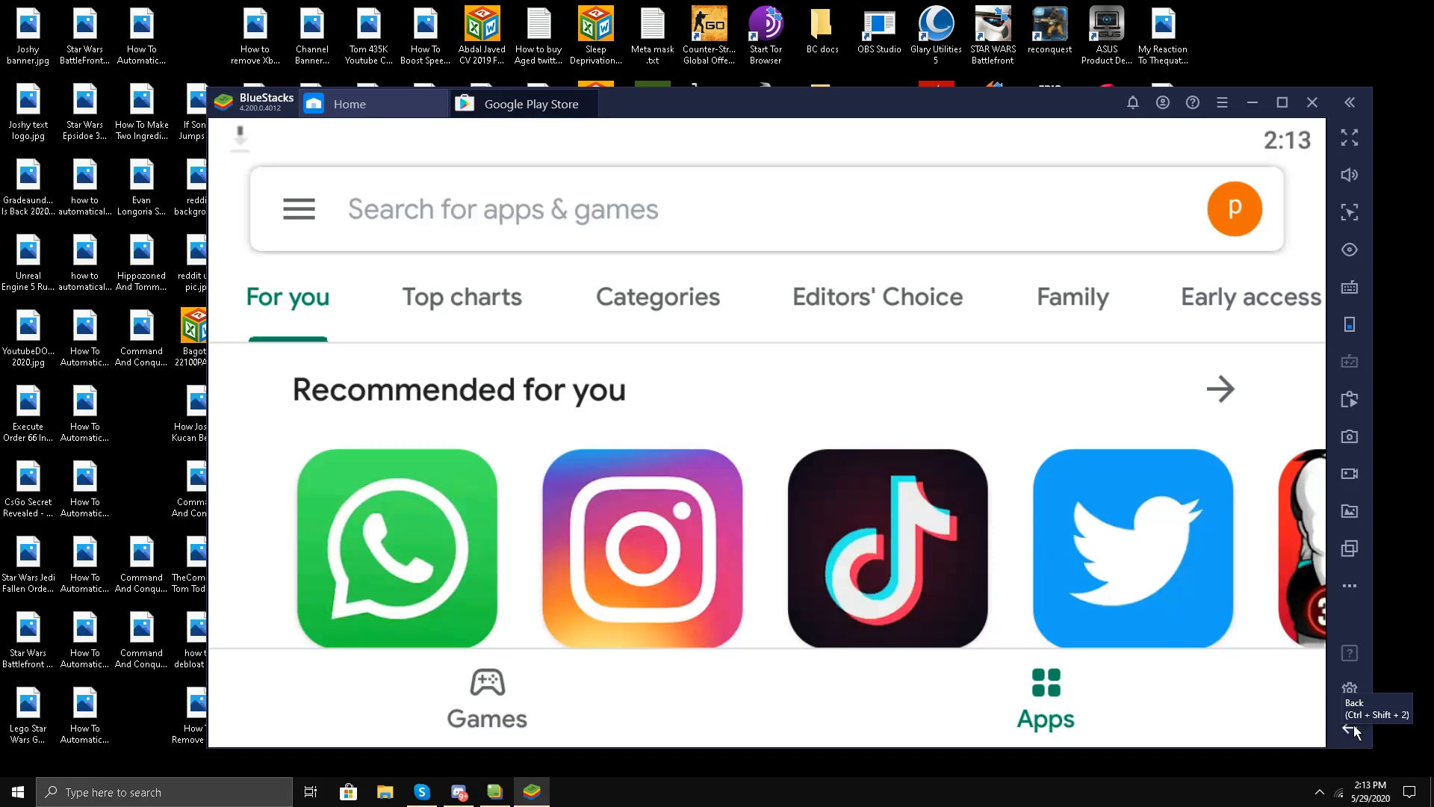
pyautogui.moveTo(1350, 690)
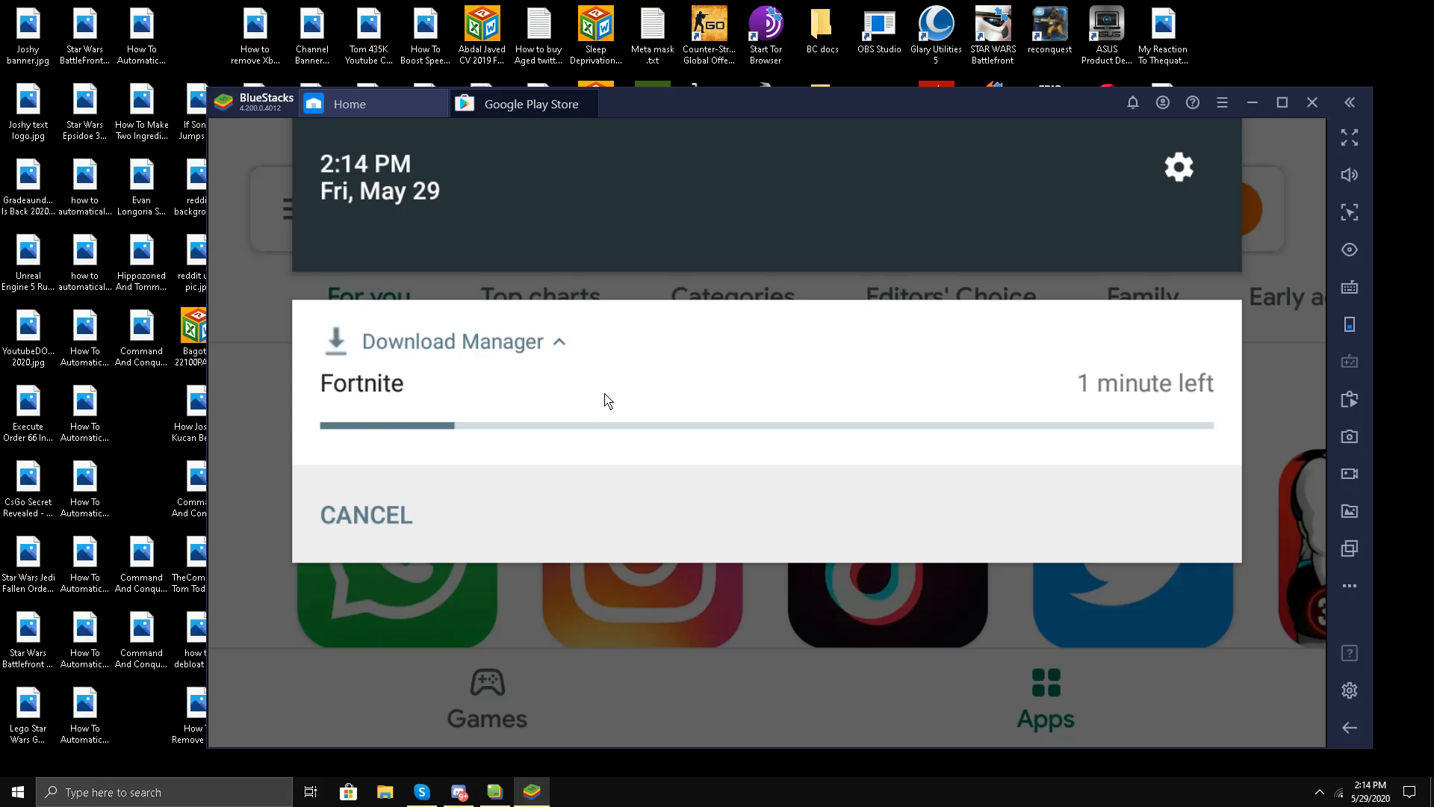
pyautogui.moveTo(591, 461)
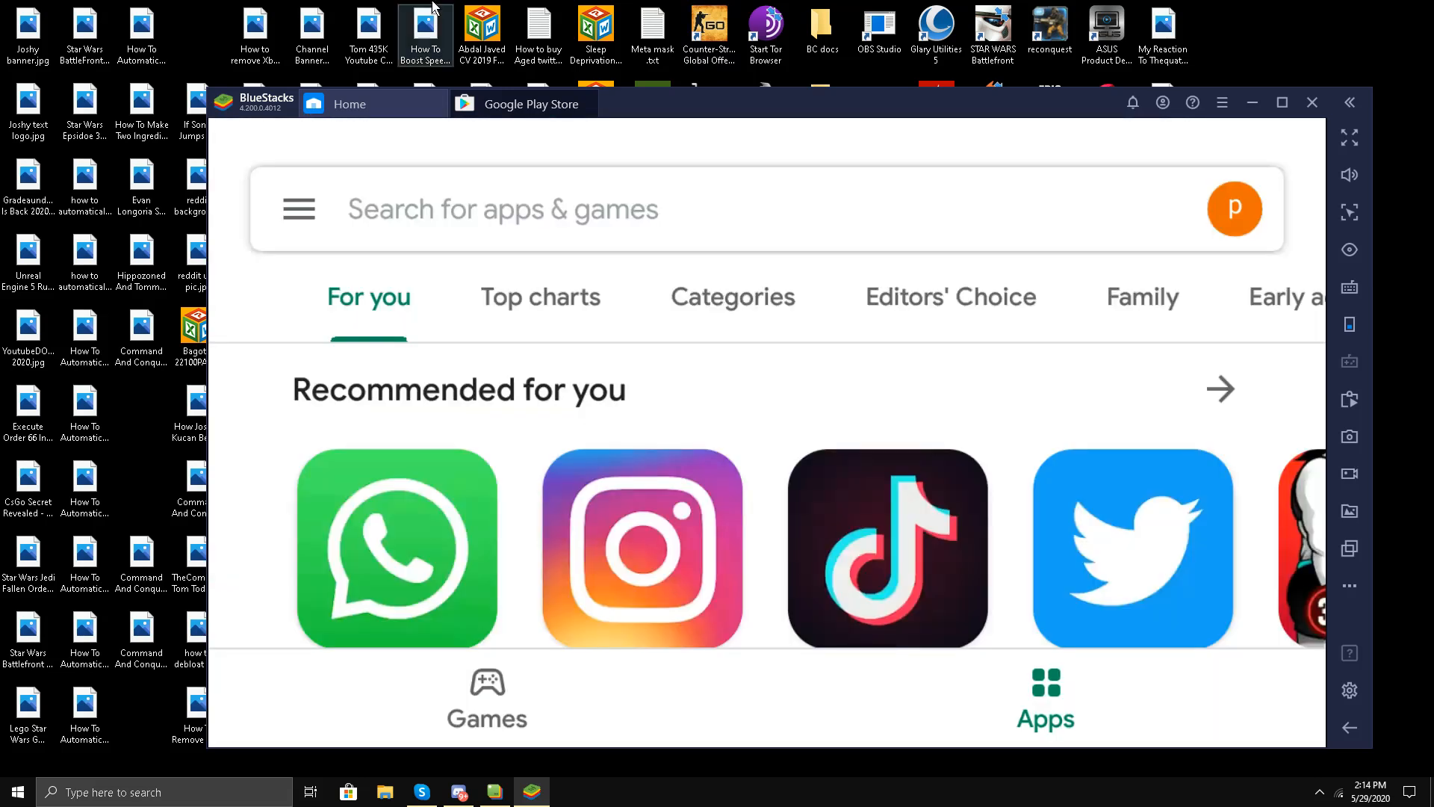
# Step: Go to My apps & games, where Google Chrome and Google Play Games show pending updates
pyautogui.click(298, 209)
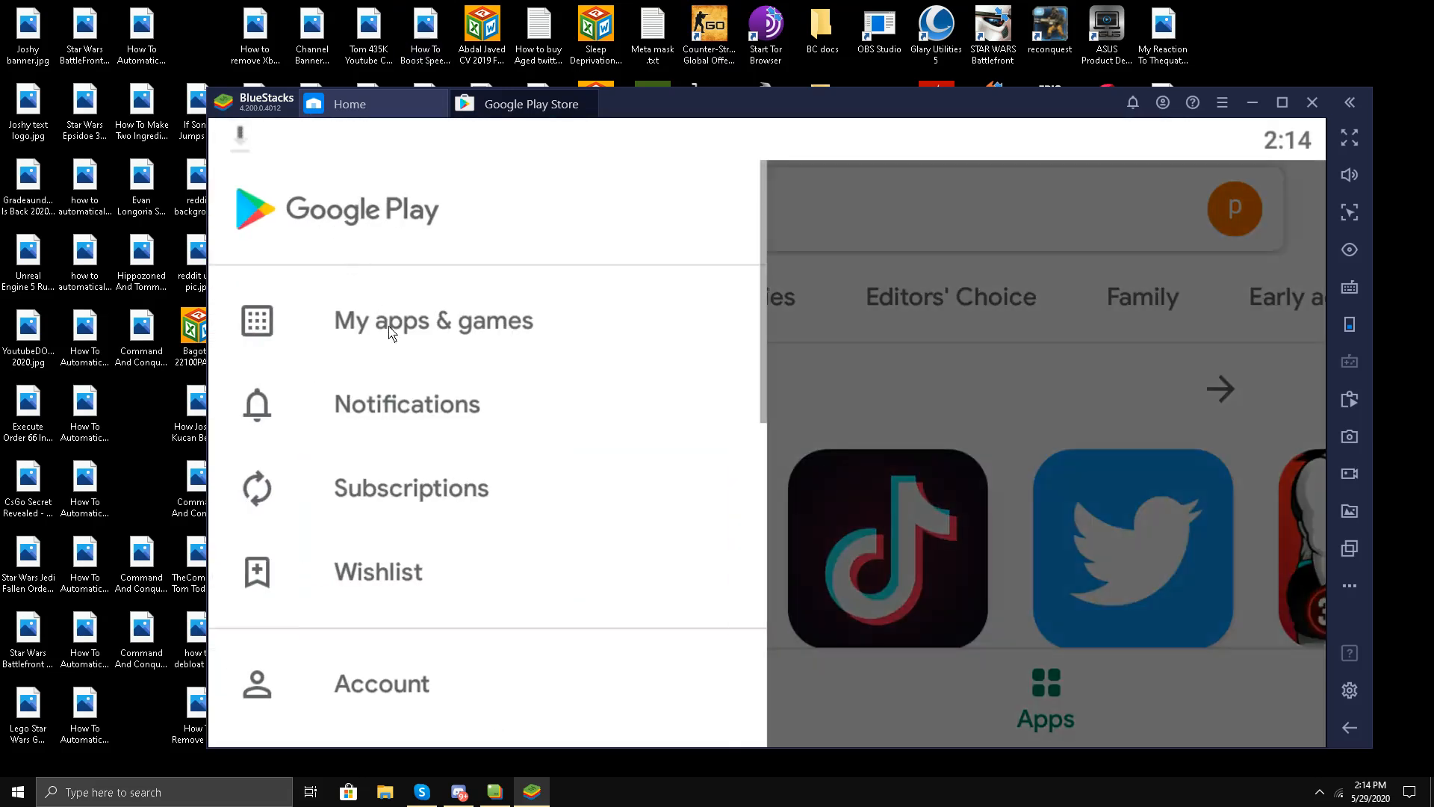
pyautogui.click(434, 319)
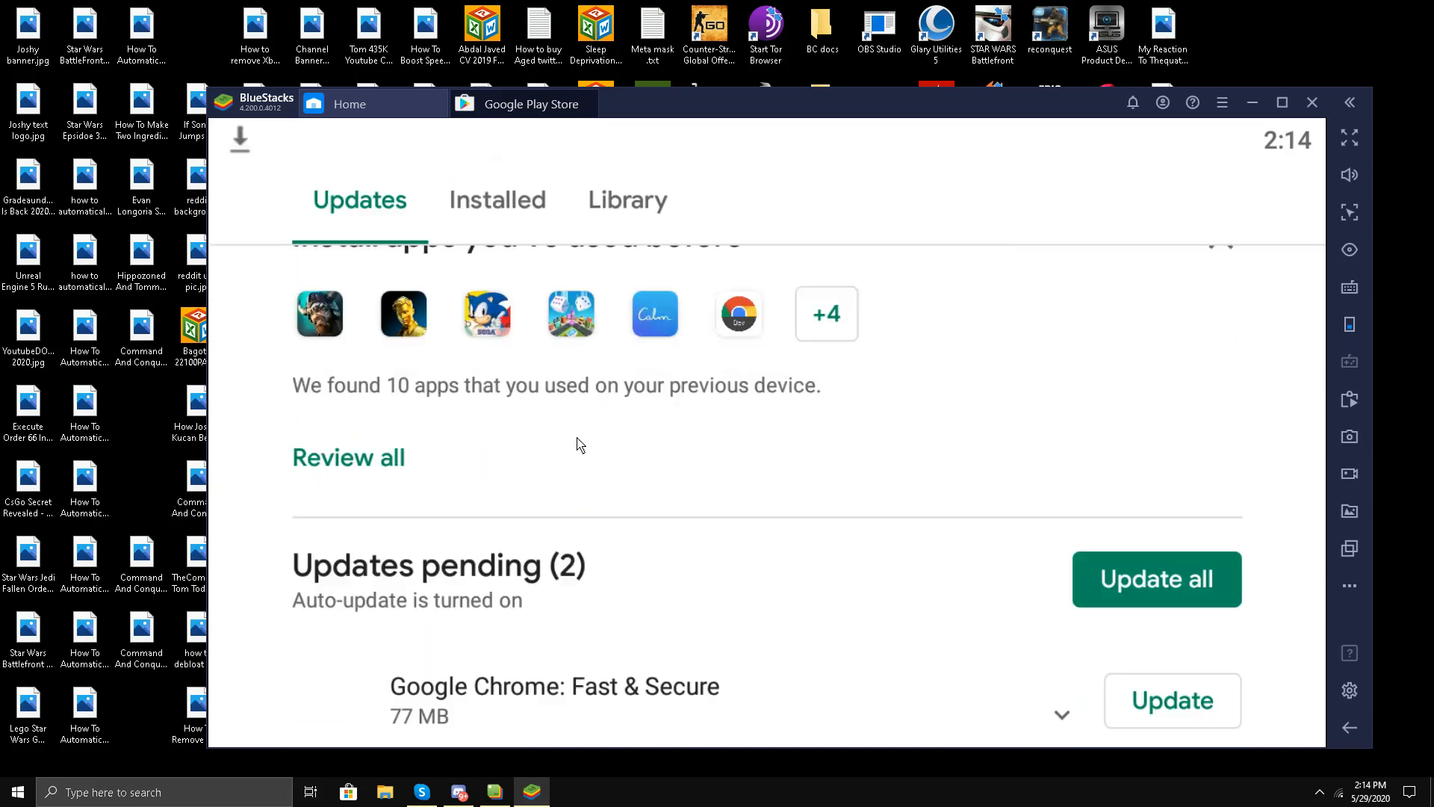
pyautogui.scroll(-3)
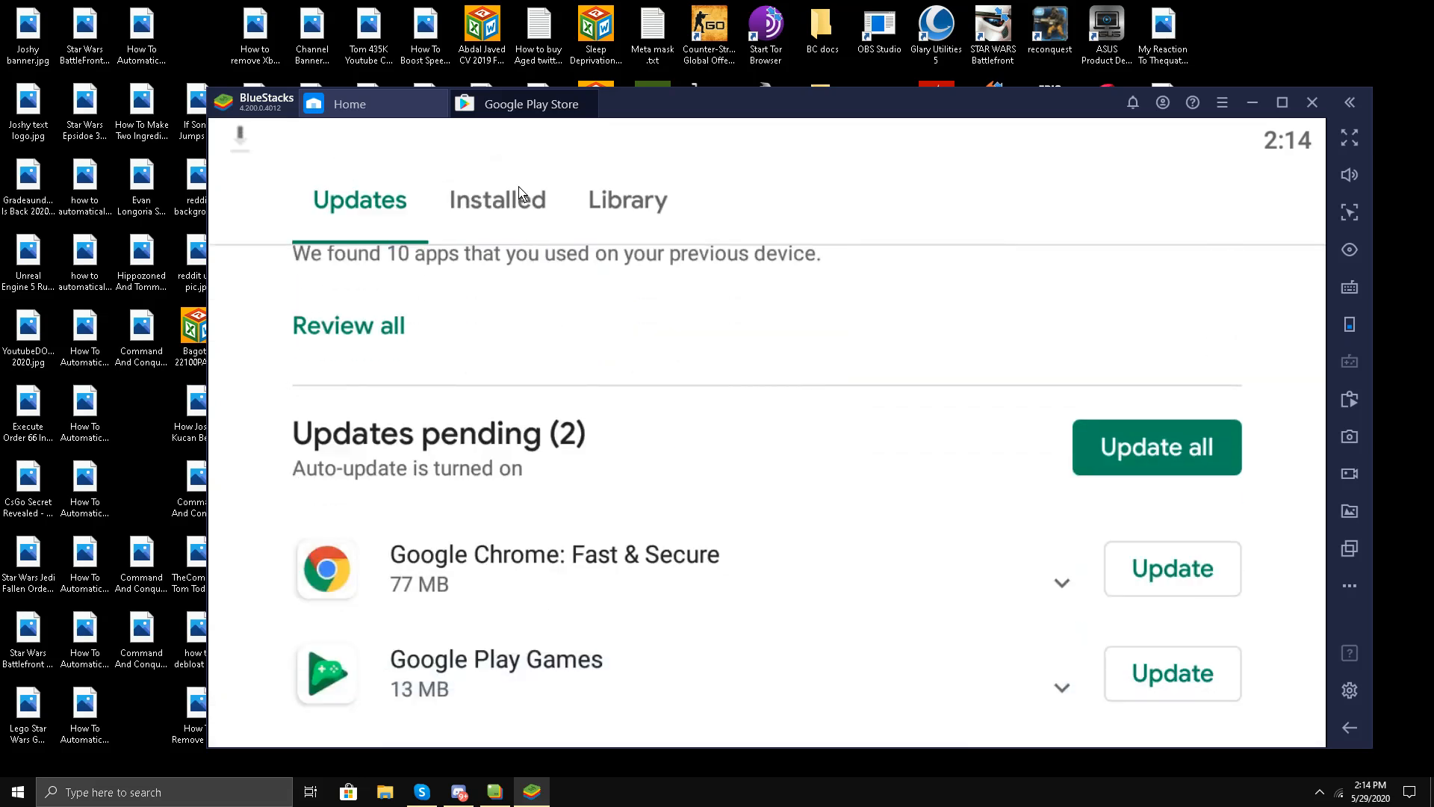
pyautogui.click(498, 199)
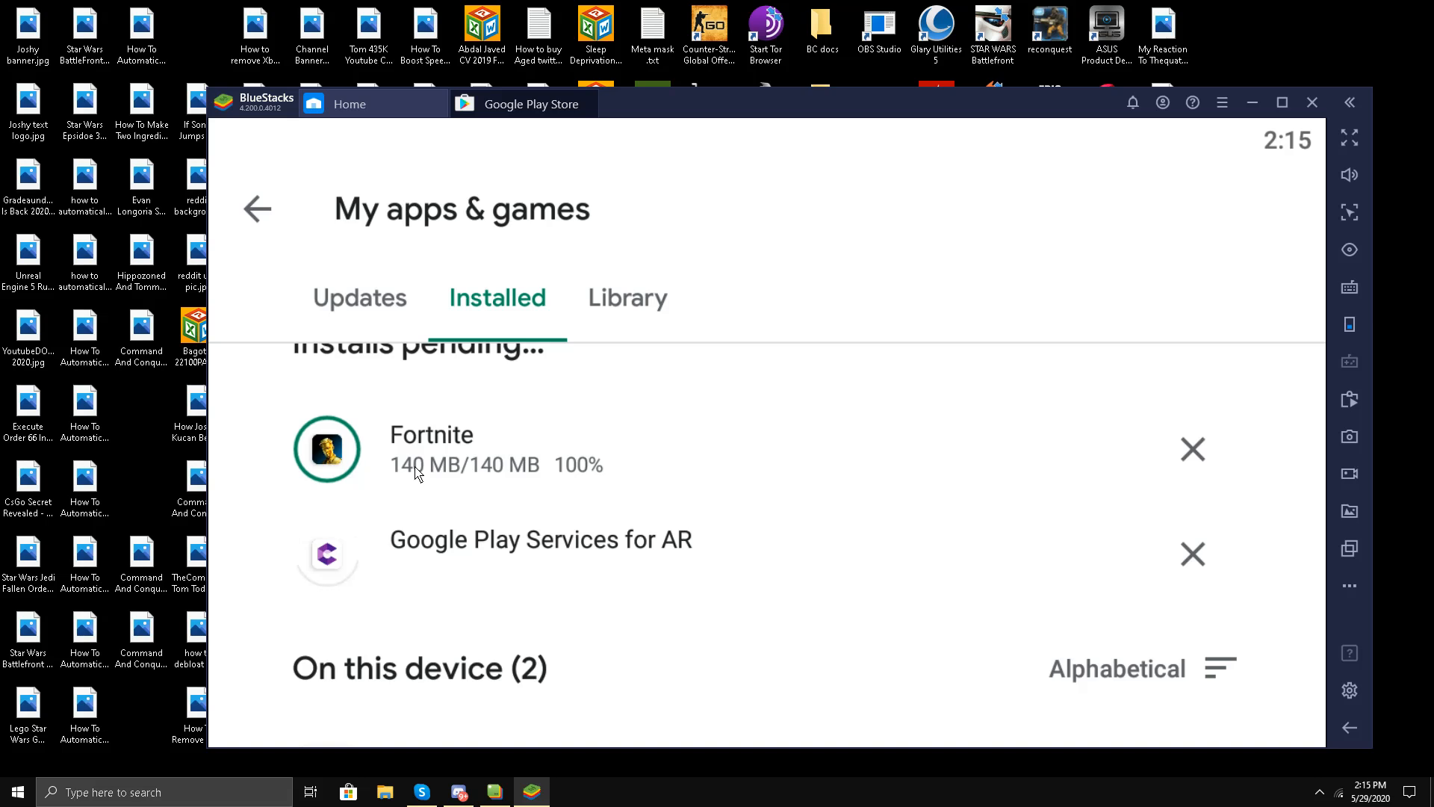
pyautogui.moveTo(315, 490)
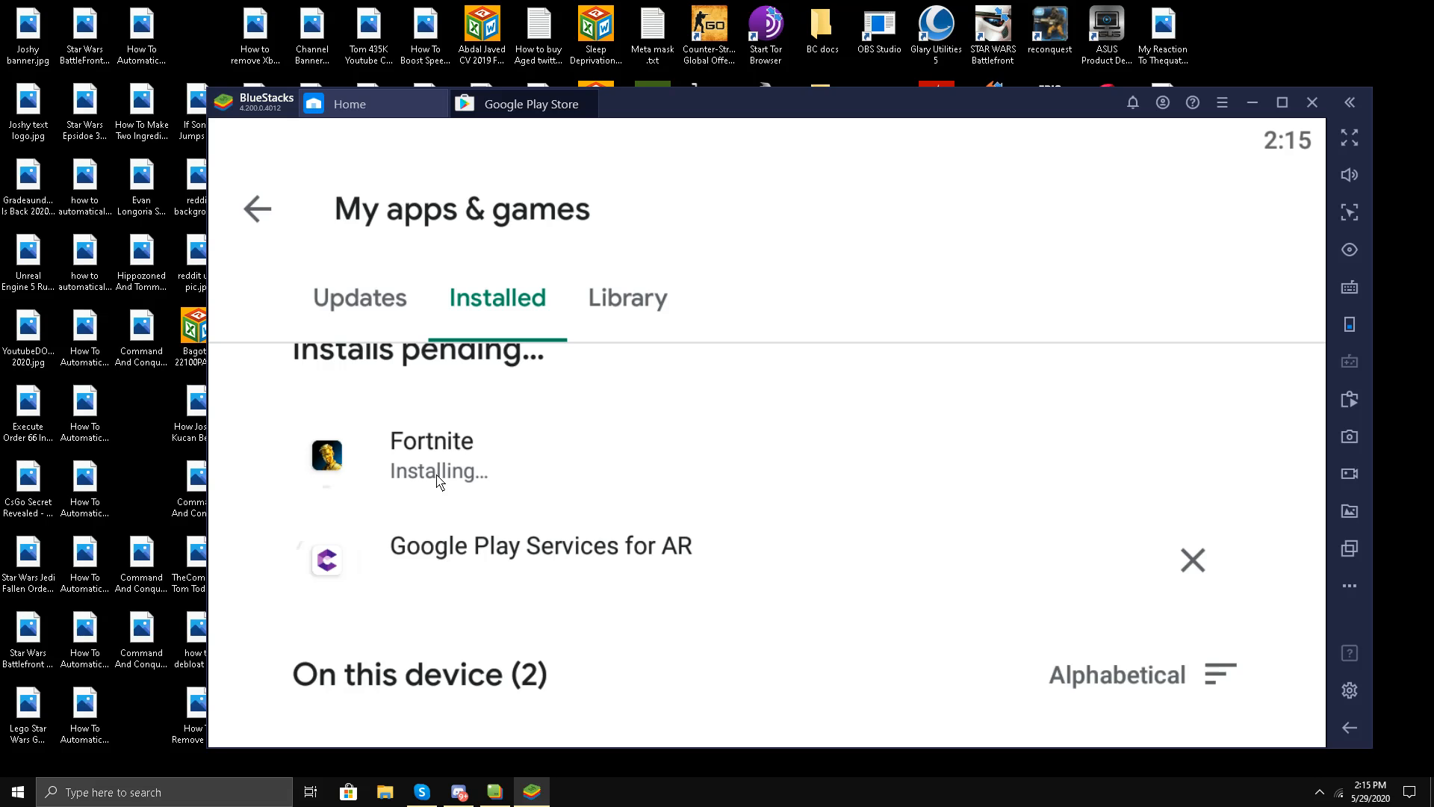
pyautogui.moveTo(378, 467)
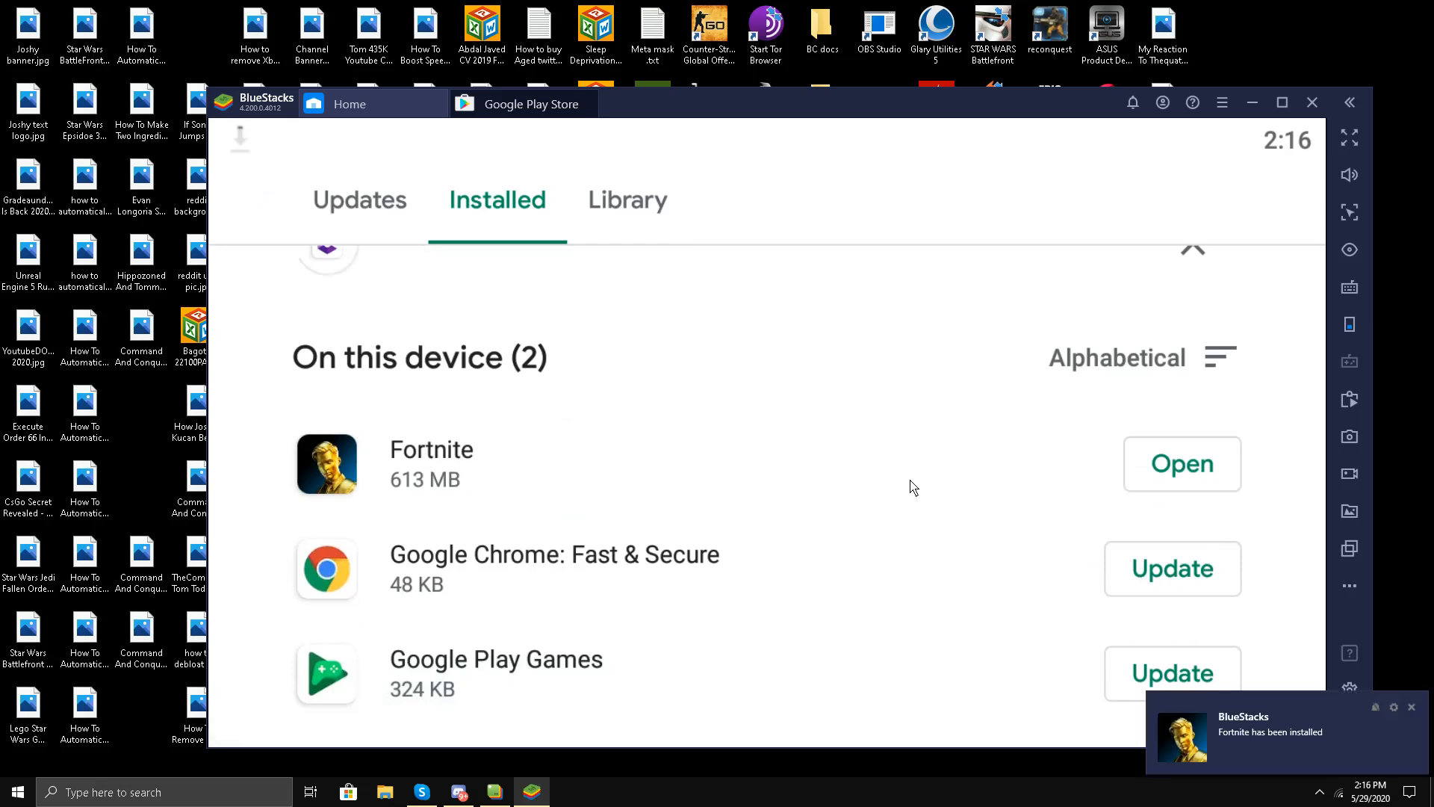
pyautogui.moveTo(1228, 750)
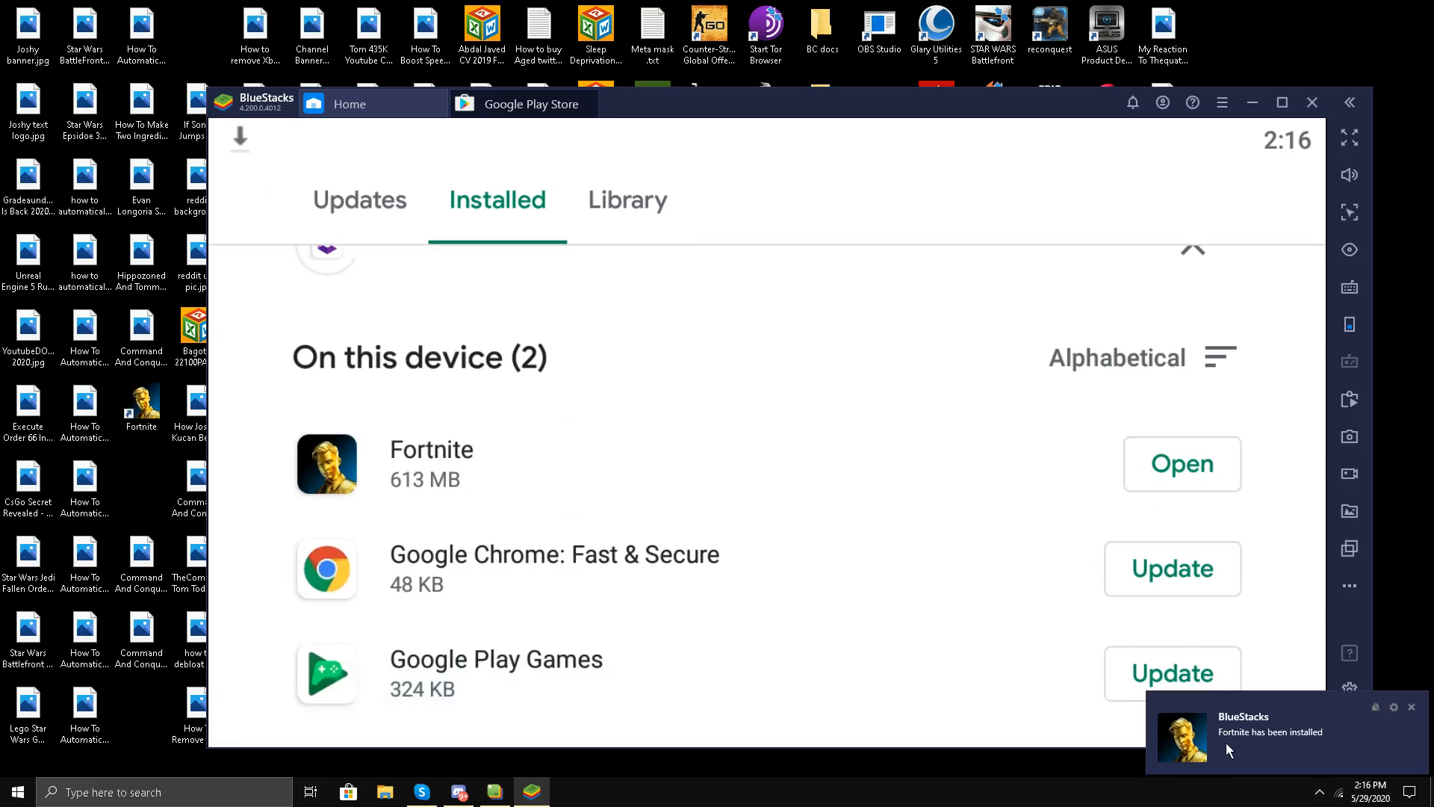
pyautogui.moveTo(1255, 760)
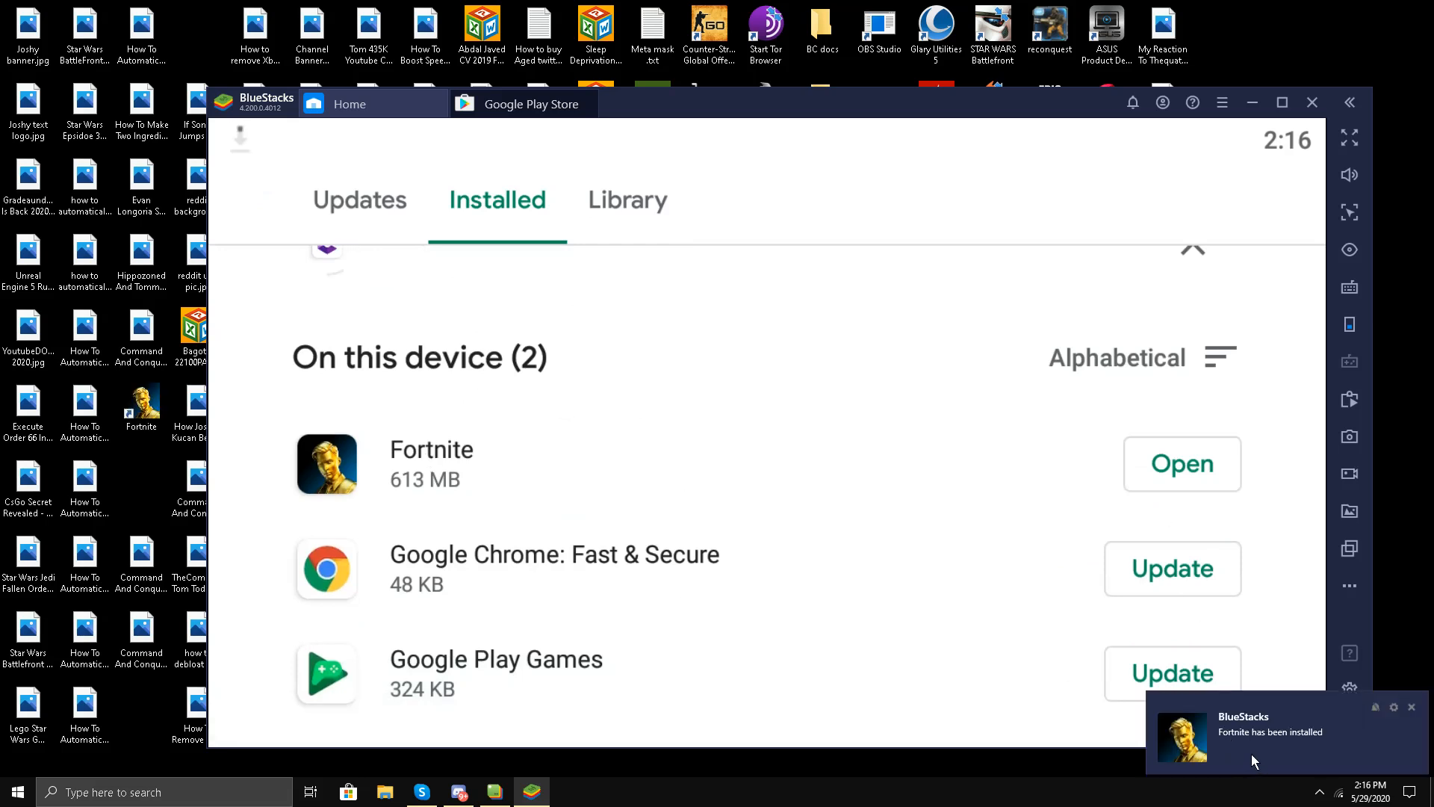
pyautogui.moveTo(1183, 470)
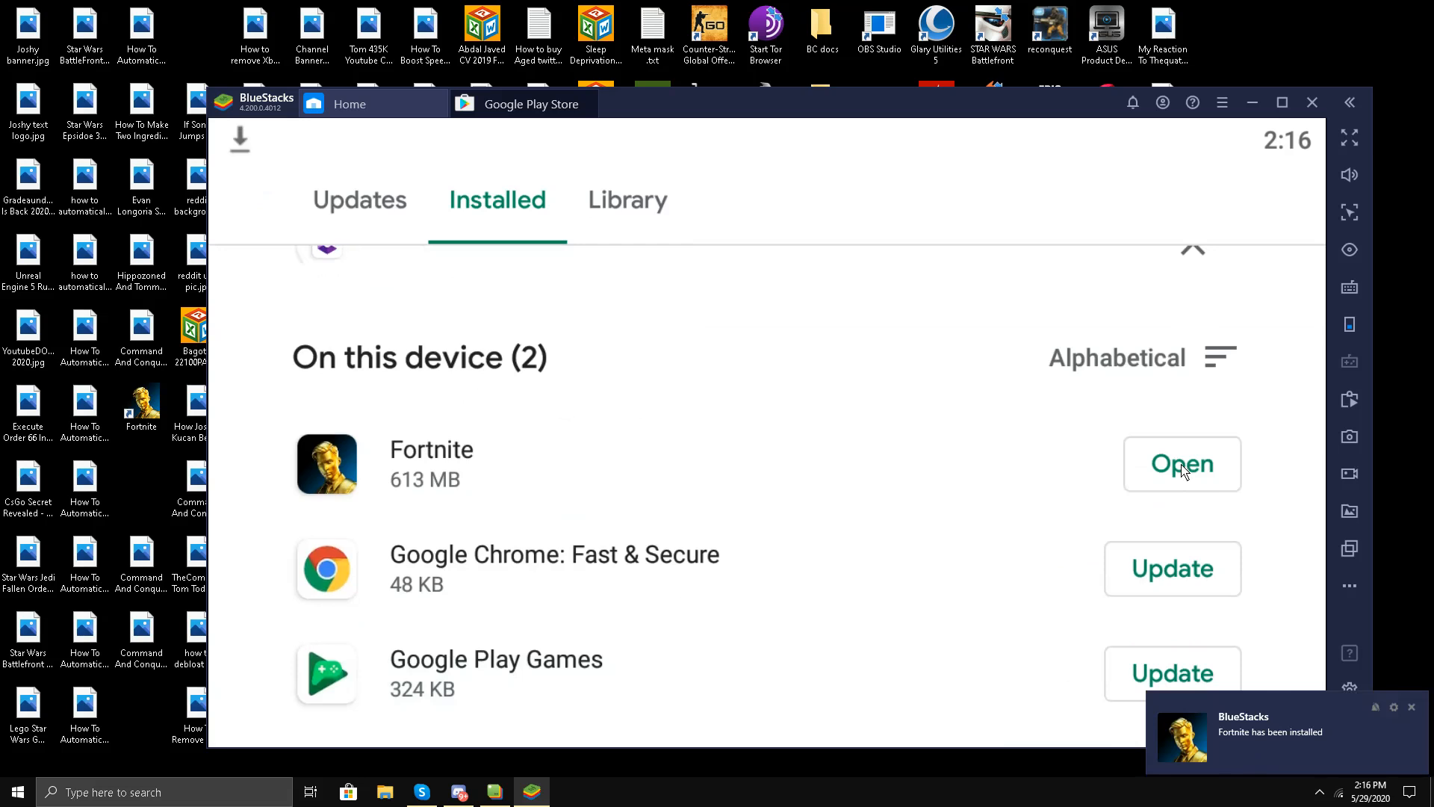
# Step: Launch Fortnite and choose YES, FIND MY ACCOUNT to reach the Epic sign-in options
pyautogui.click(1180, 463)
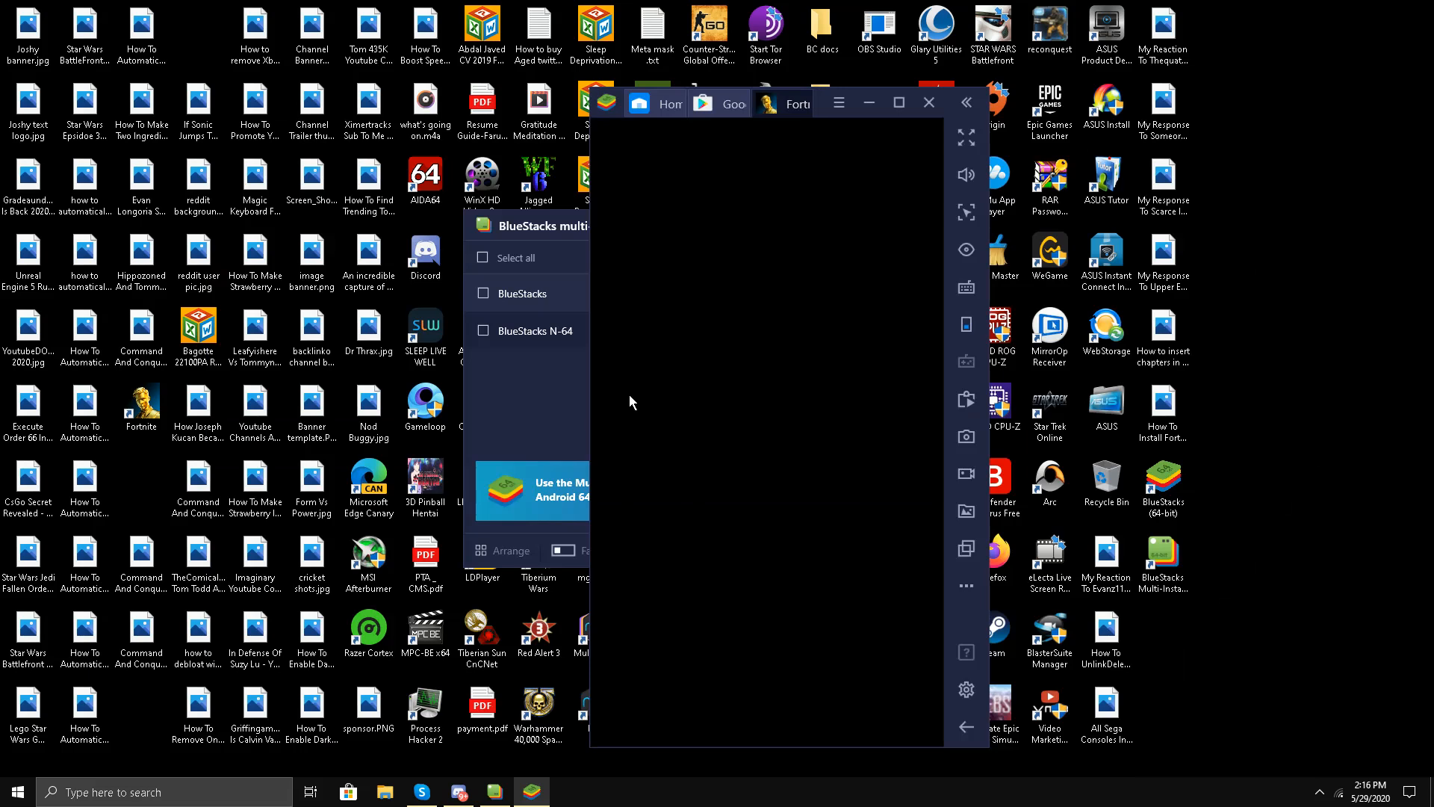
pyautogui.moveTo(814, 209)
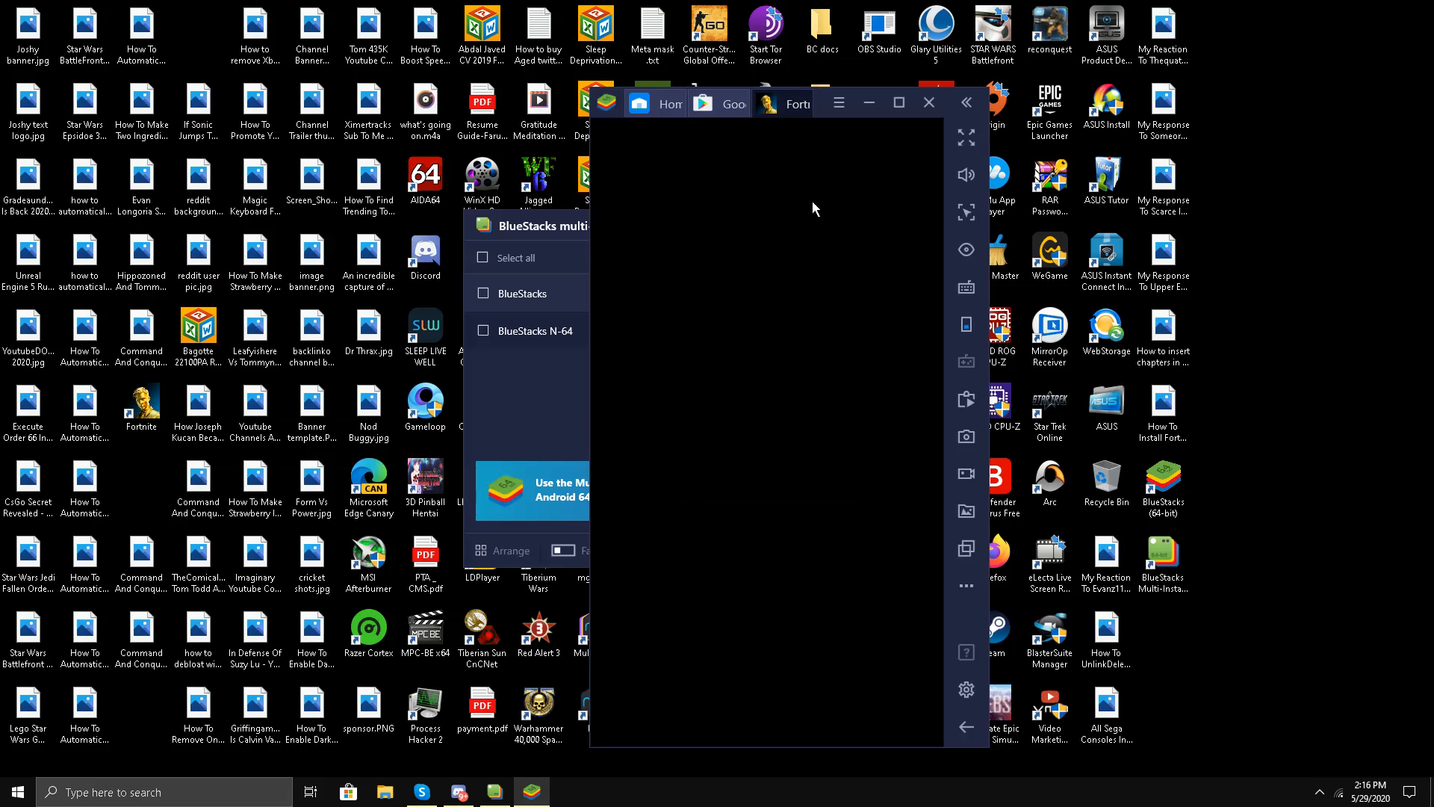
pyautogui.moveTo(919, 128)
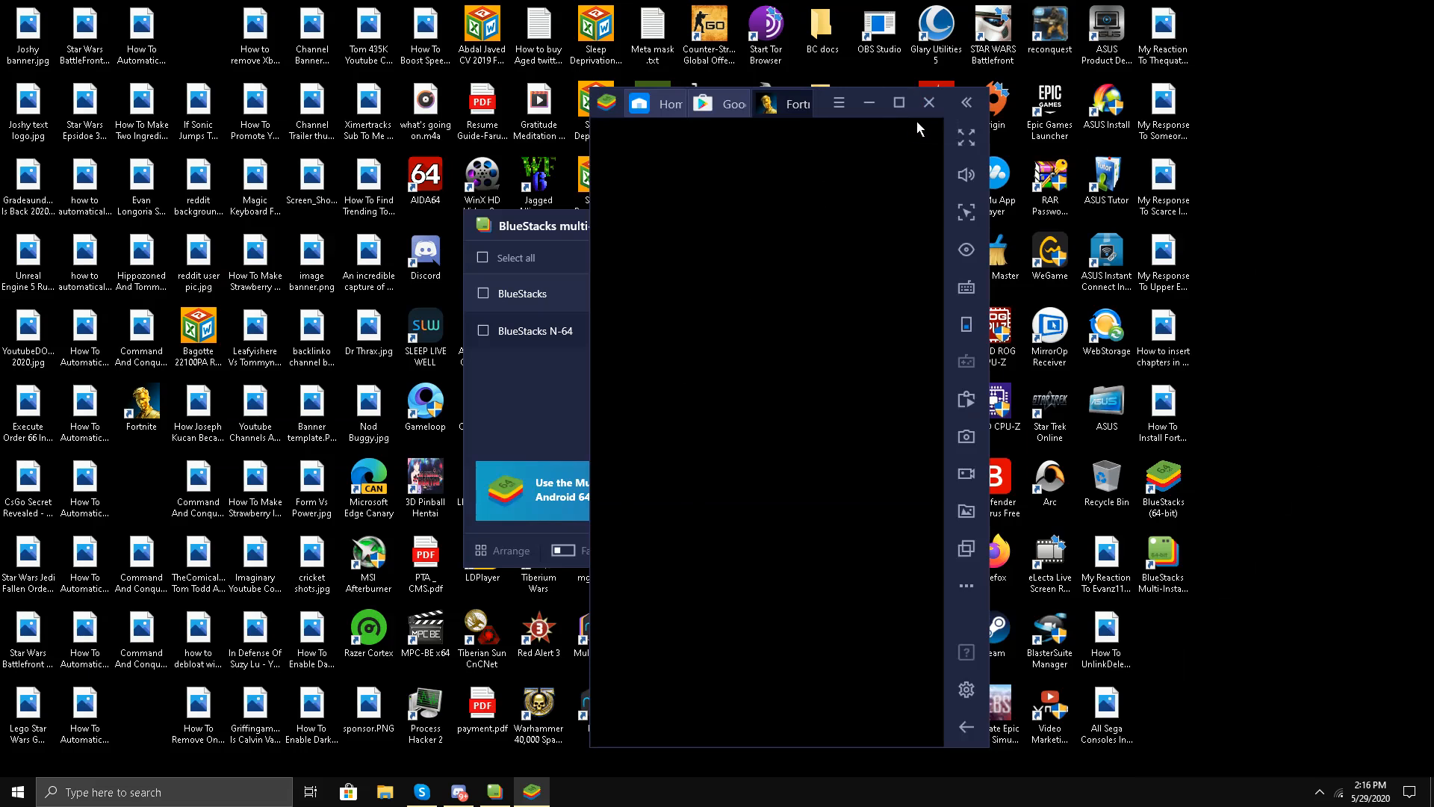
pyautogui.moveTo(817, 284)
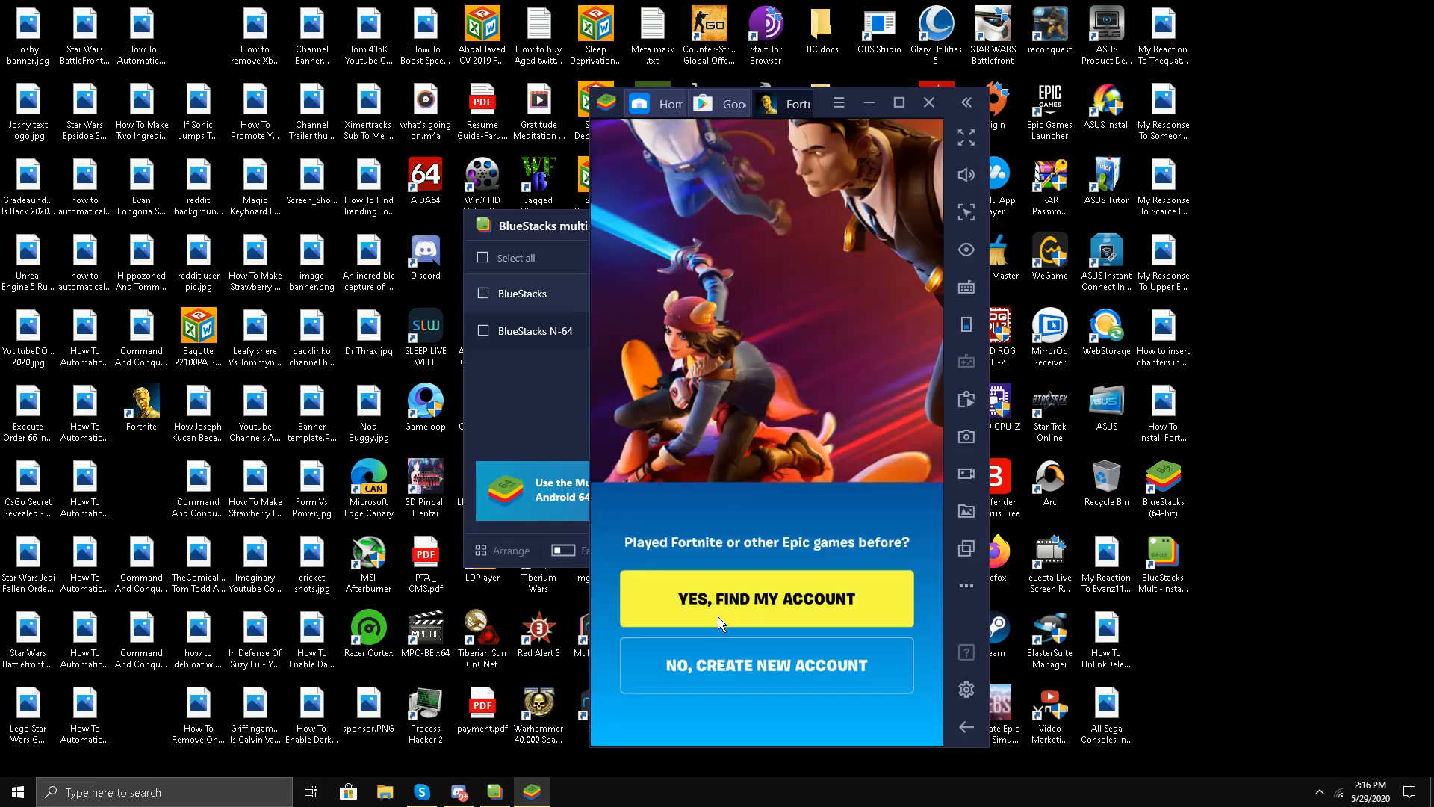
pyautogui.click(766, 597)
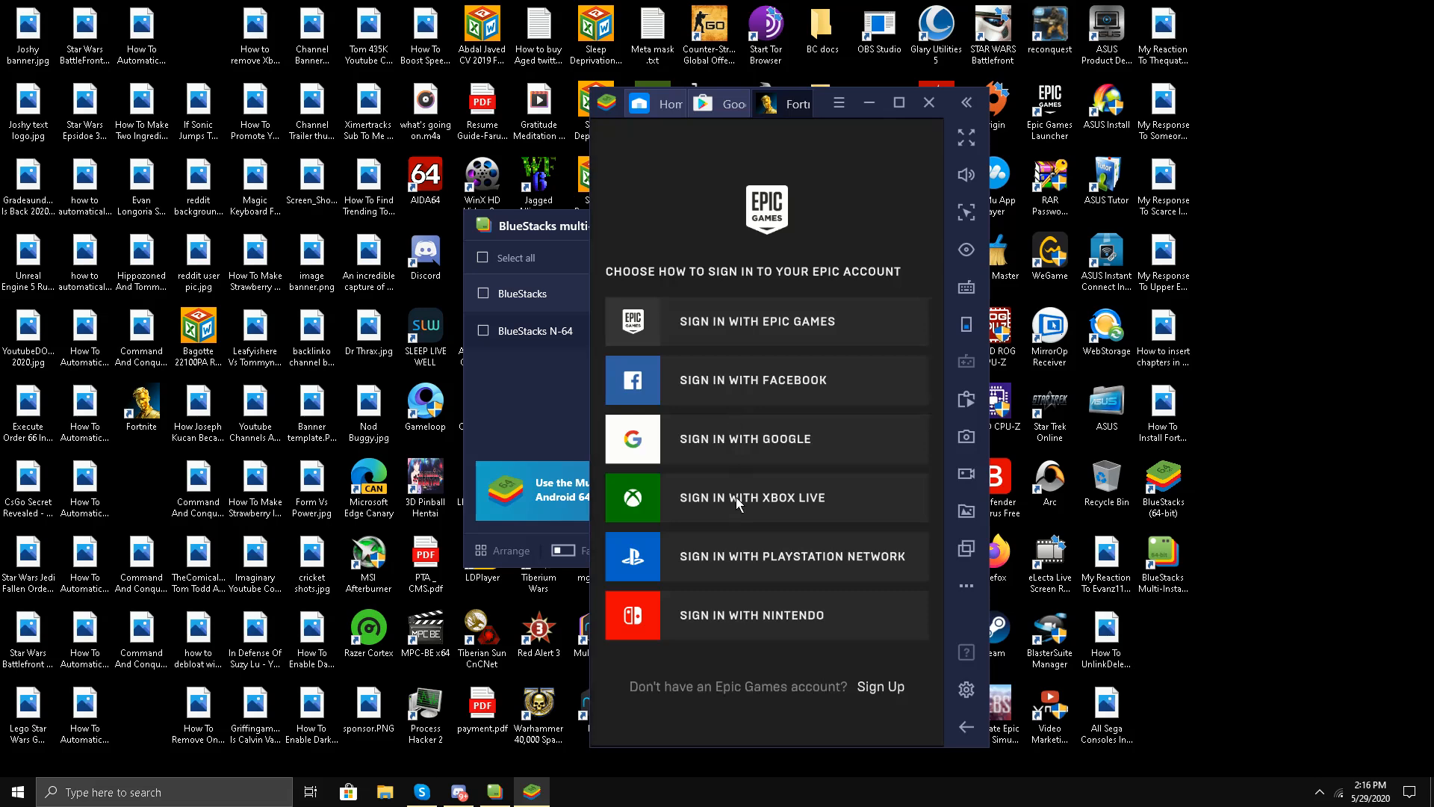
# Step: Choose Sign in with Xbox Live and acknowledge the OpenGL ES 3.1 'Unable to run' error
pyautogui.click(752, 498)
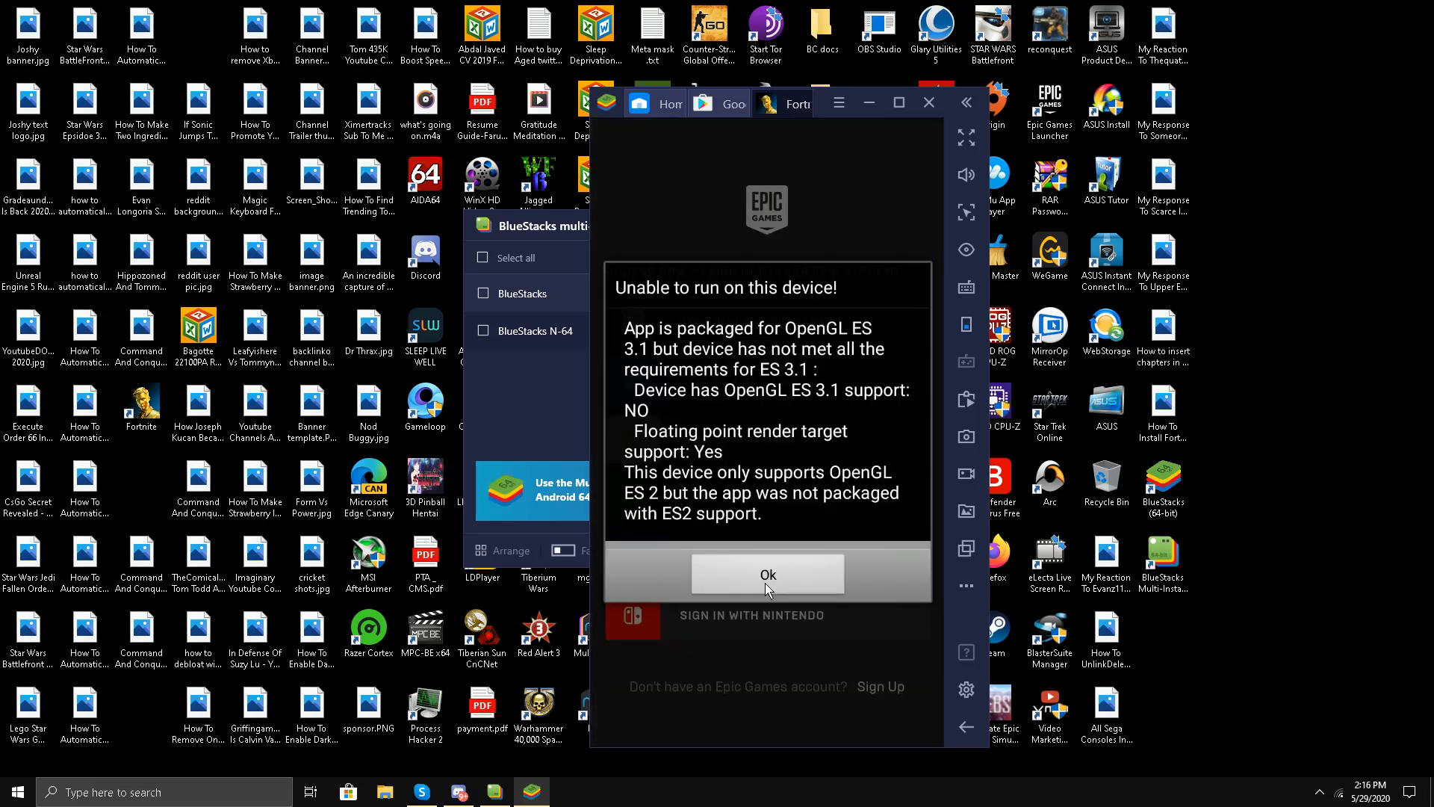
pyautogui.moveTo(649, 308)
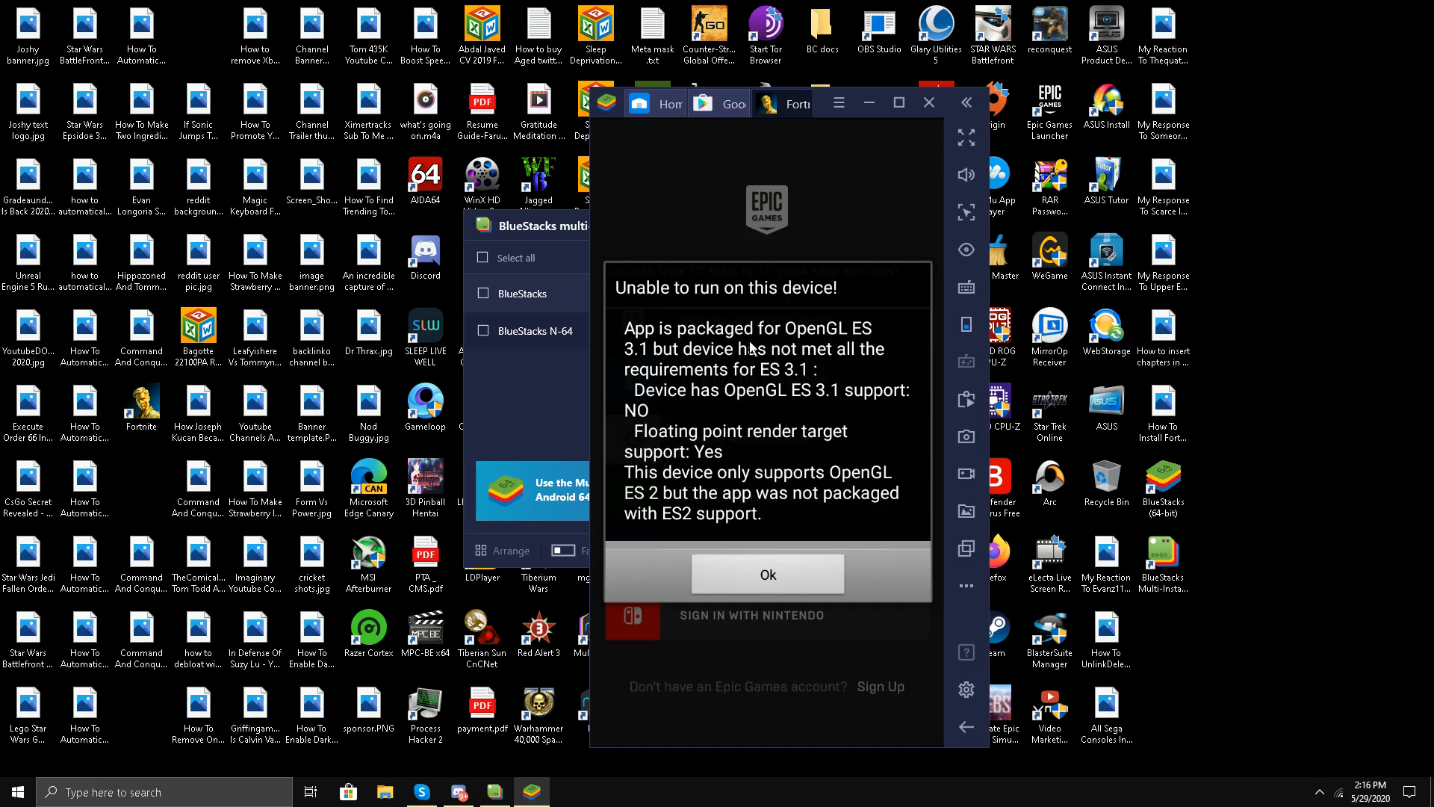
pyautogui.moveTo(666, 402)
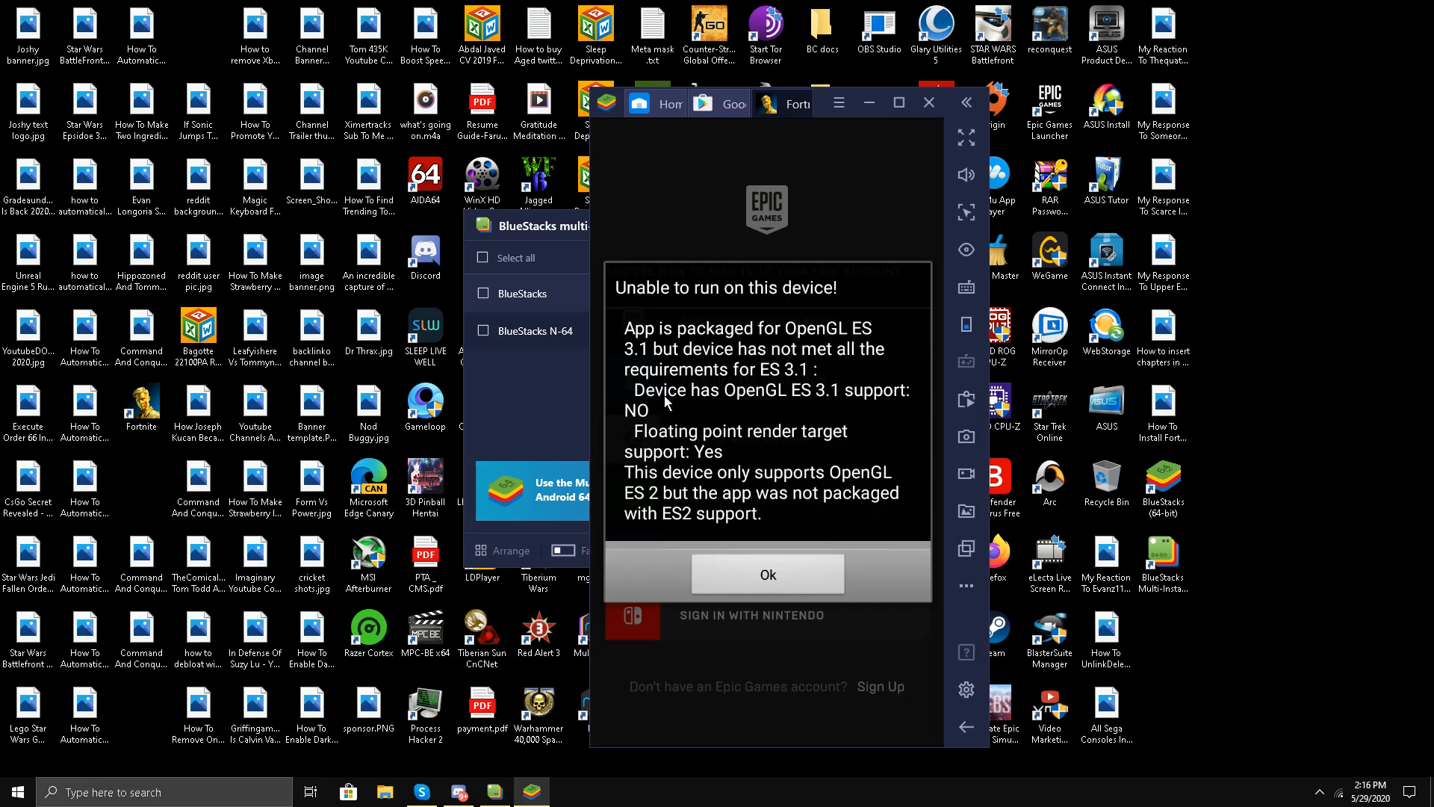
pyautogui.moveTo(767, 372)
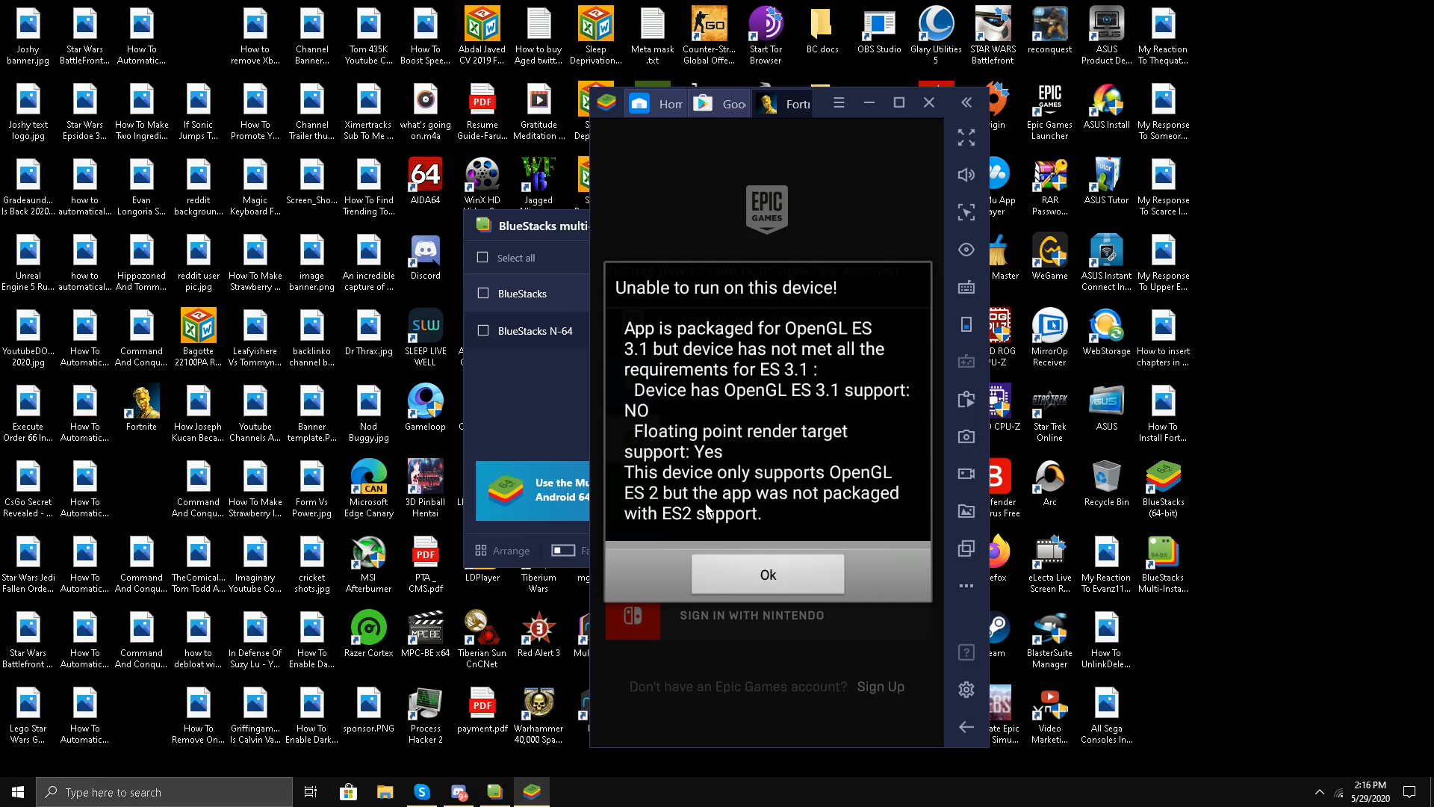
pyautogui.moveTo(653, 533)
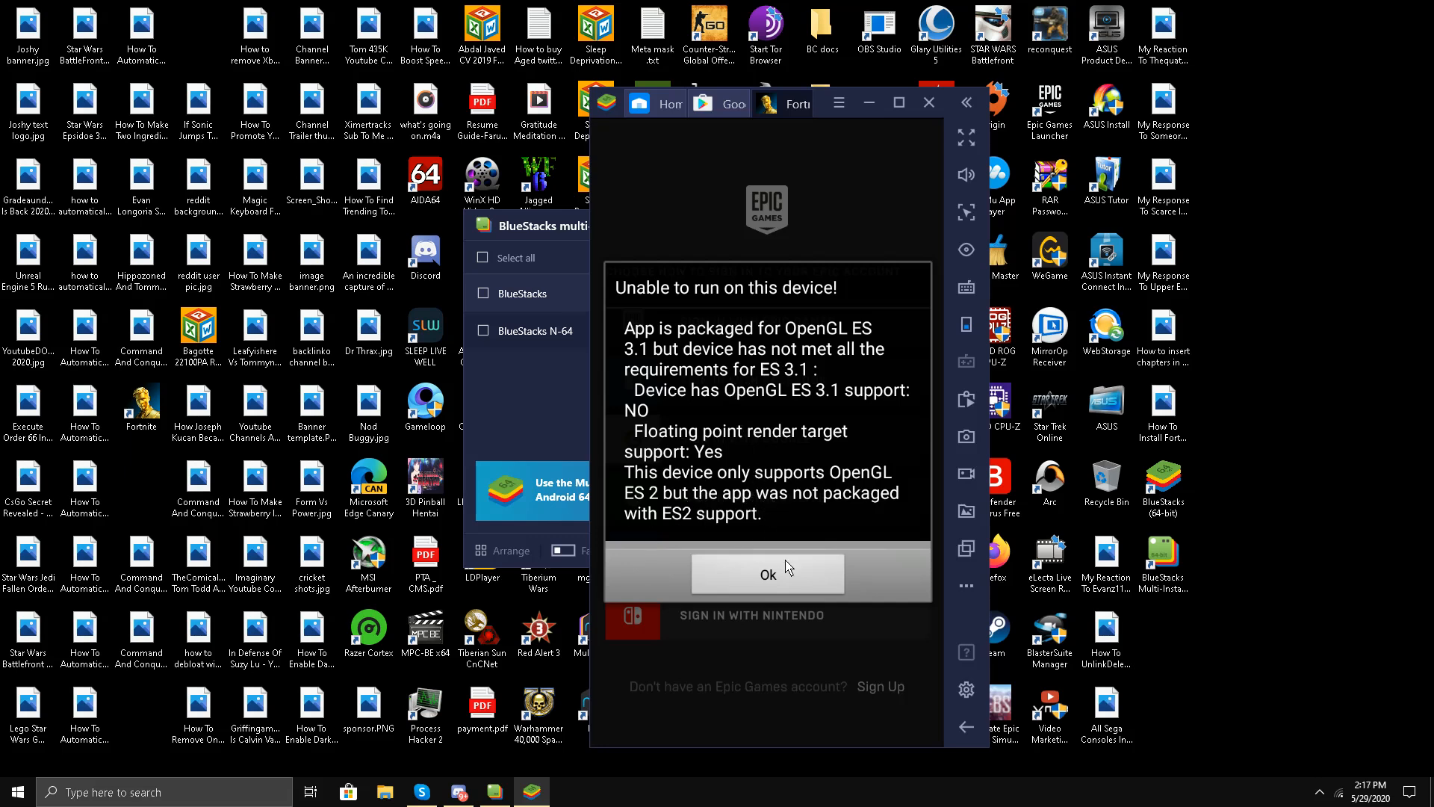
pyautogui.click(768, 573)
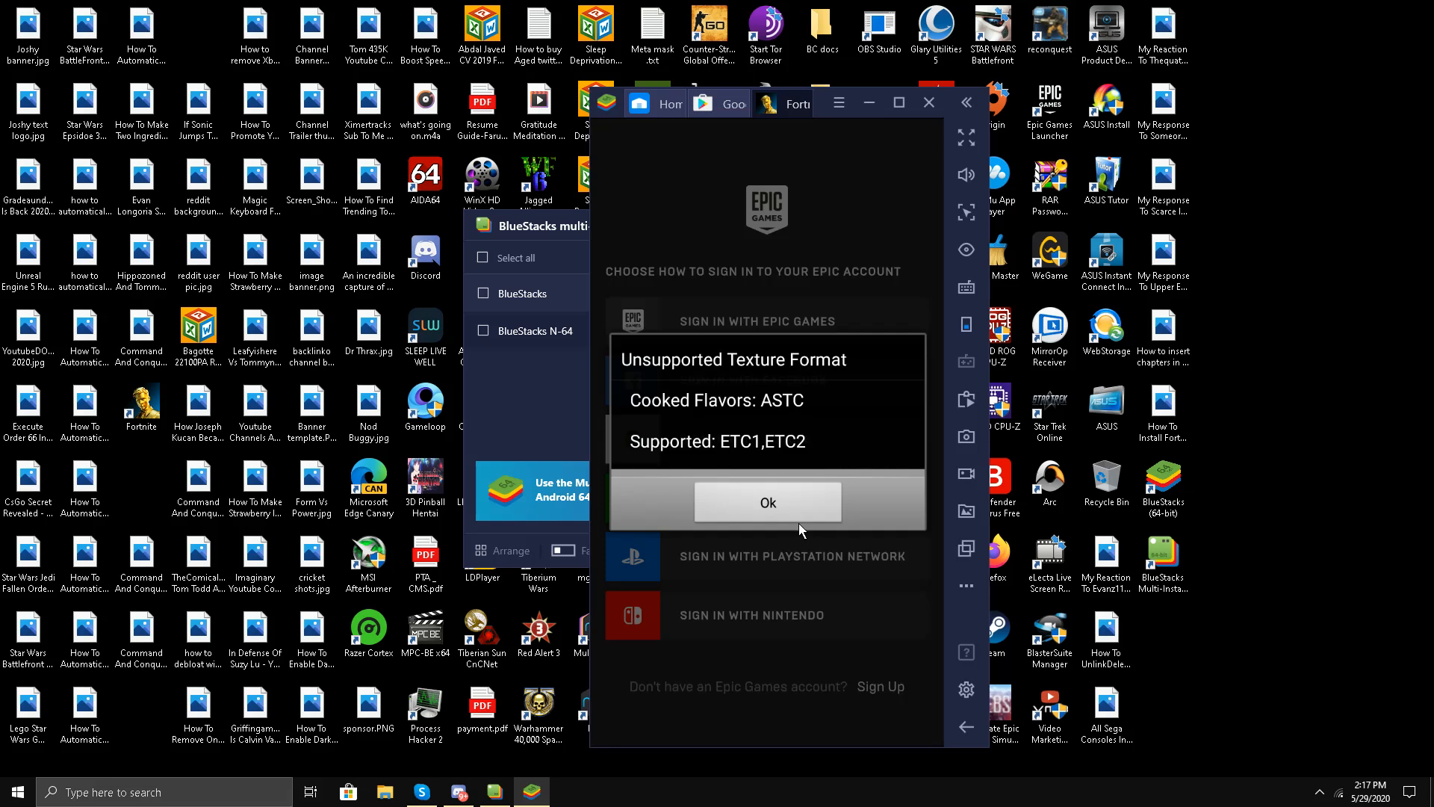
# Step: Acknowledge the Unsupported Texture Format error, returning to the Installed list showing Fortnite at 615 MB
pyautogui.click(766, 502)
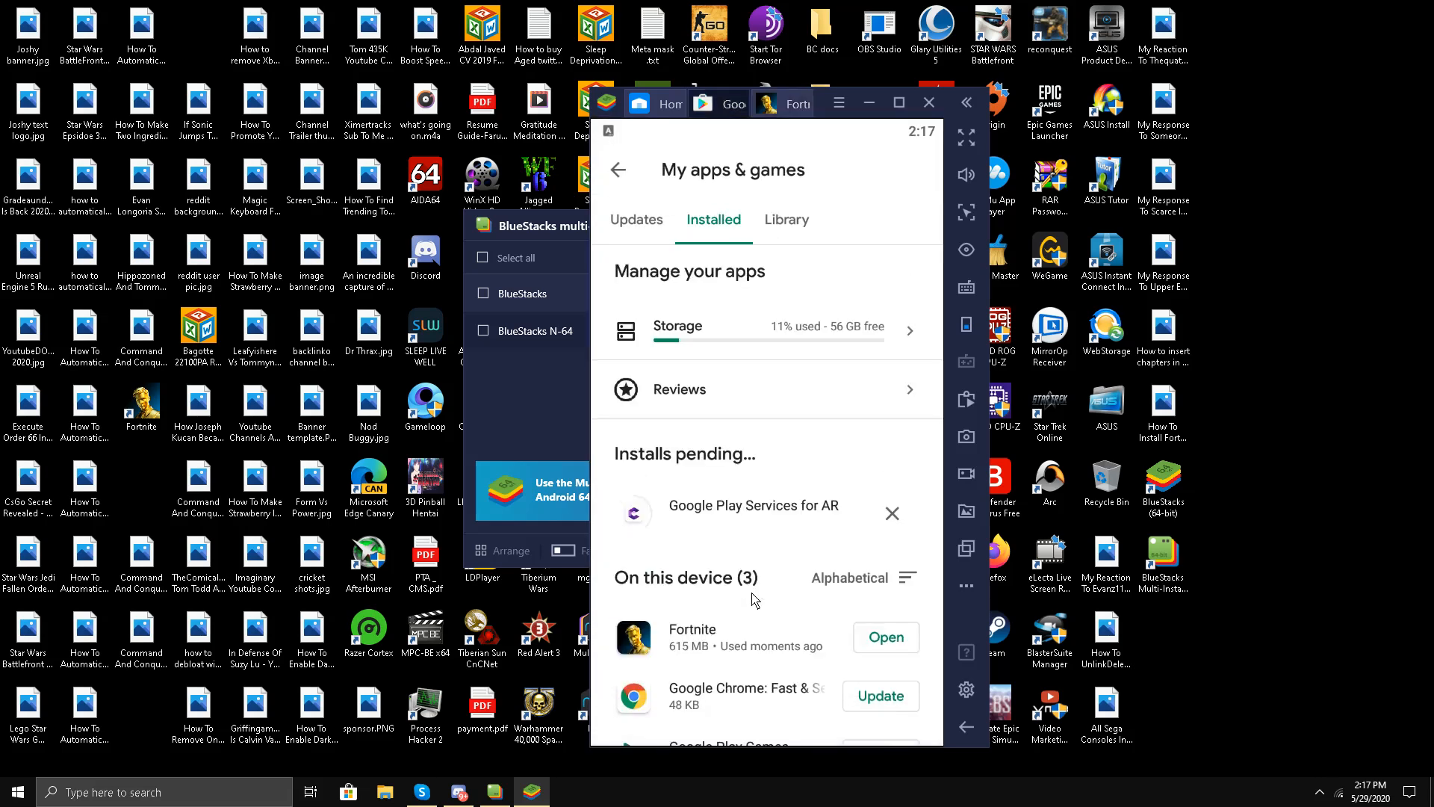
pyautogui.moveTo(768, 568)
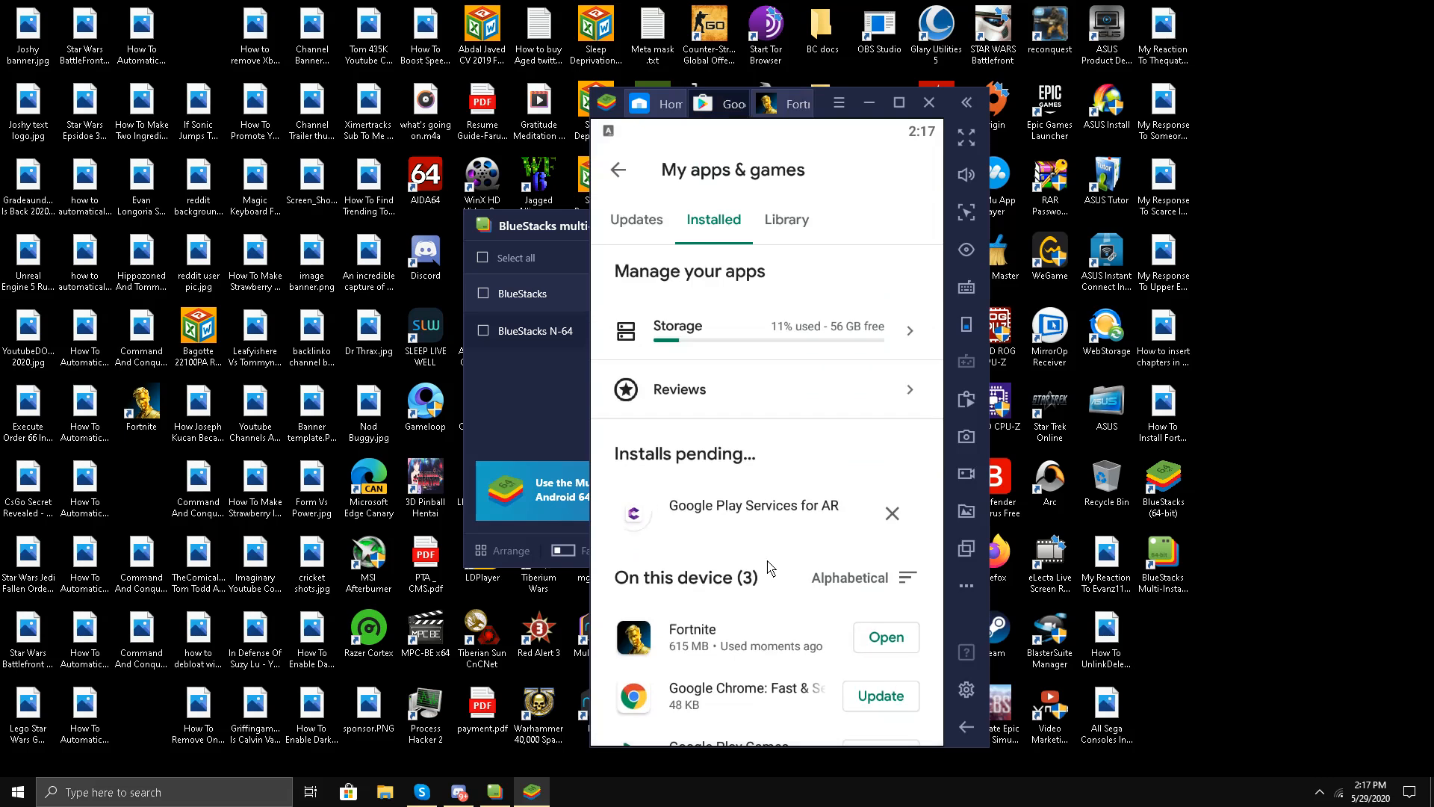
pyautogui.scroll(-3)
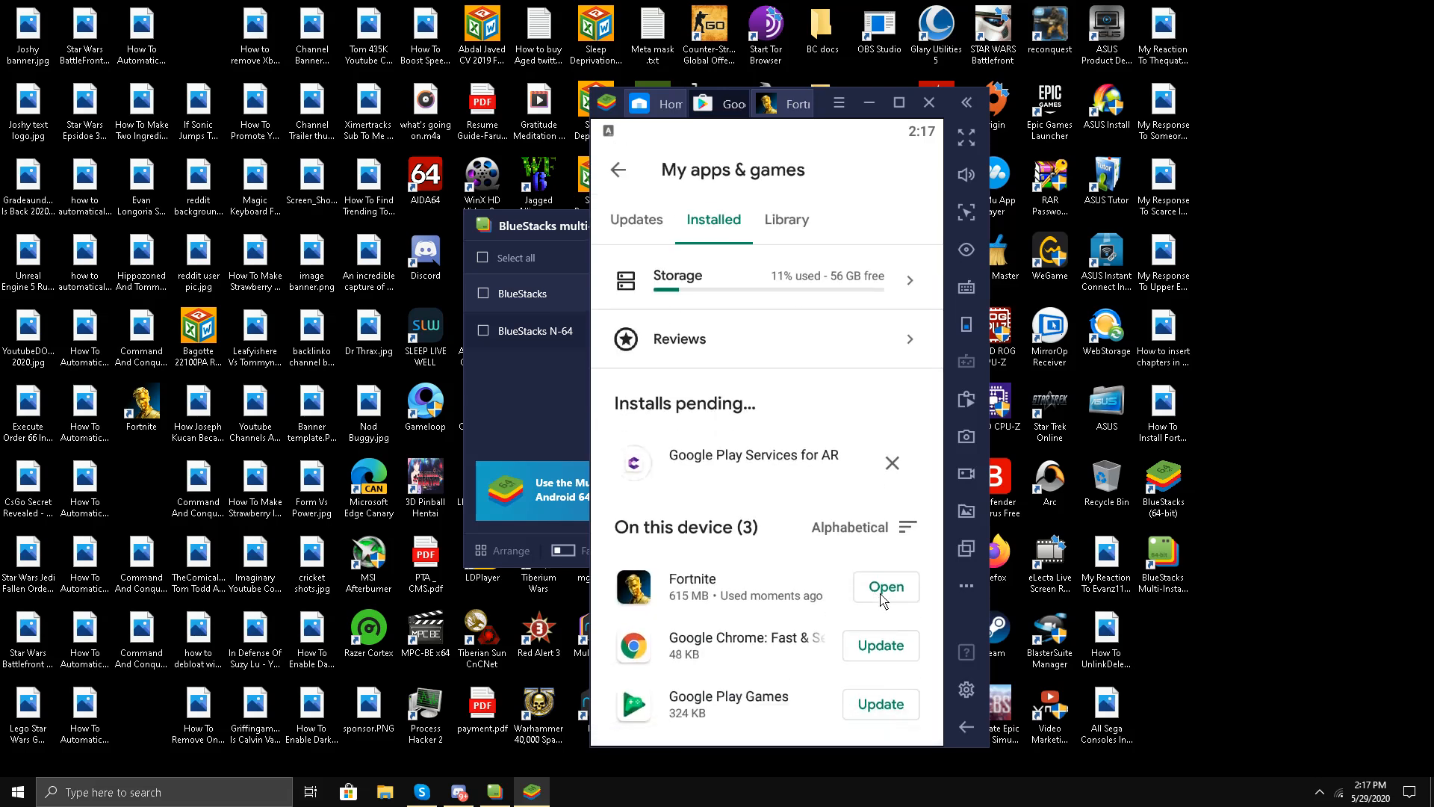
pyautogui.moveTo(1321, 791)
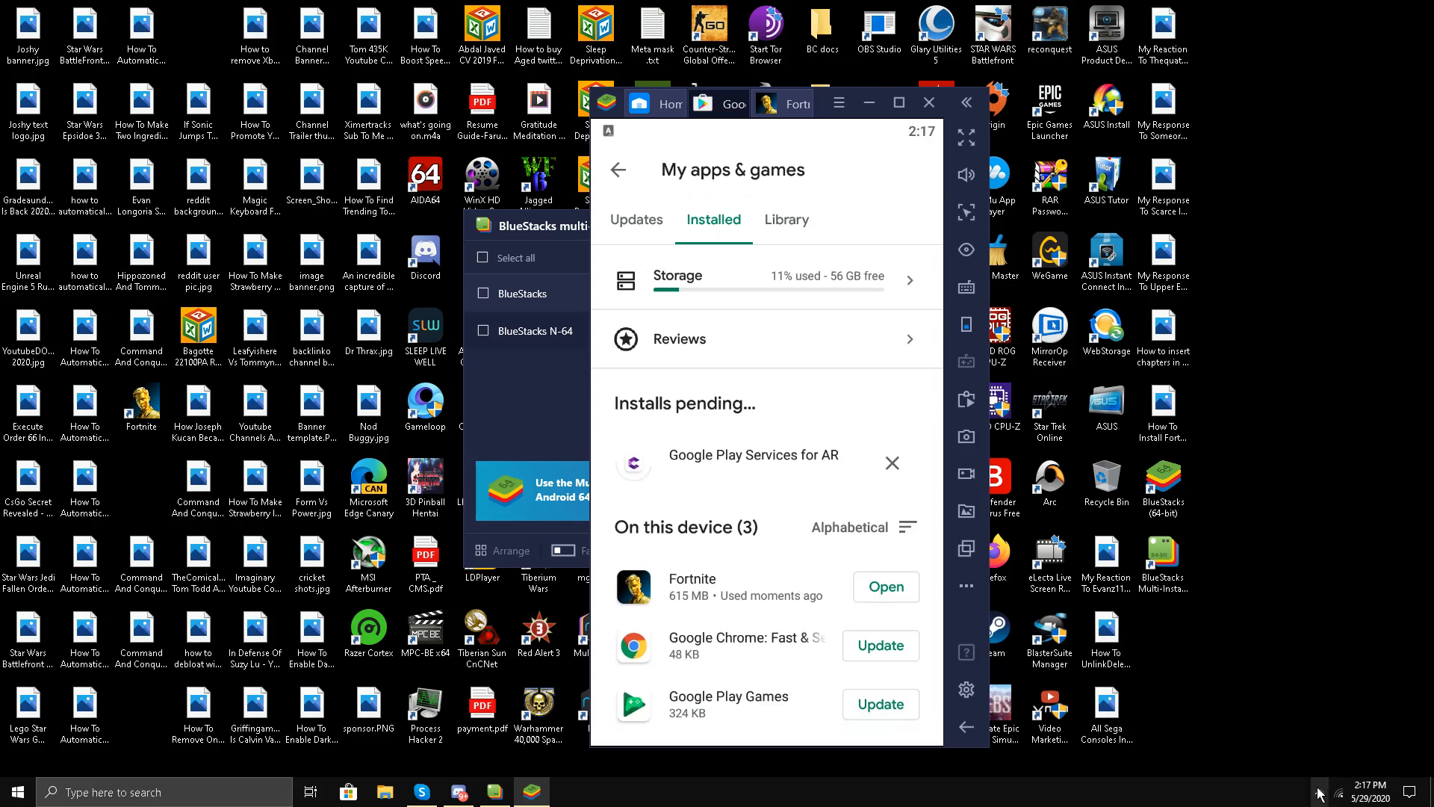